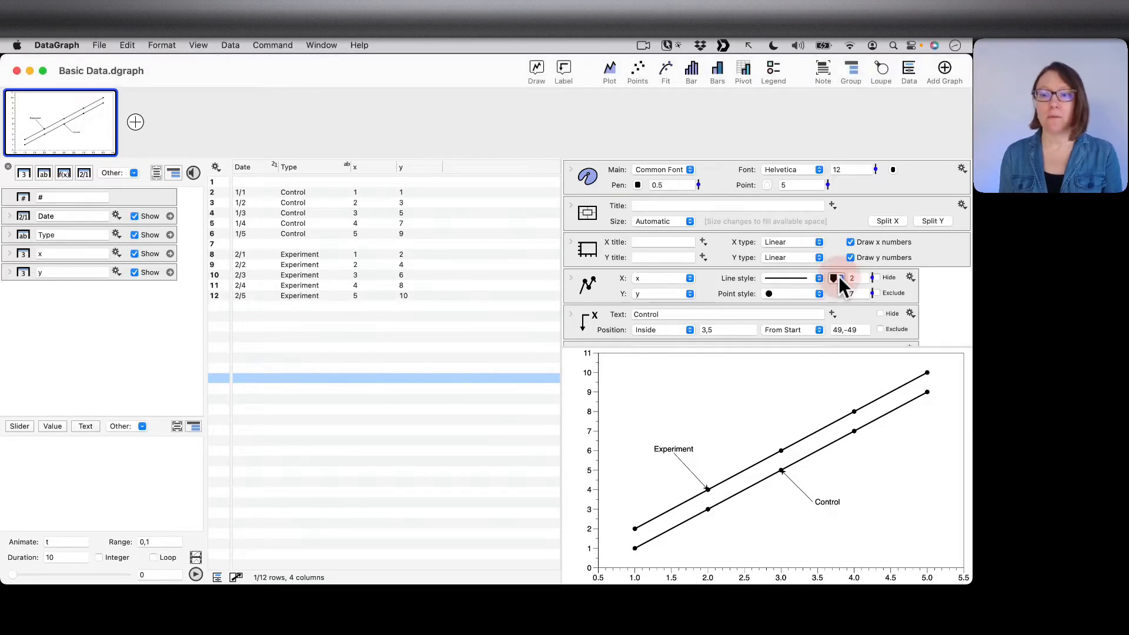
# Step: Try red lines and hollow-circle points on the first graph, then revert it to black styling
pyautogui.click(833, 277)
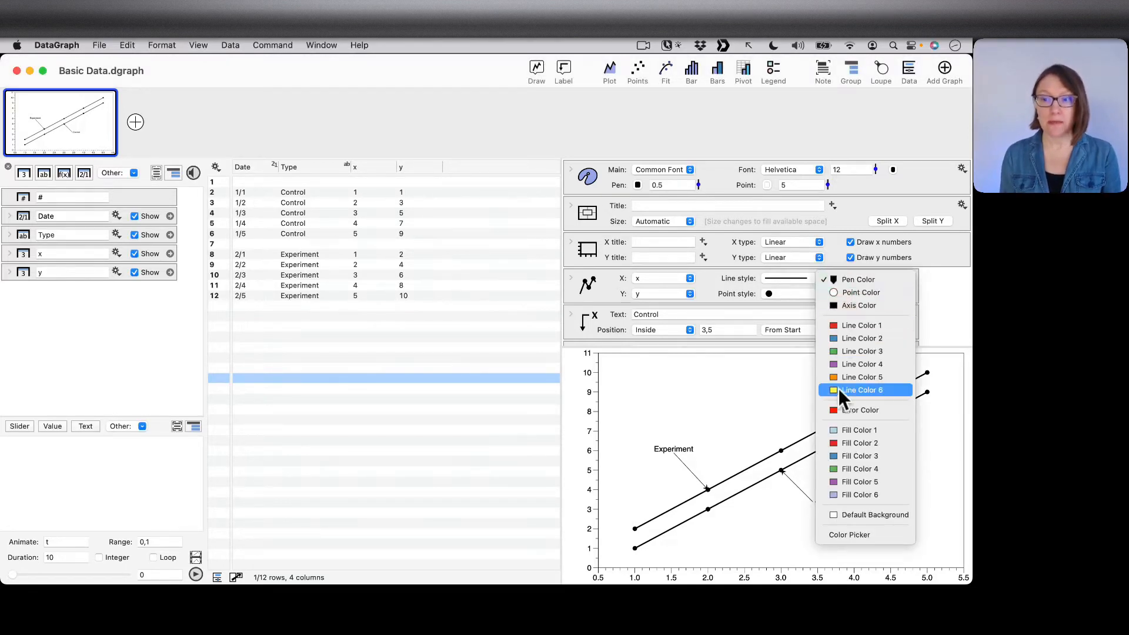
pyautogui.click(862, 389)
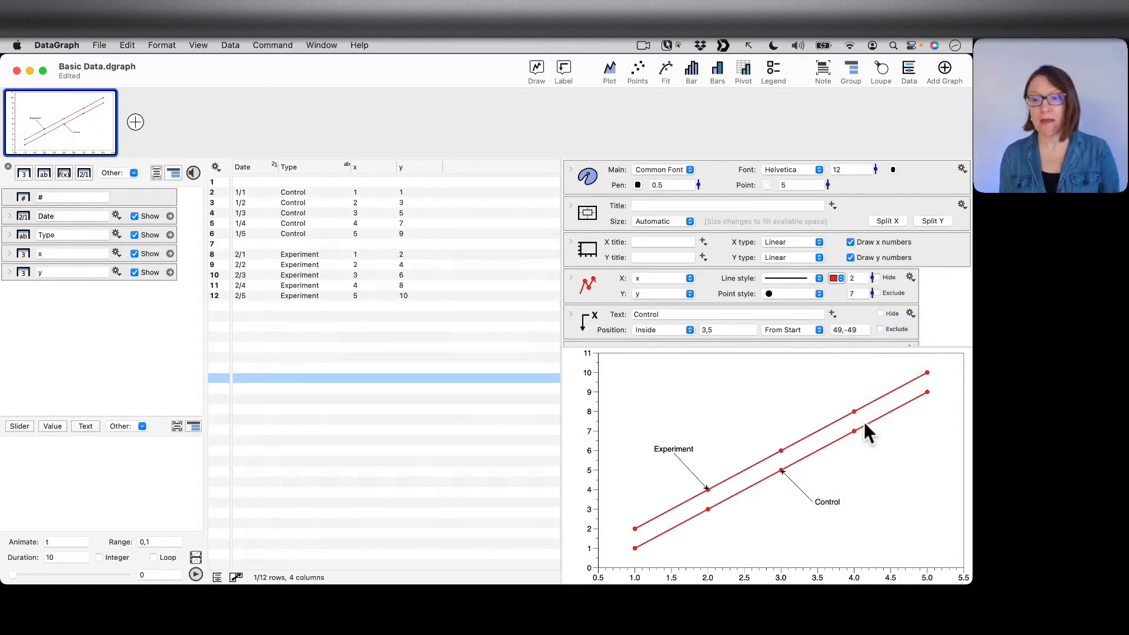
pyautogui.moveTo(872, 425)
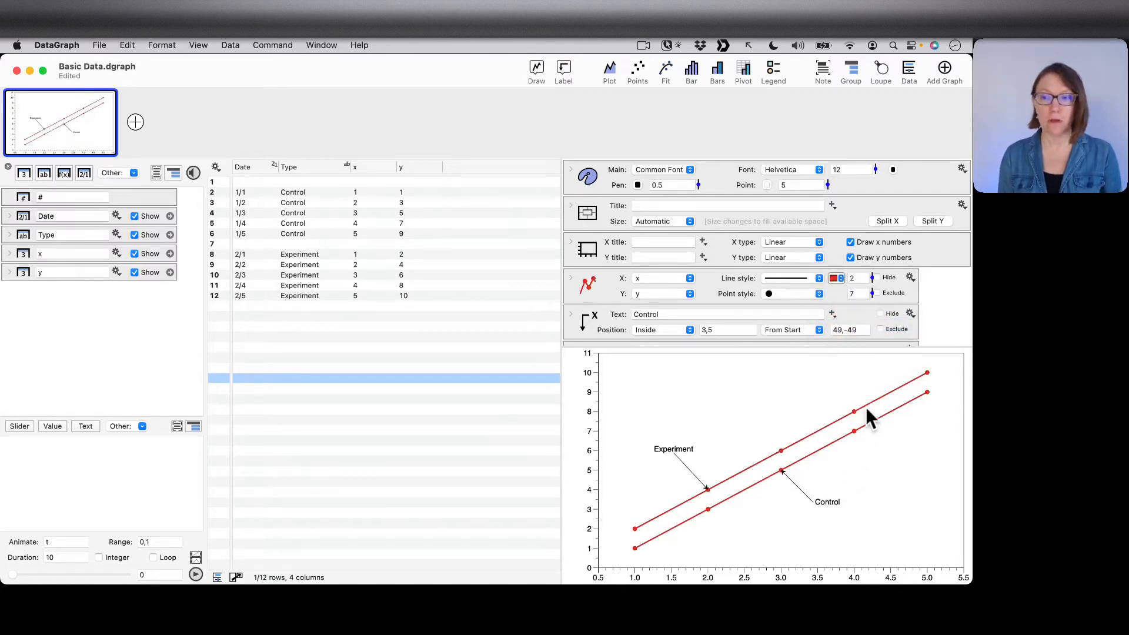
pyautogui.click(768, 293)
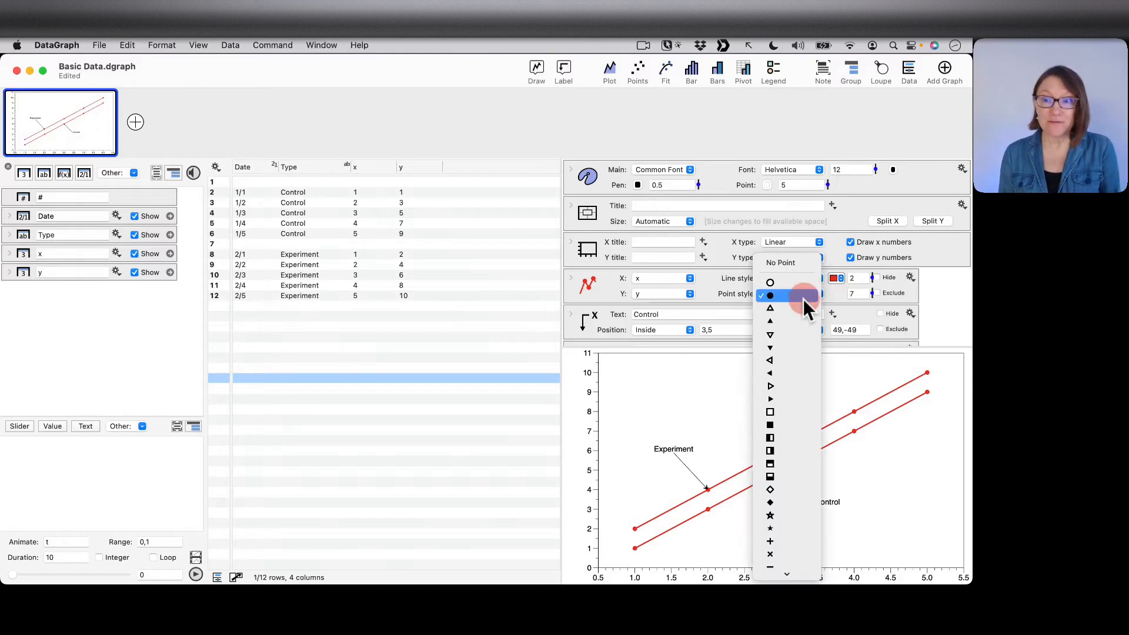
pyautogui.click(769, 294)
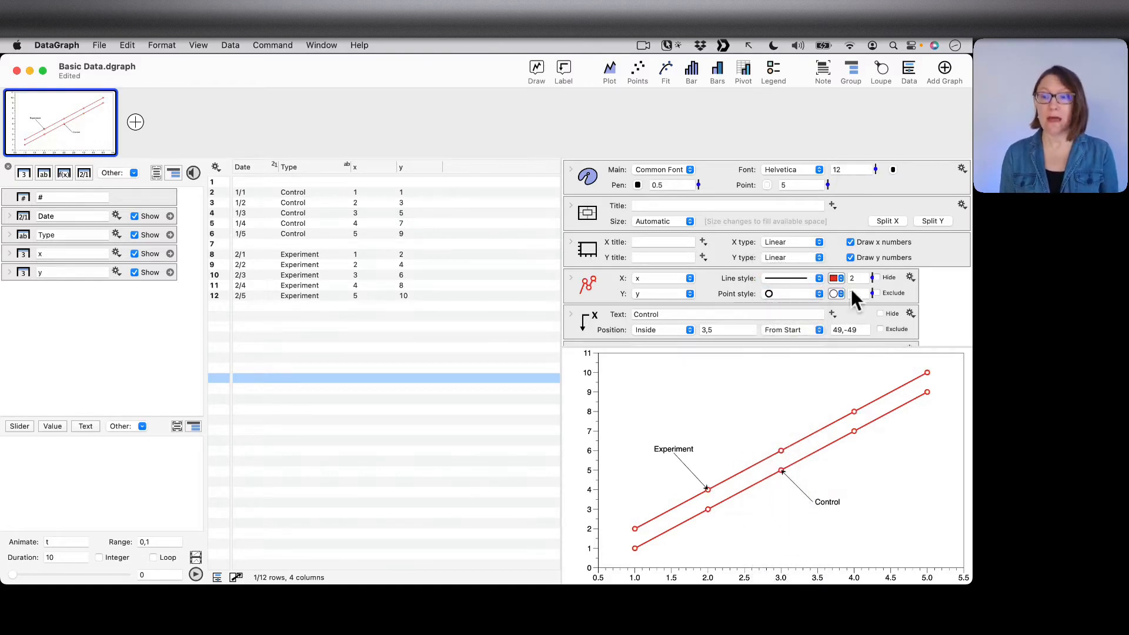
pyautogui.click(834, 277)
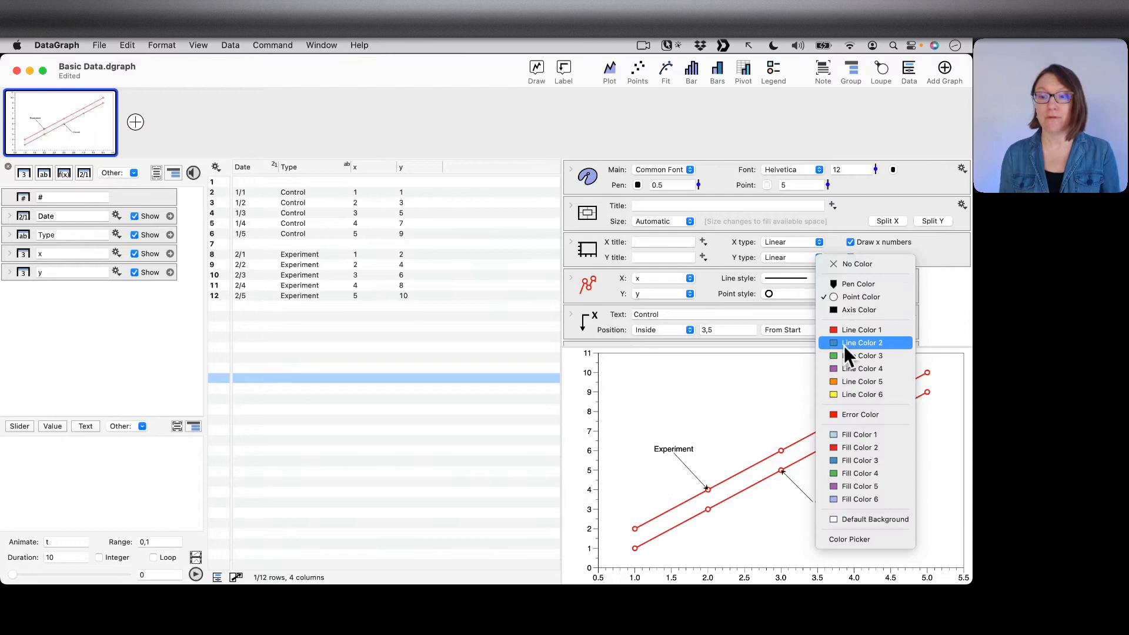
pyautogui.click(863, 342)
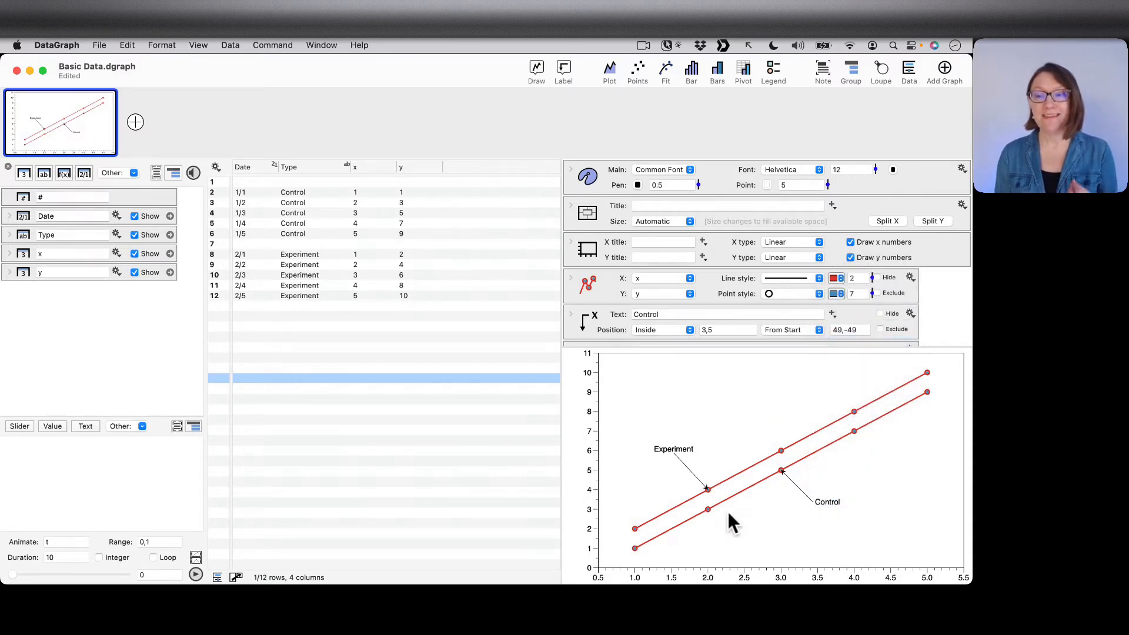
pyautogui.moveTo(854, 455)
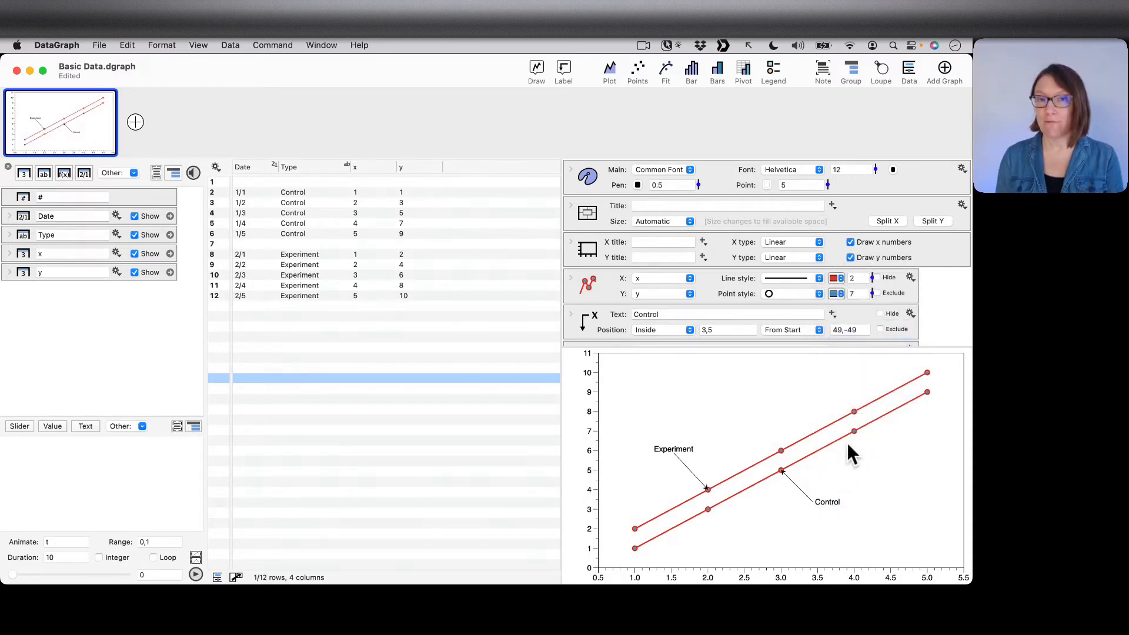
pyautogui.moveTo(815, 477)
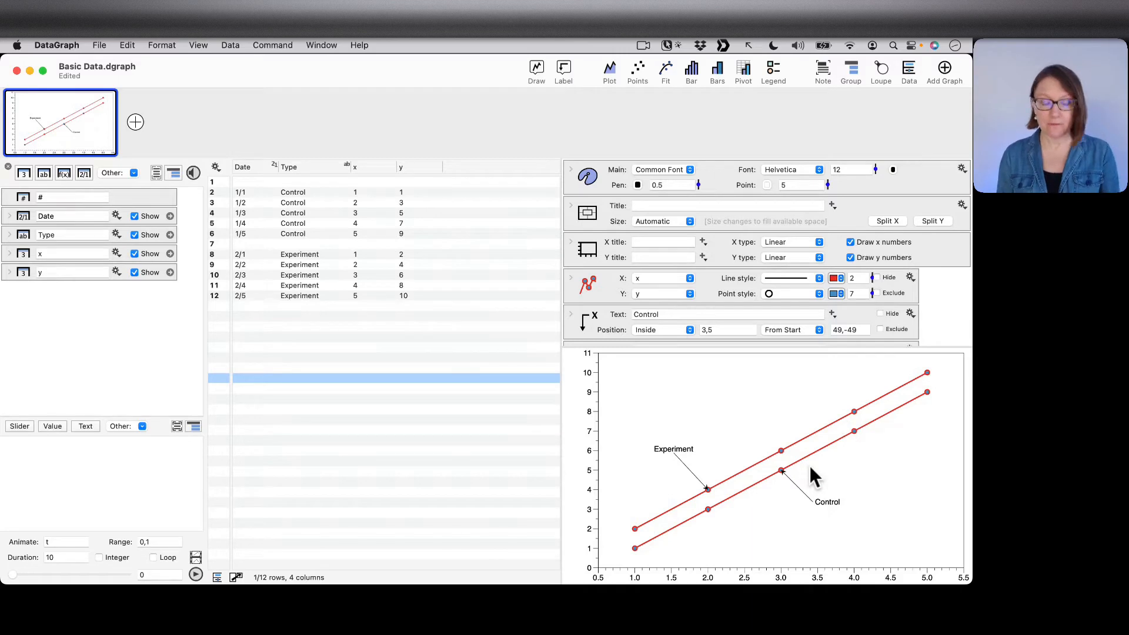
pyautogui.click(835, 277)
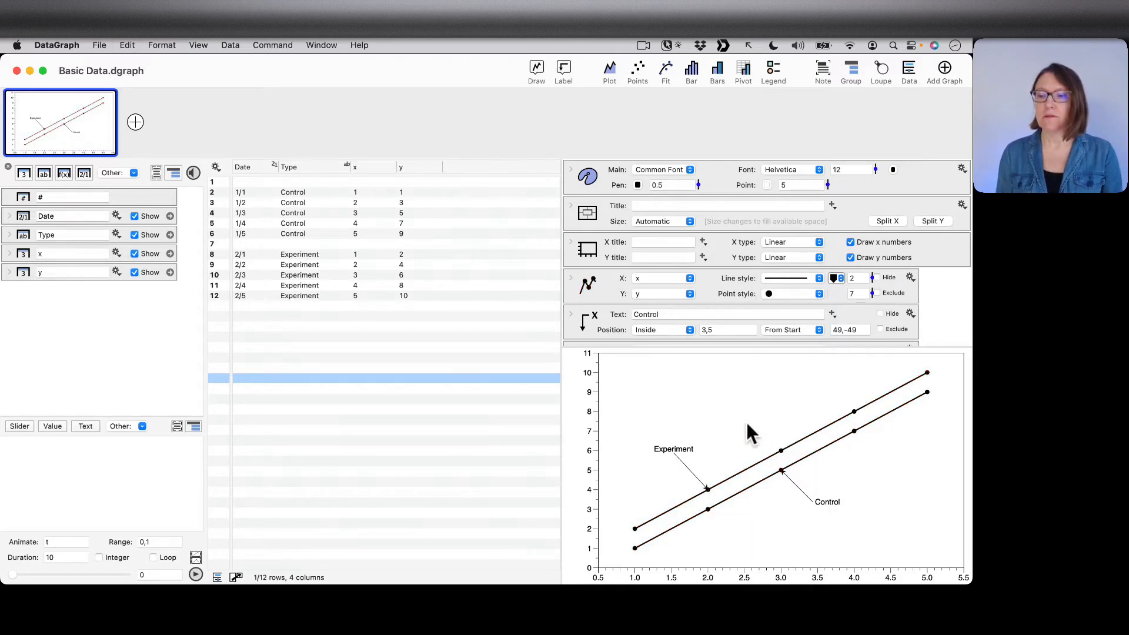
pyautogui.click(588, 285)
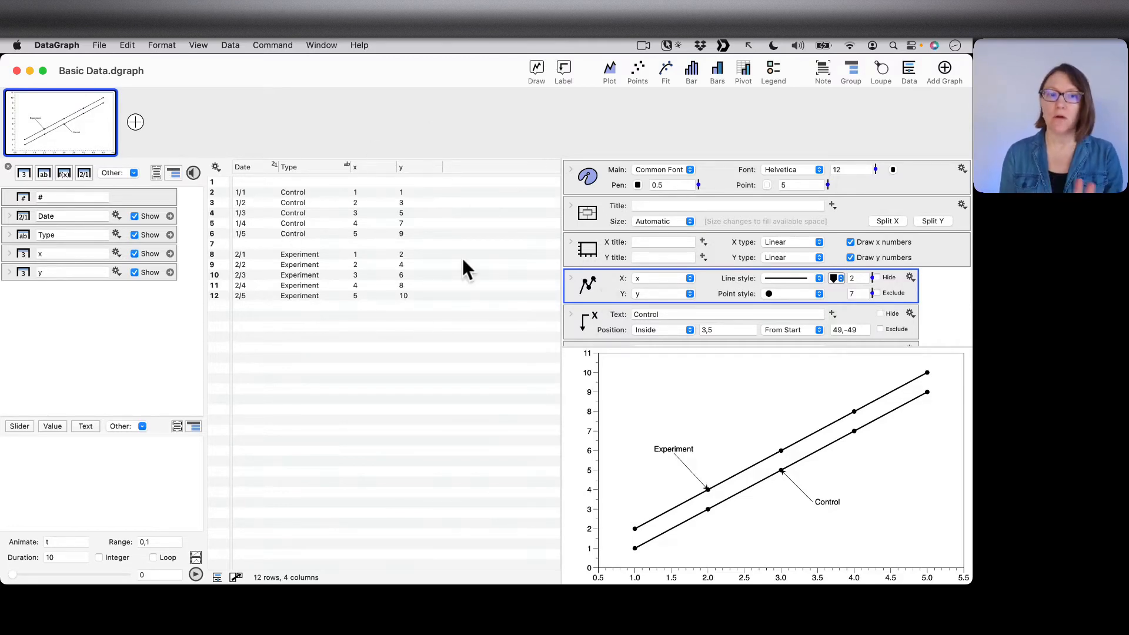
pyautogui.moveTo(389, 345)
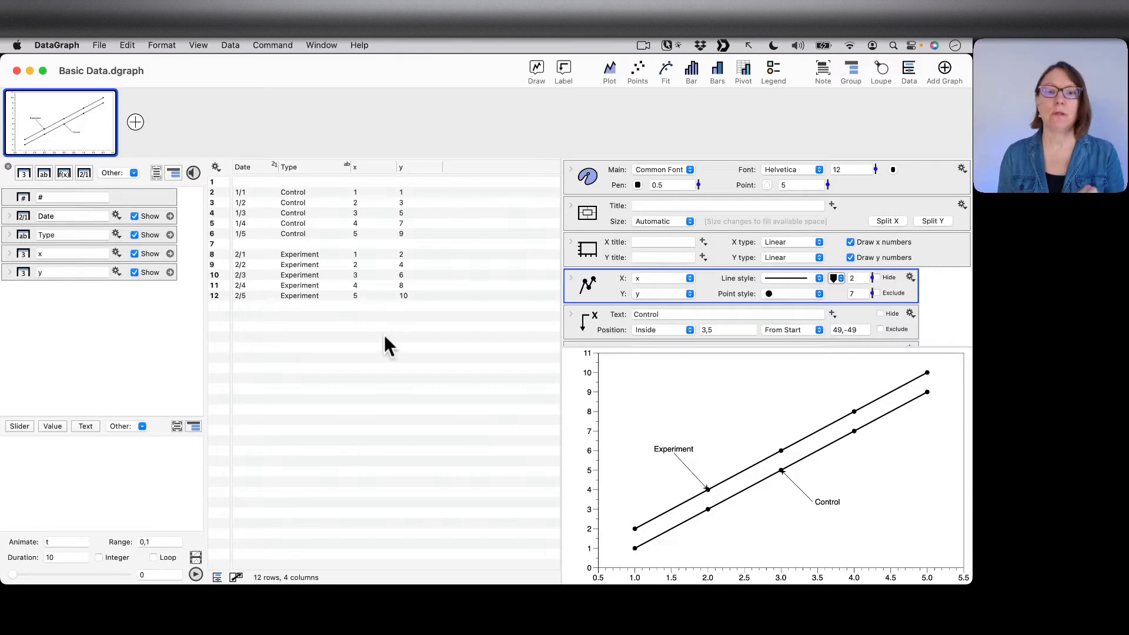
pyautogui.click(389, 338)
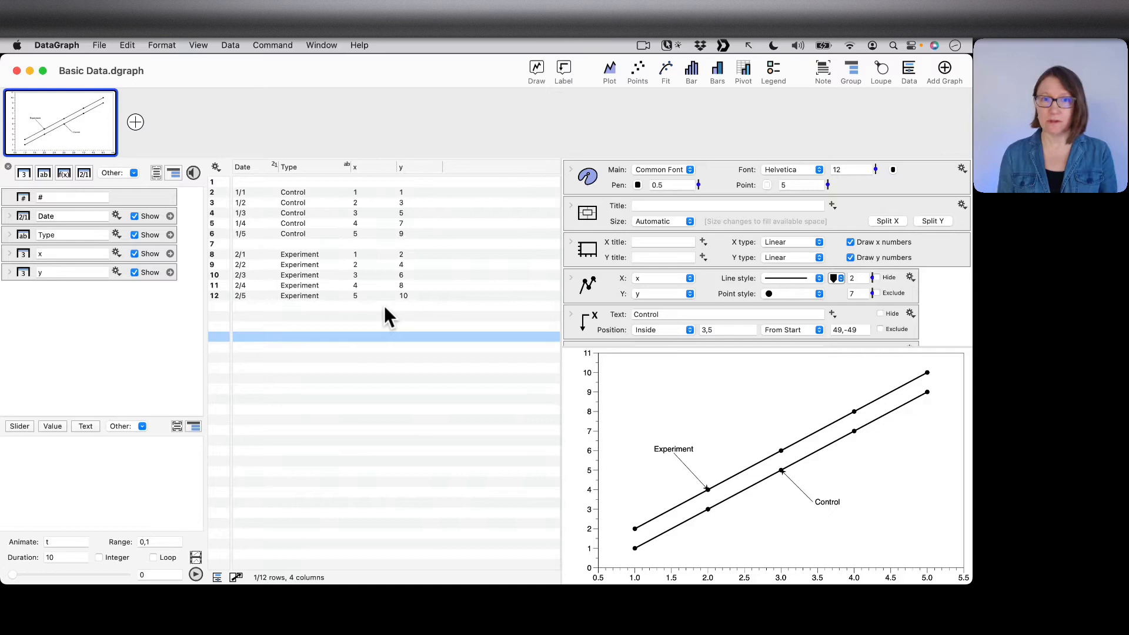
pyautogui.moveTo(245, 108)
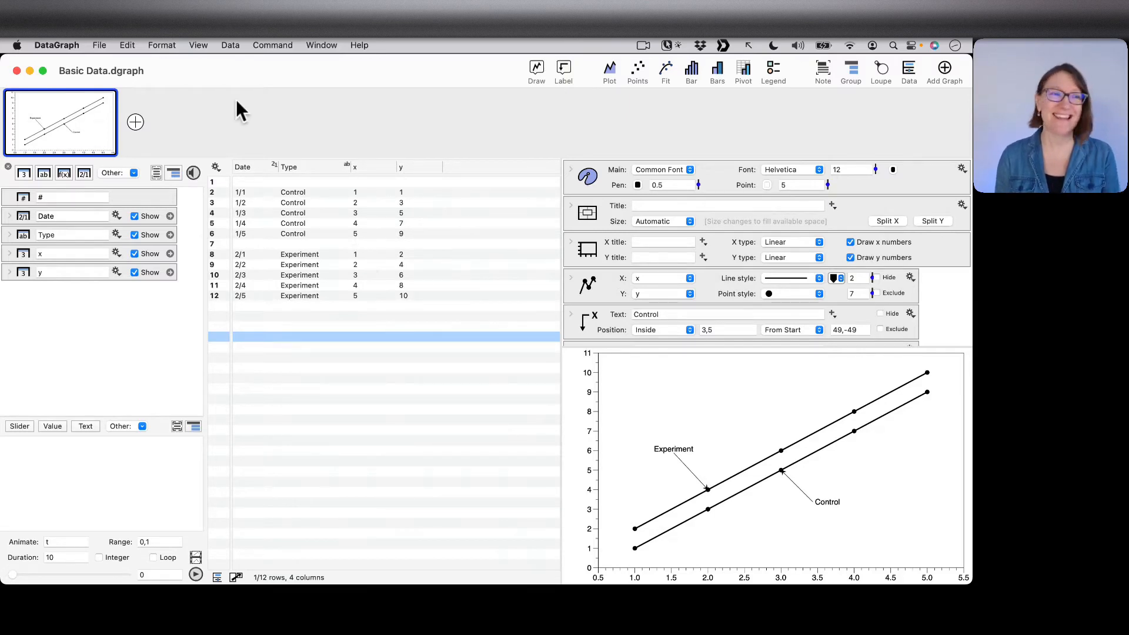
pyautogui.moveTo(180, 133)
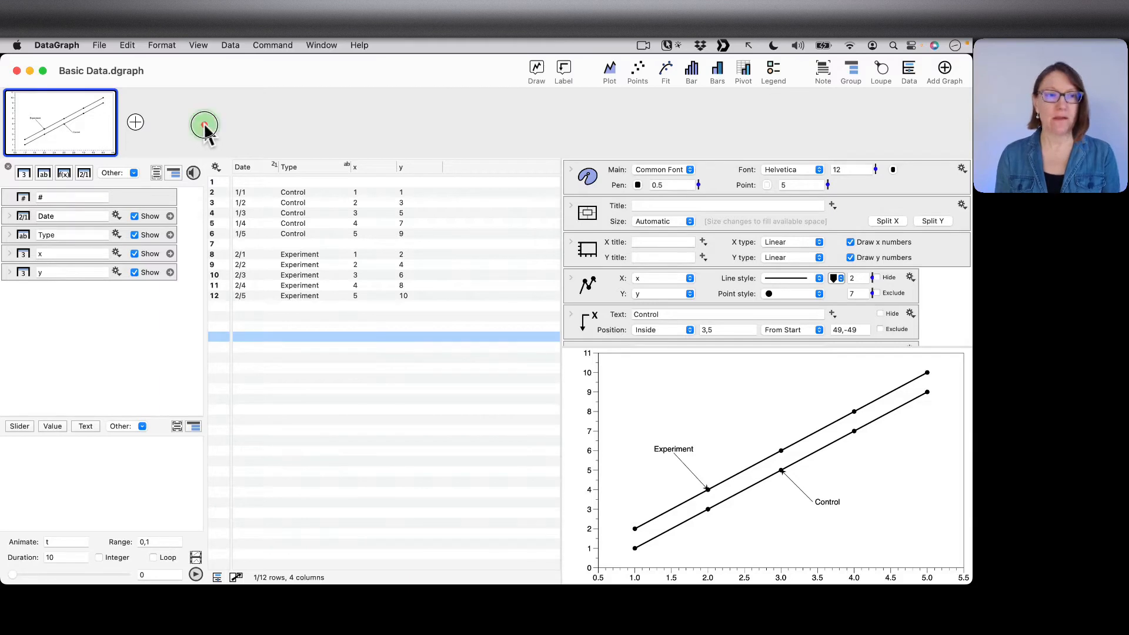
pyautogui.moveTo(922, 130)
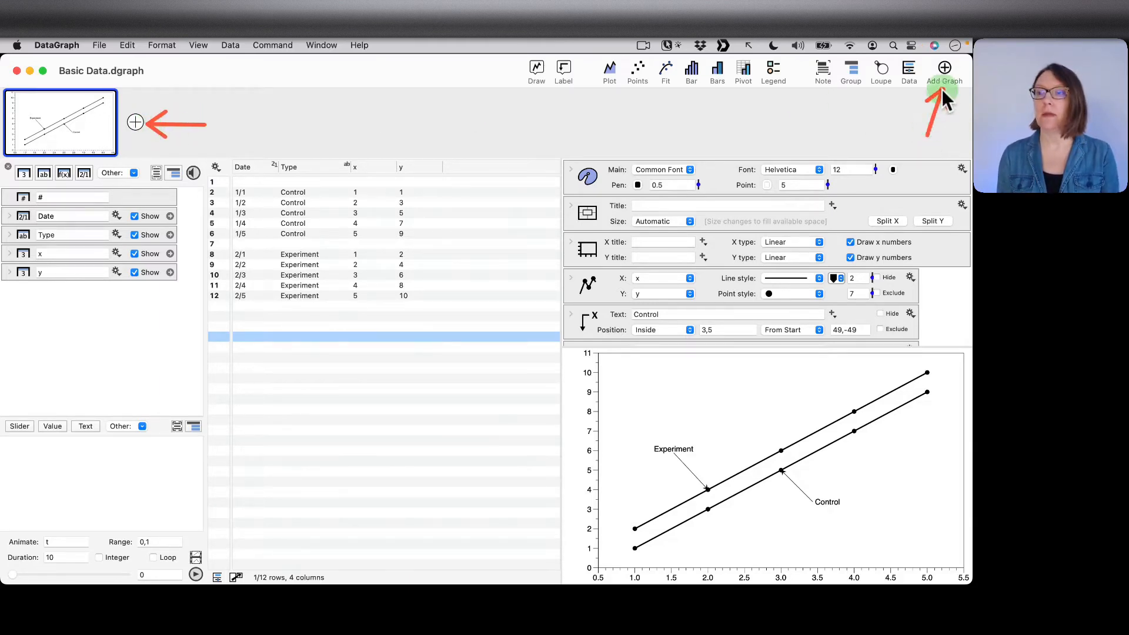
pyautogui.moveTo(404, 158)
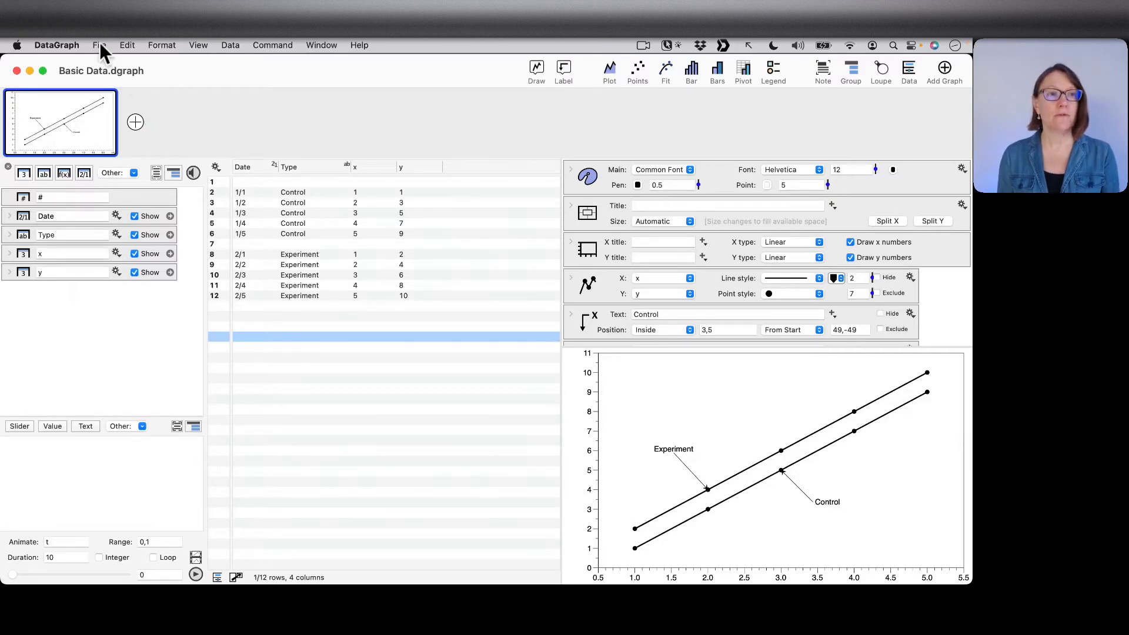
# Step: Create a new standard blank graph, view it, and return to the original graph
pyautogui.click(99, 45)
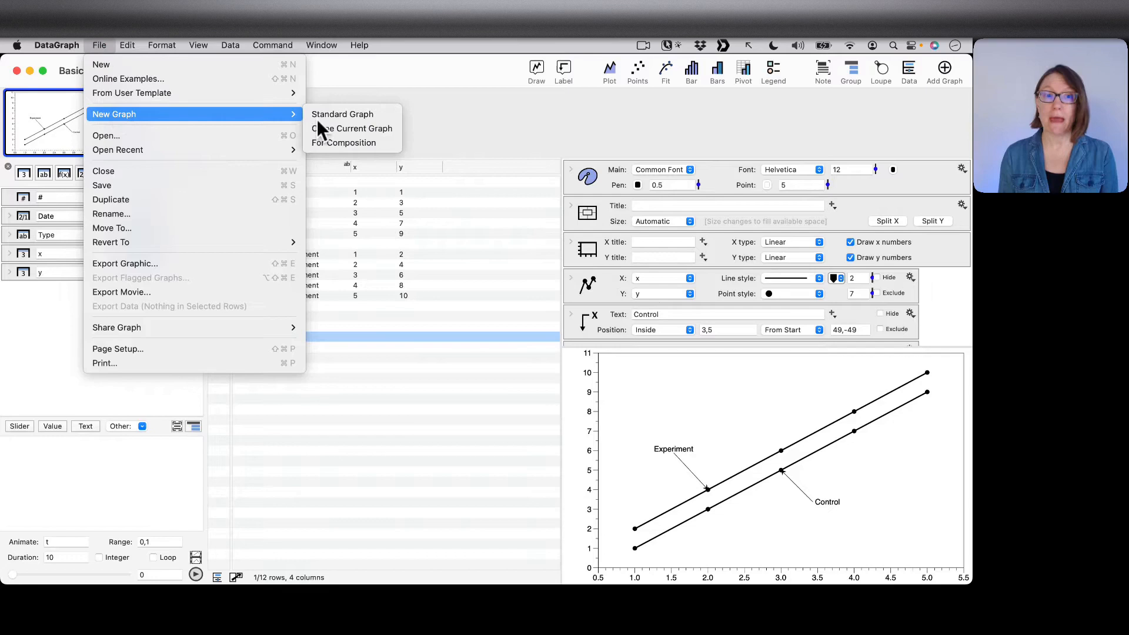
pyautogui.click(342, 115)
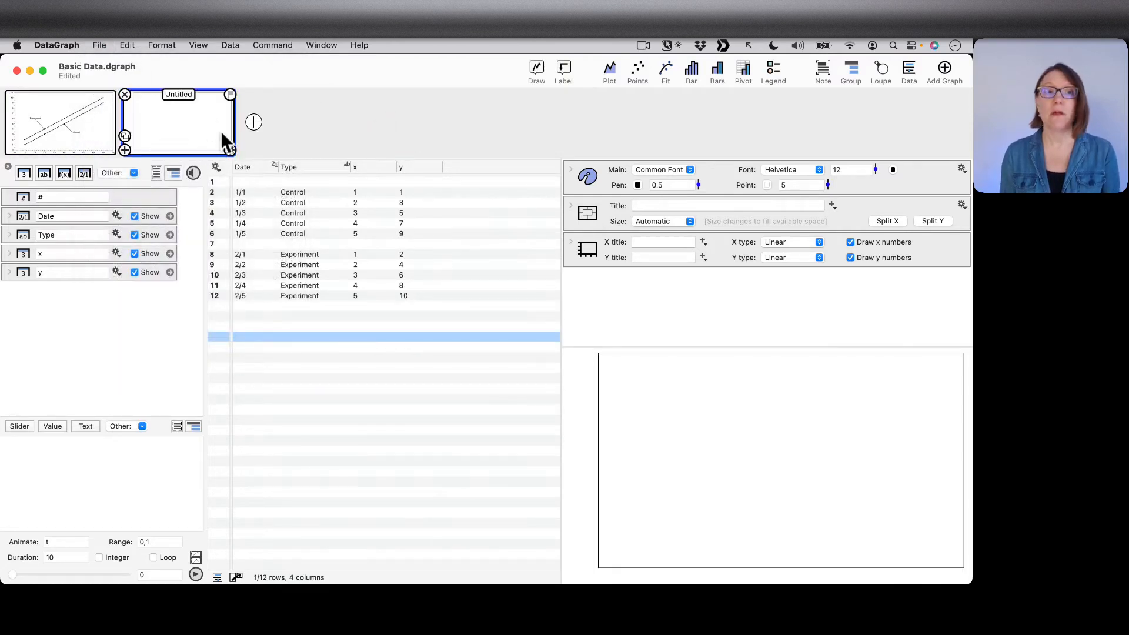
pyautogui.click(61, 123)
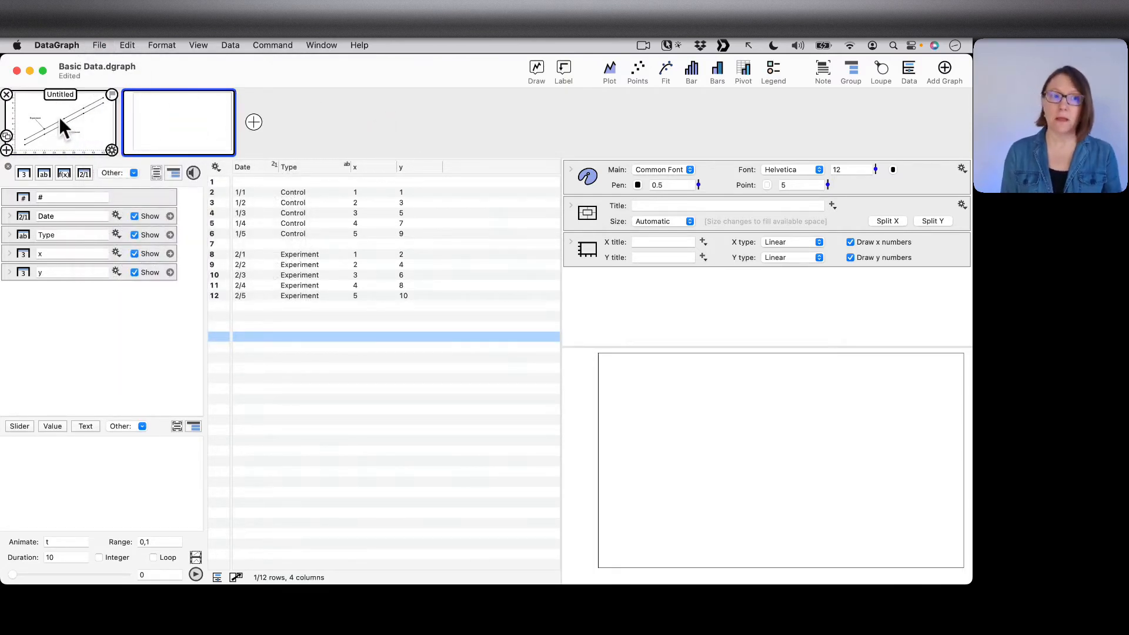
pyautogui.click(178, 123)
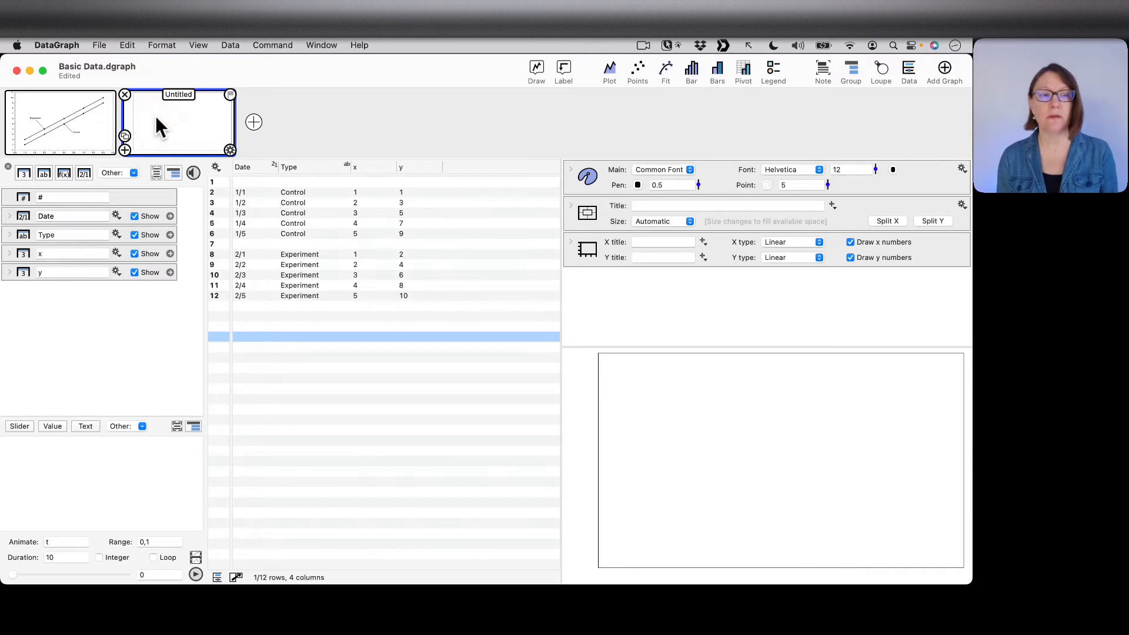
pyautogui.moveTo(171, 118)
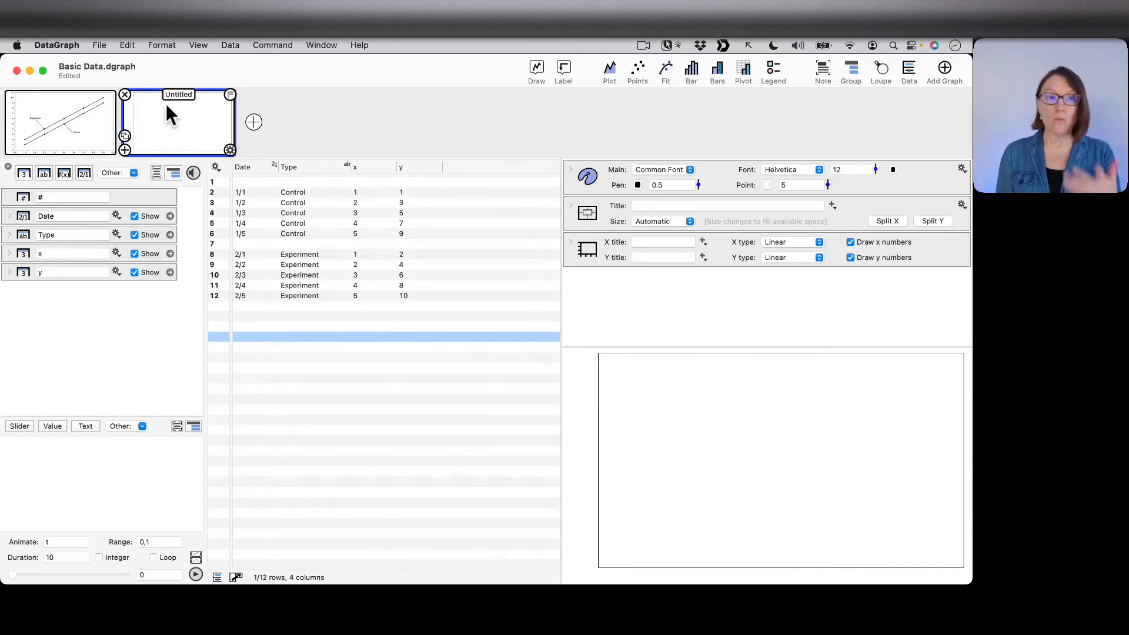
pyautogui.moveTo(189, 129)
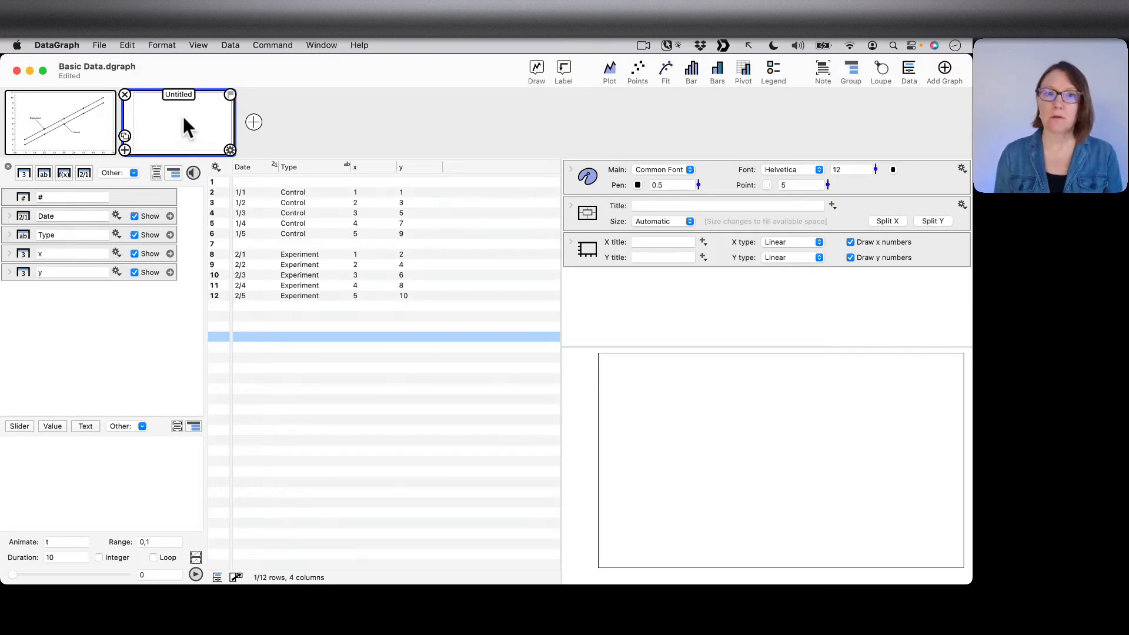
pyautogui.click(60, 123)
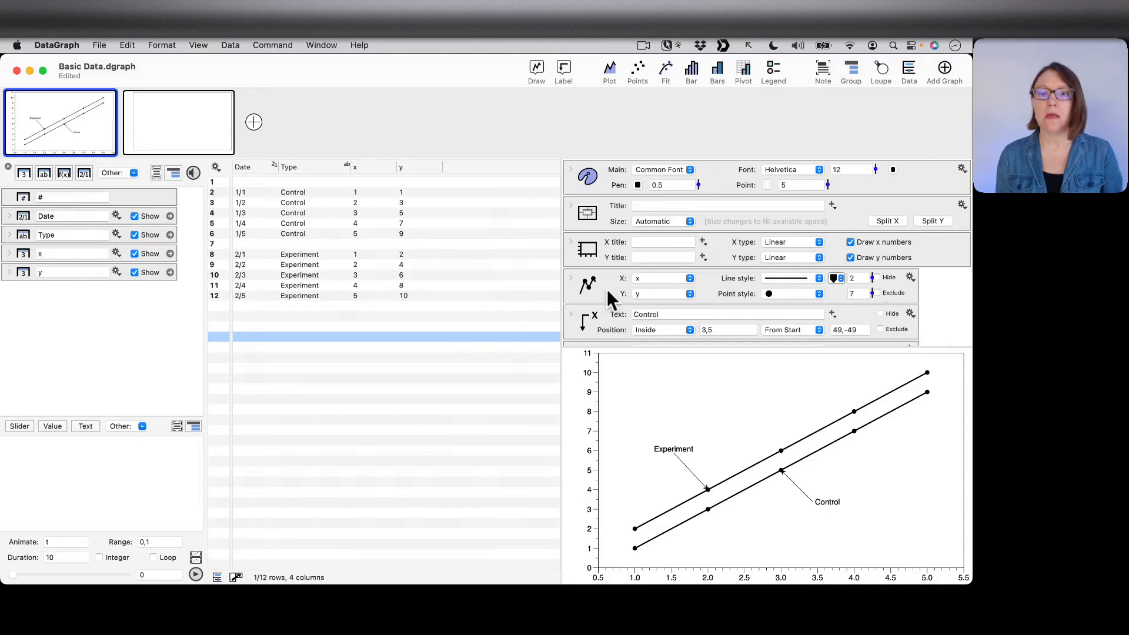
pyautogui.click(608, 285)
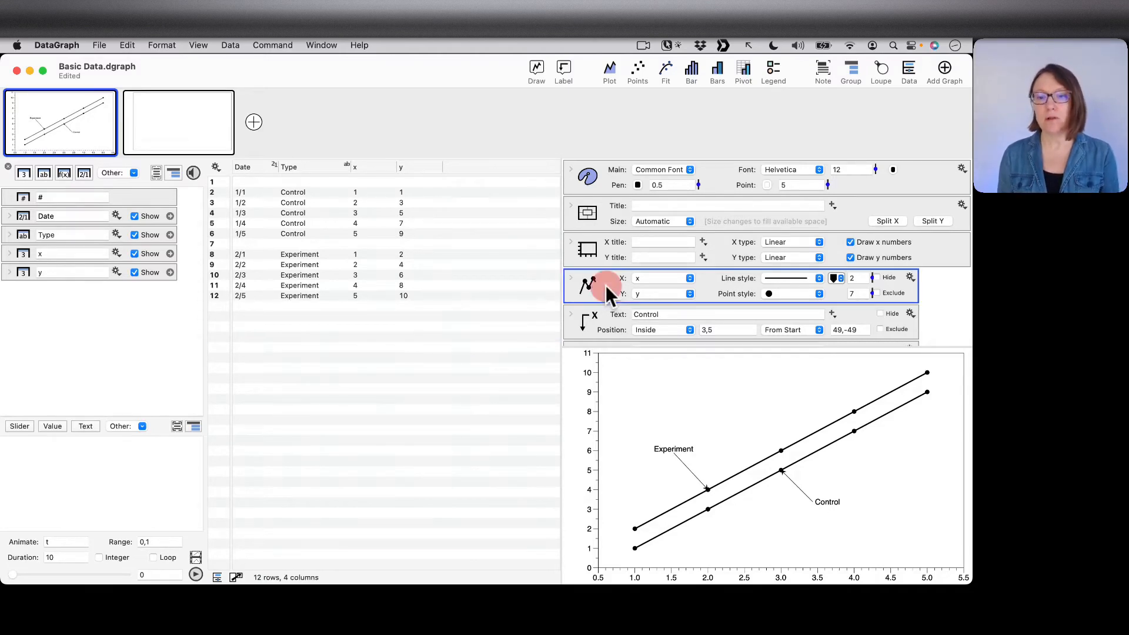
pyautogui.moveTo(612, 335)
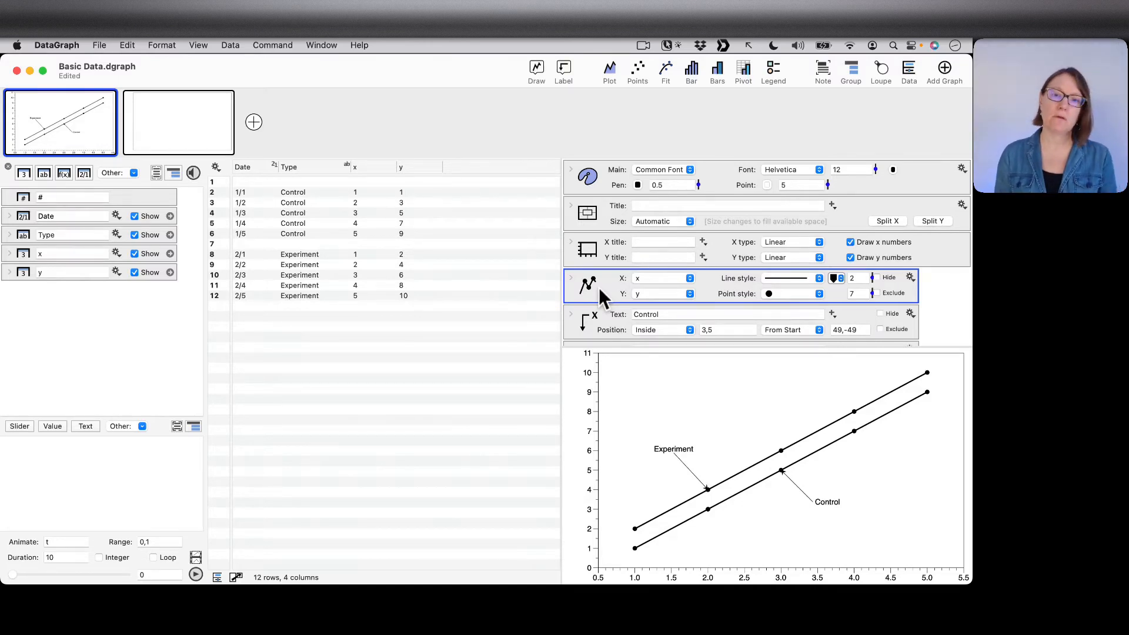
pyautogui.moveTo(607, 298)
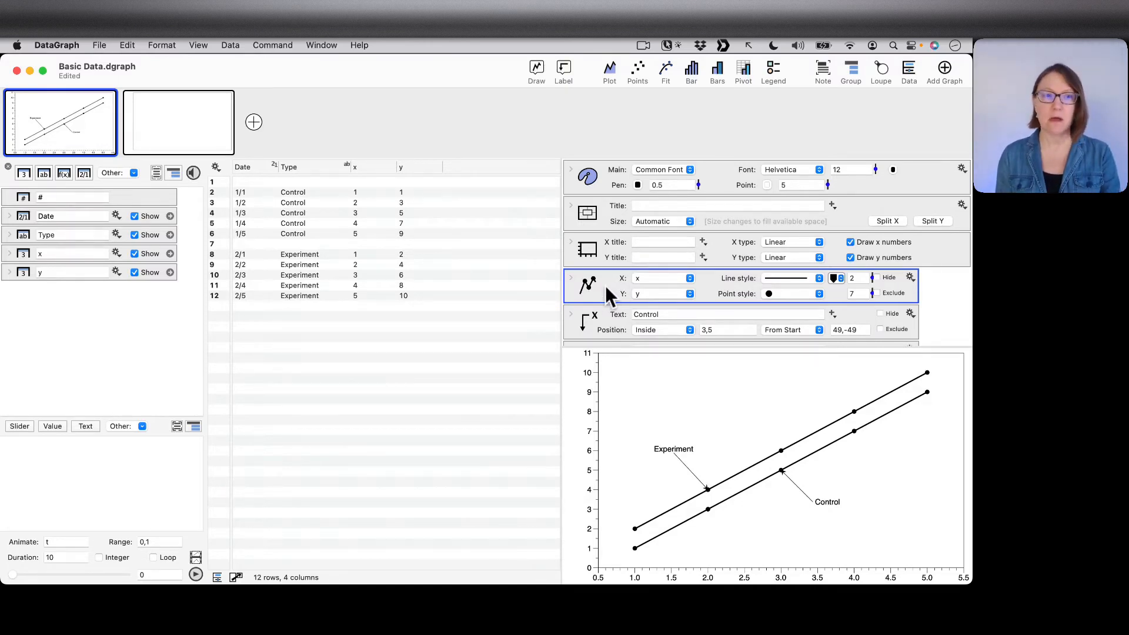
pyautogui.click(127, 45)
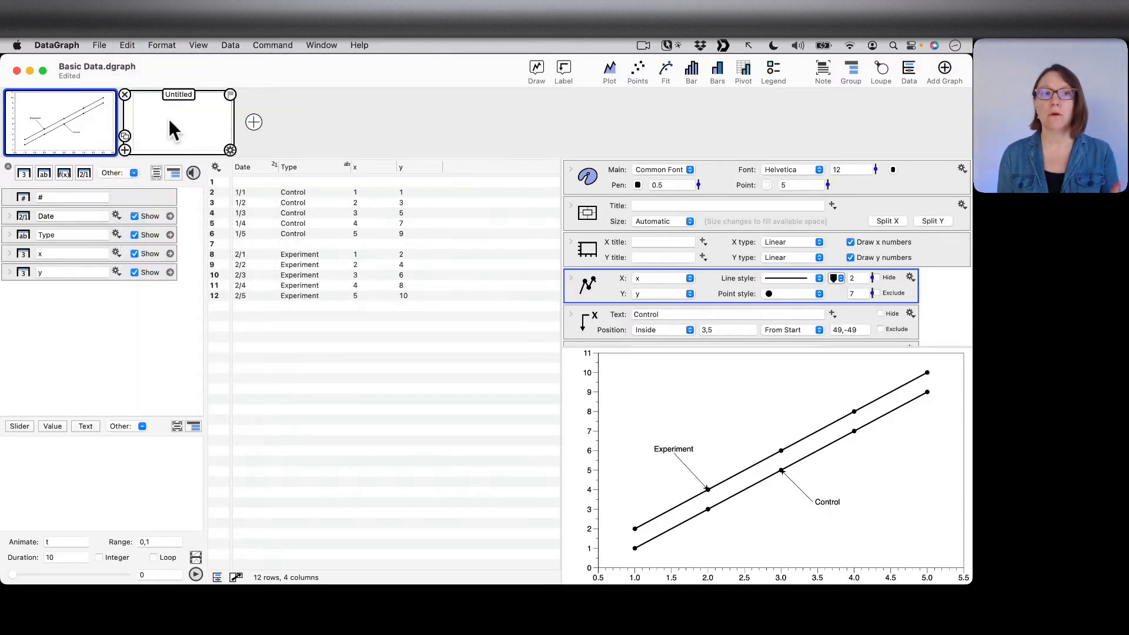
pyautogui.click(127, 45)
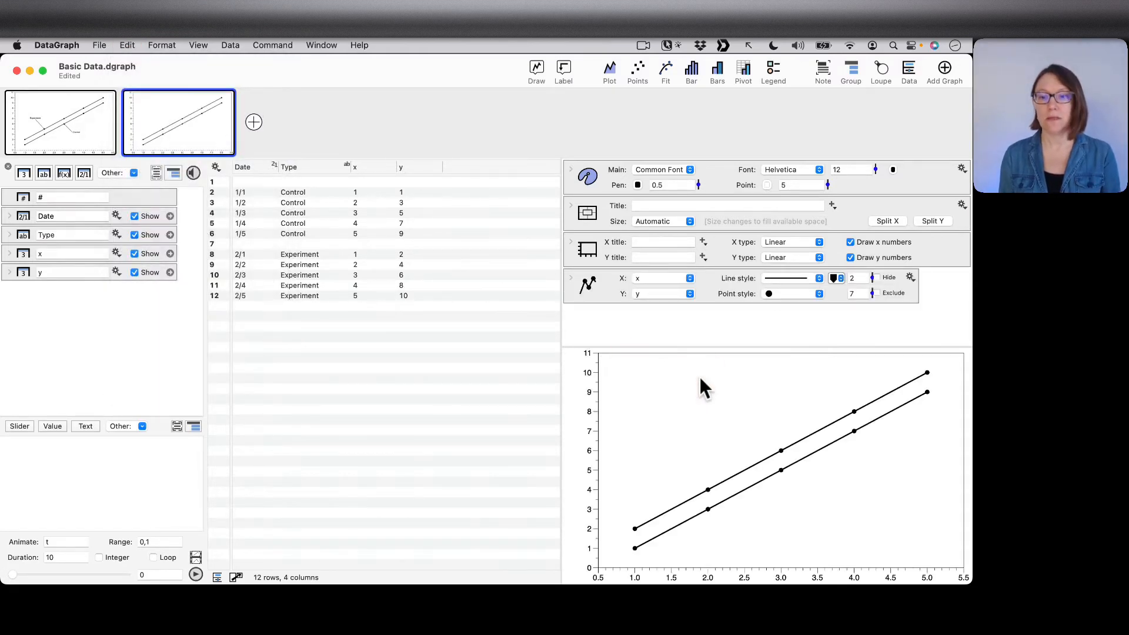
pyautogui.moveTo(692, 394)
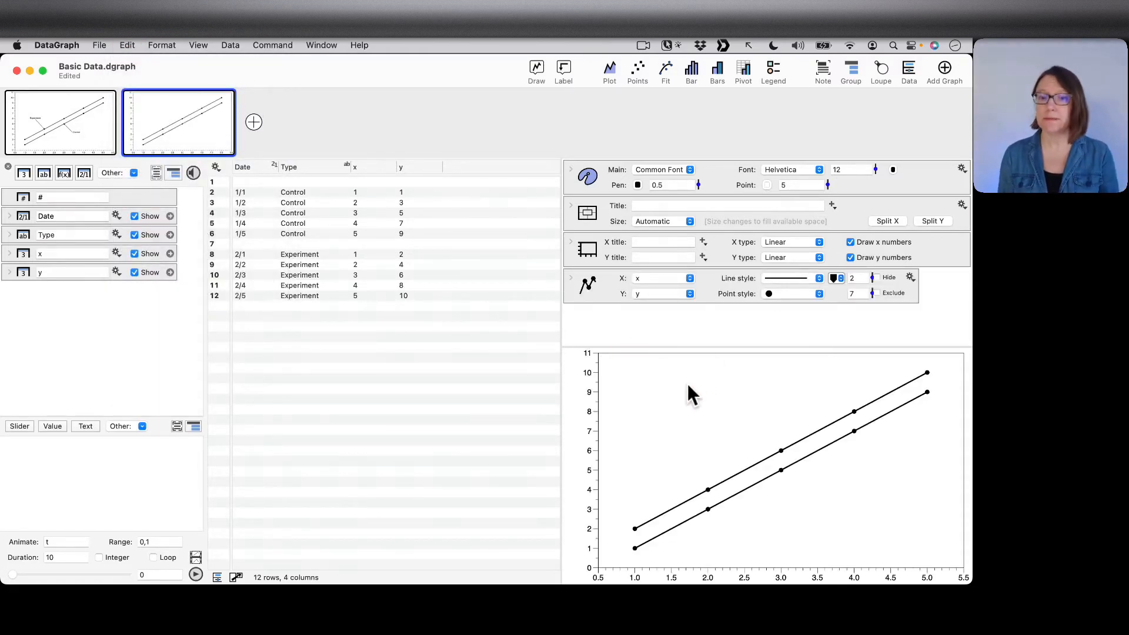
pyautogui.moveTo(631, 335)
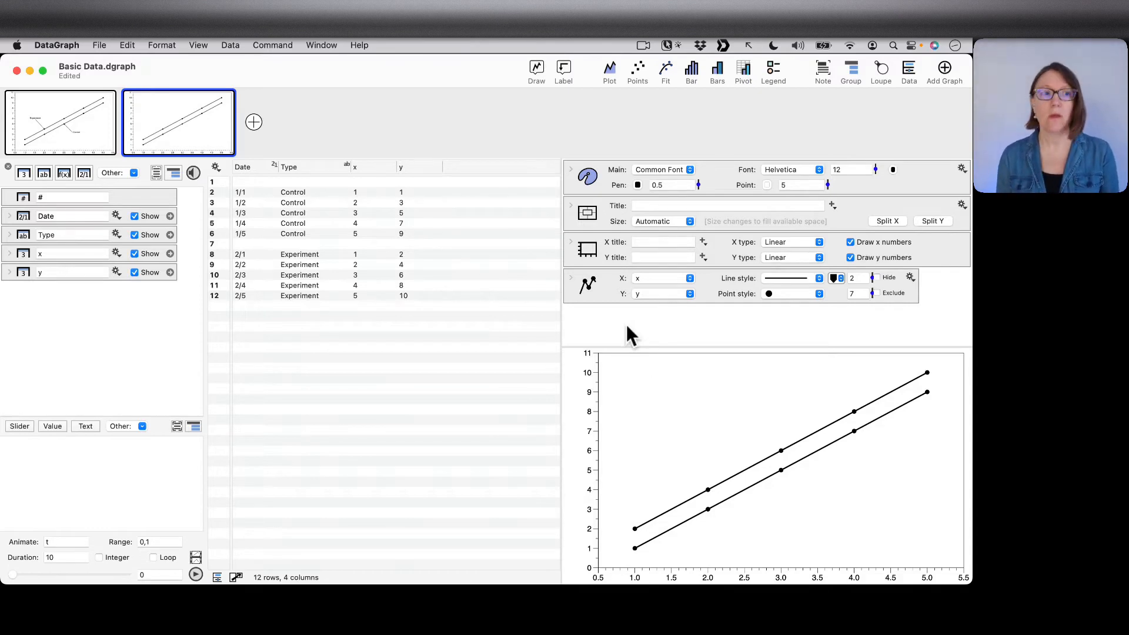
pyautogui.moveTo(610, 318)
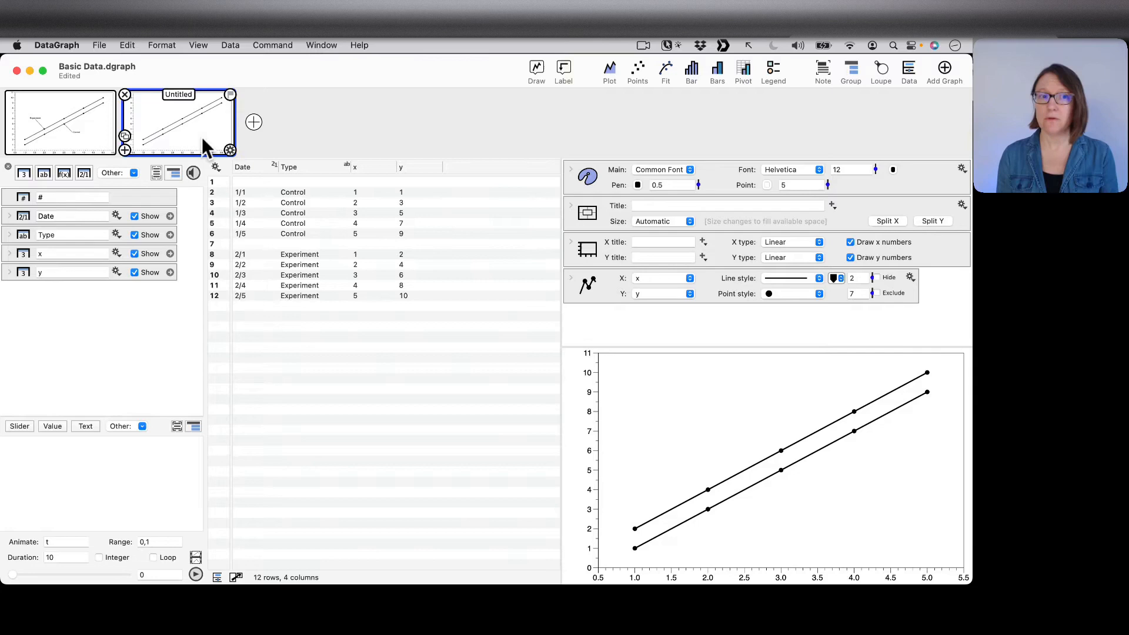
pyautogui.click(71, 133)
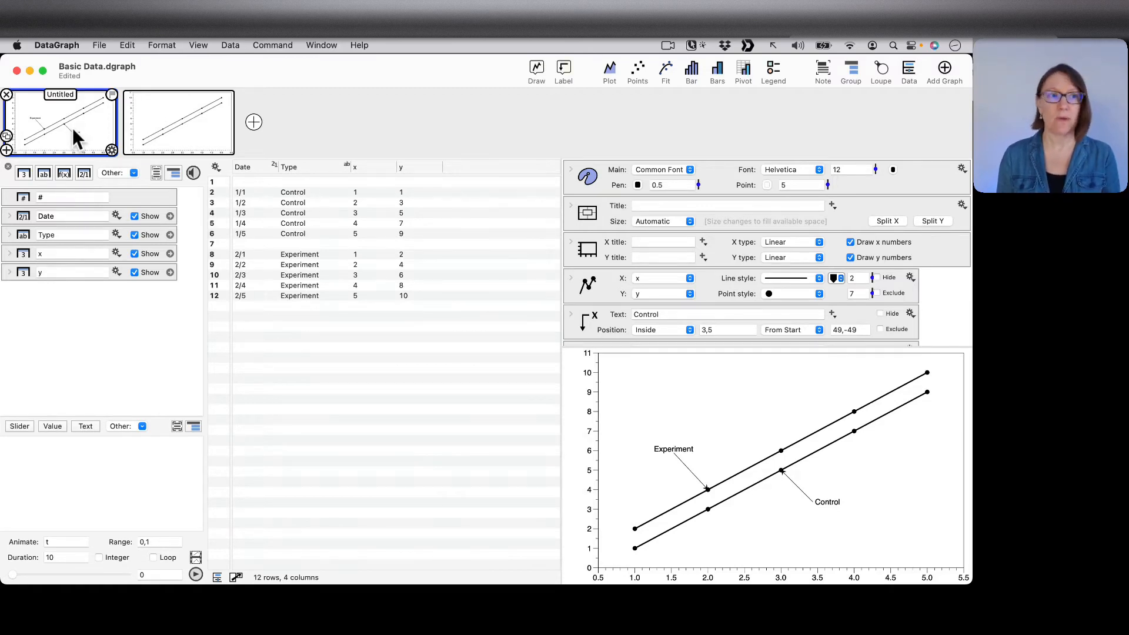
pyautogui.moveTo(72, 133)
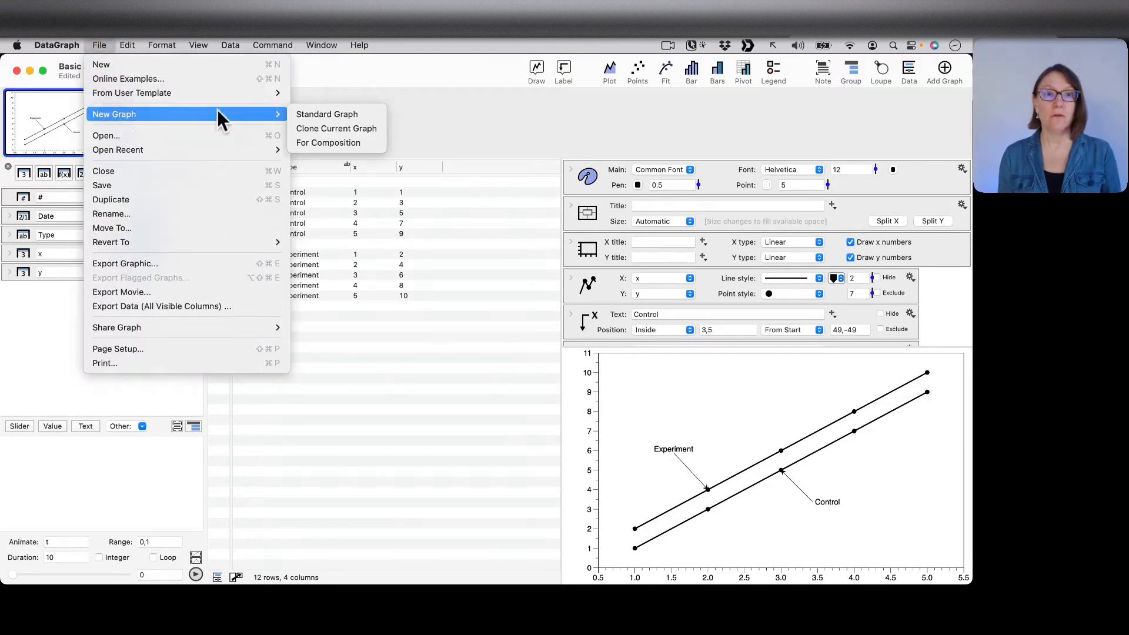
pyautogui.moveTo(335, 128)
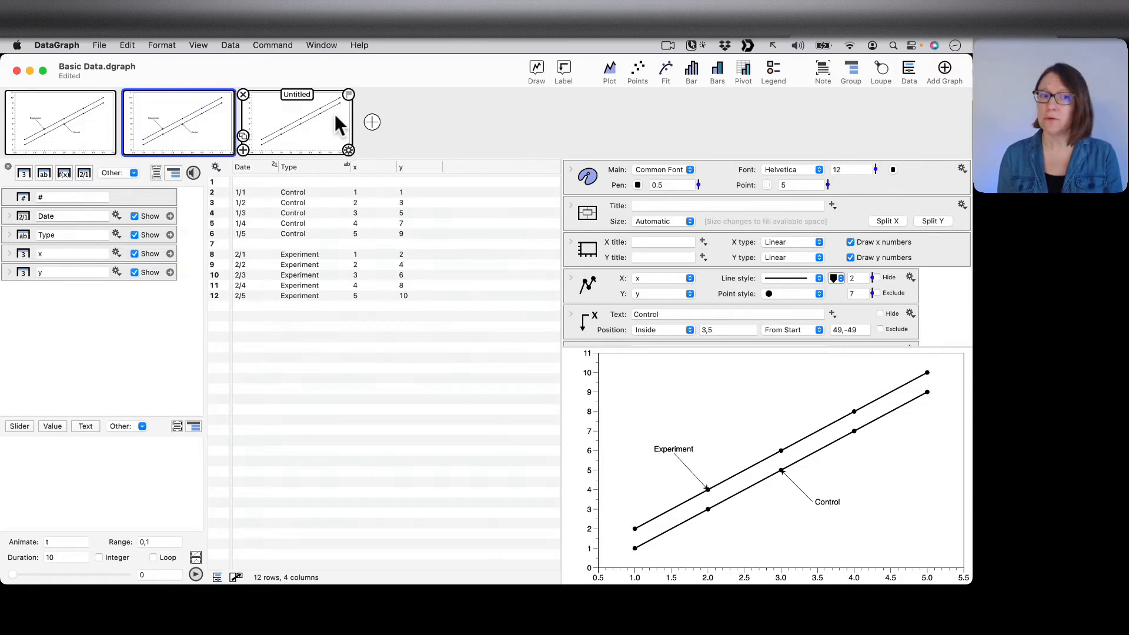
pyautogui.moveTo(289, 116)
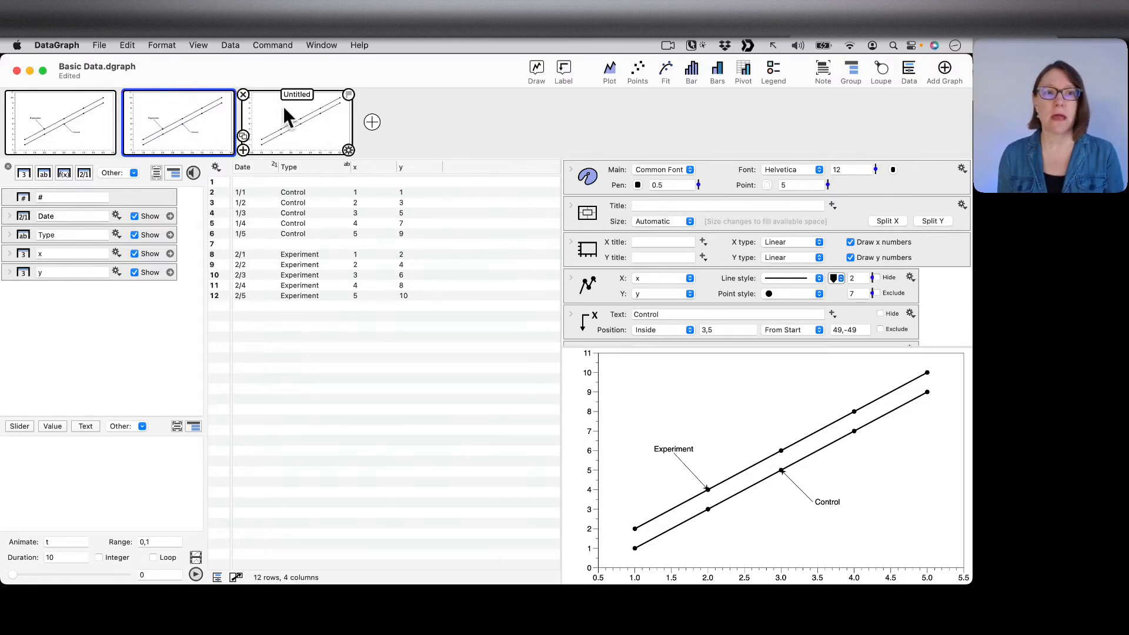
pyautogui.moveTo(267, 119)
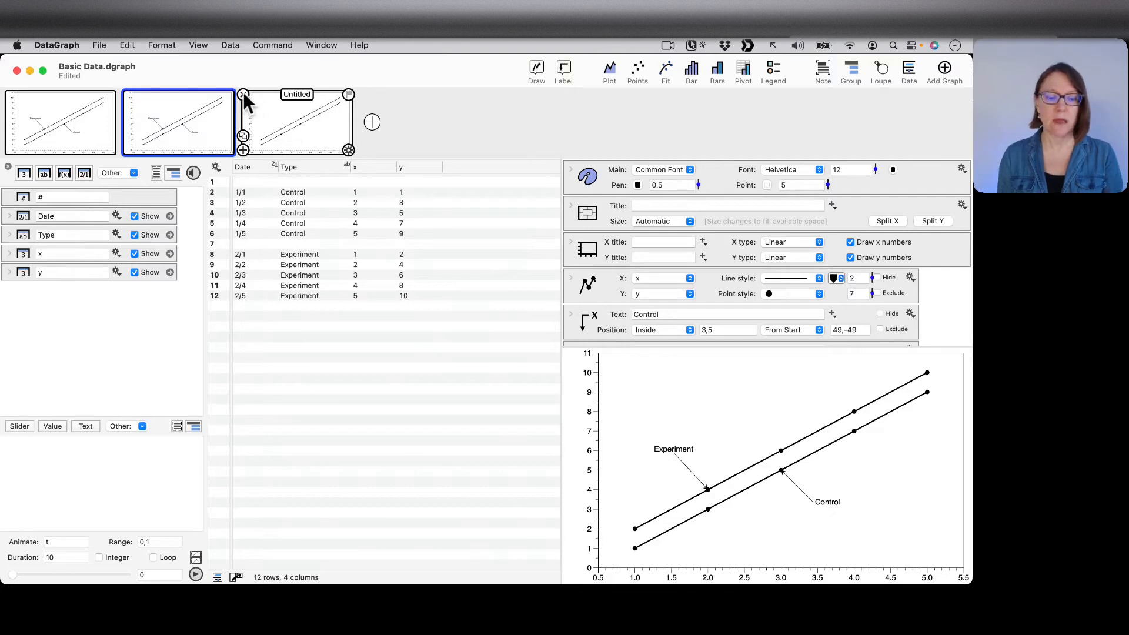
pyautogui.click(244, 94)
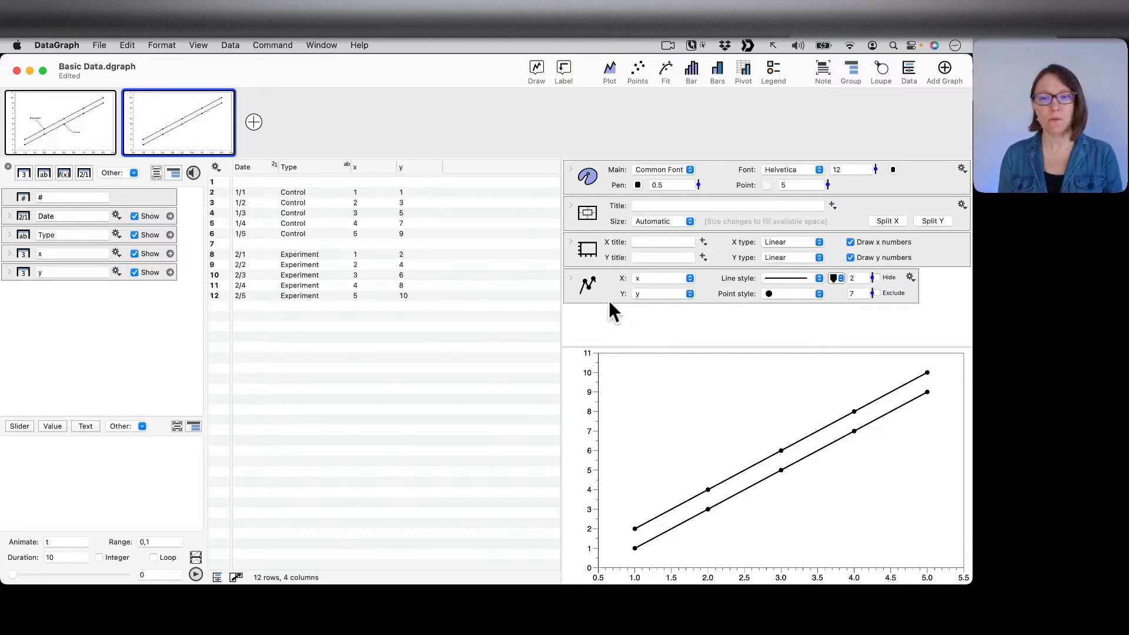
# Step: Expand the second graph's Plot command to reveal its full line-plot settings
pyautogui.click(608, 289)
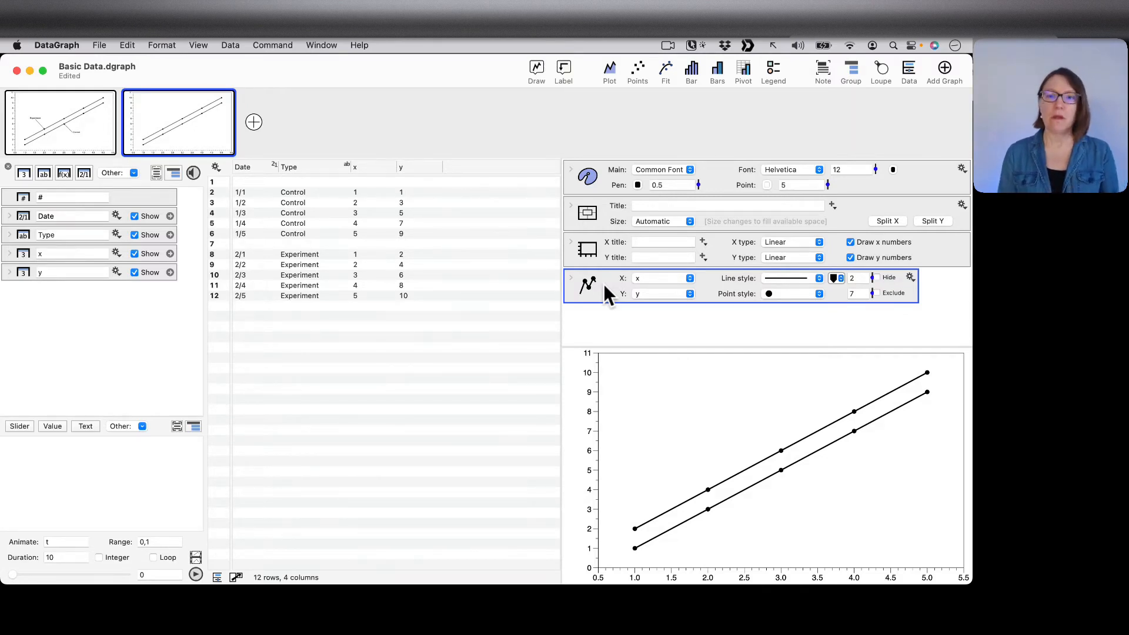
pyautogui.moveTo(584, 284)
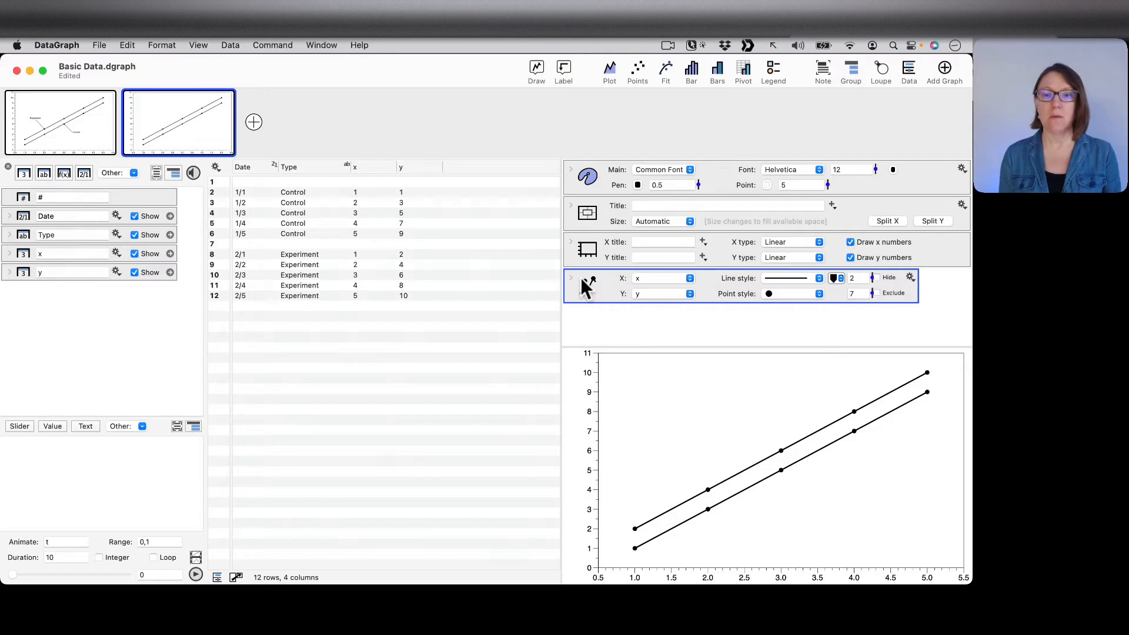
pyautogui.click(571, 279)
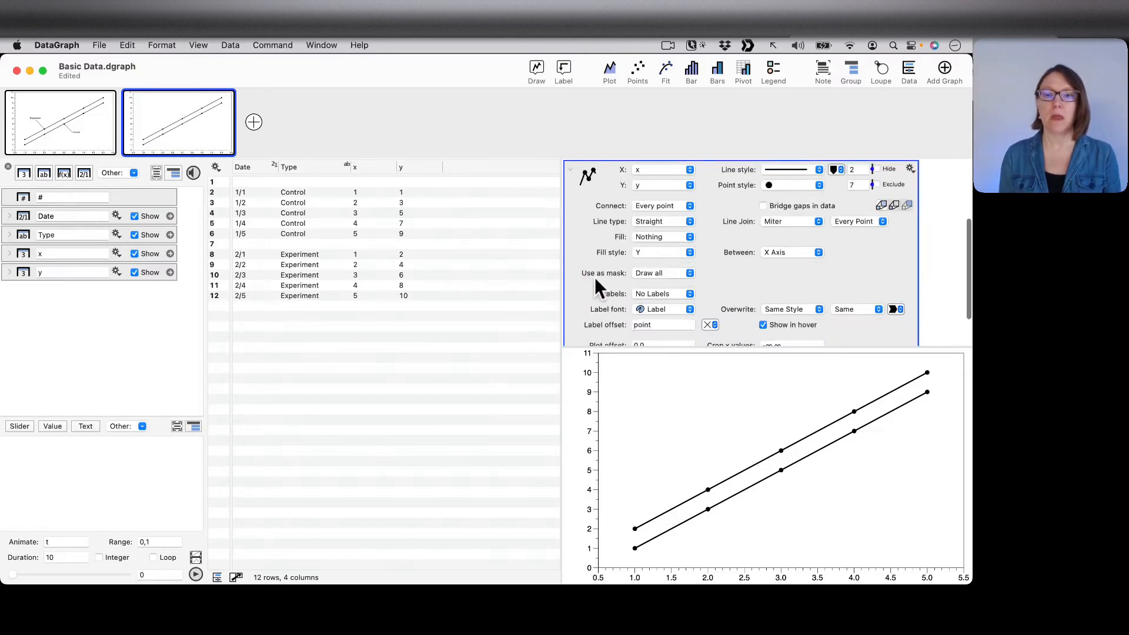
pyautogui.moveTo(587, 173)
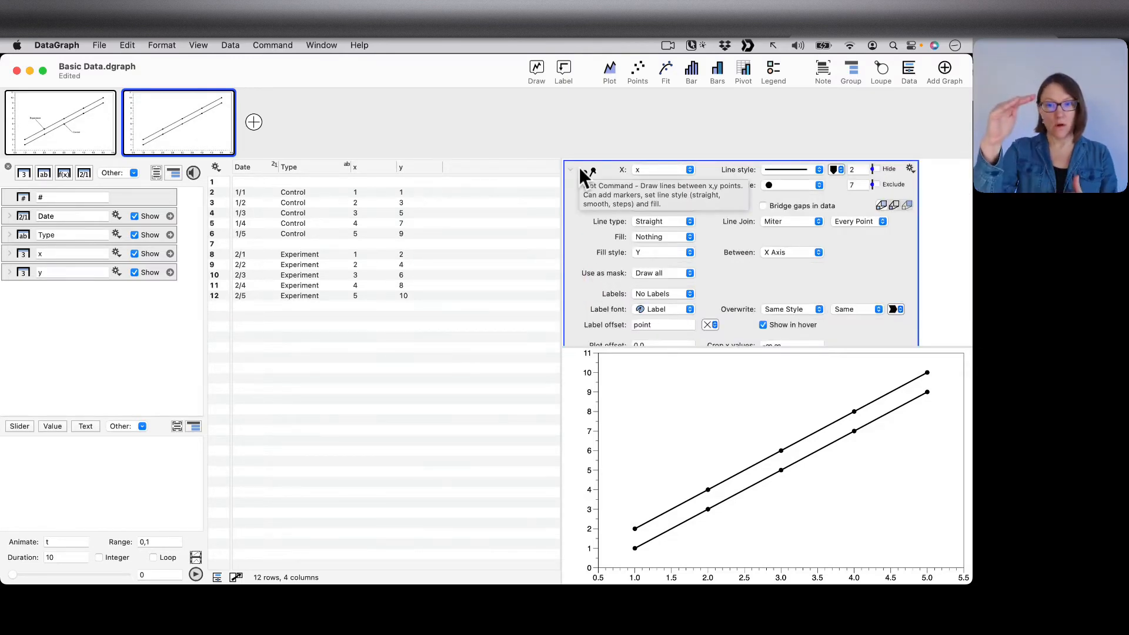
pyautogui.moveTo(570, 296)
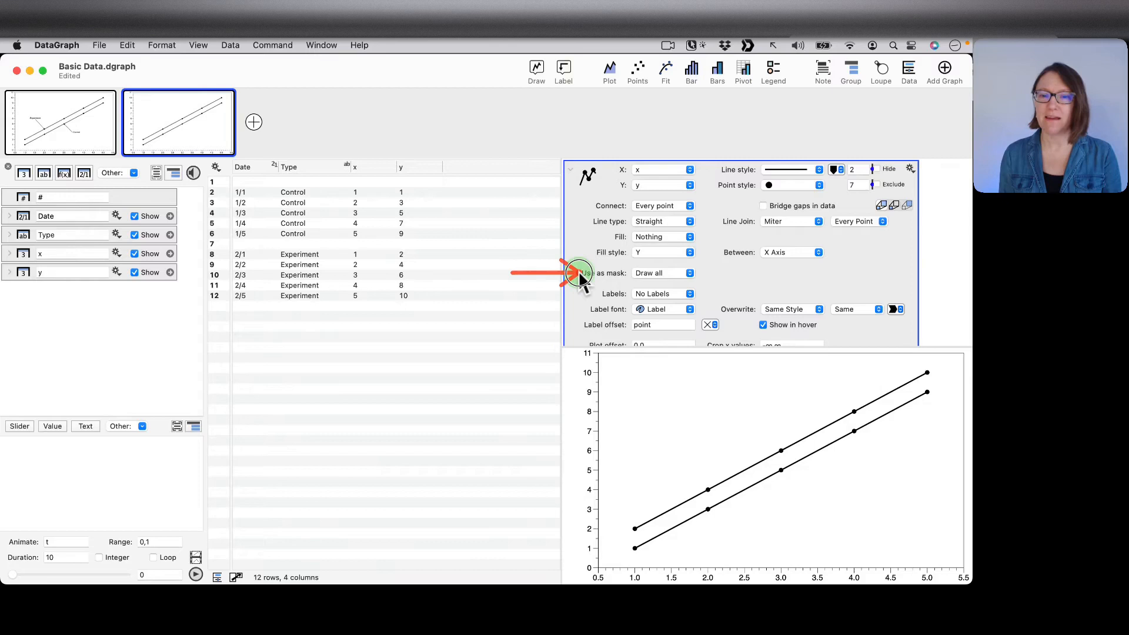
pyautogui.moveTo(554, 331)
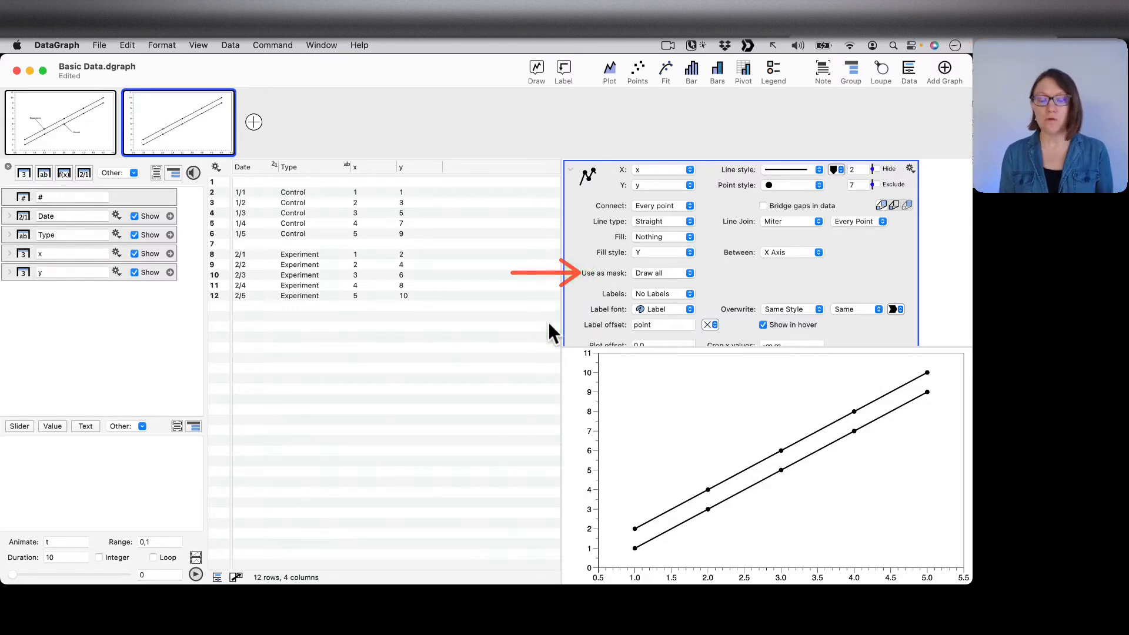
pyautogui.moveTo(743, 278)
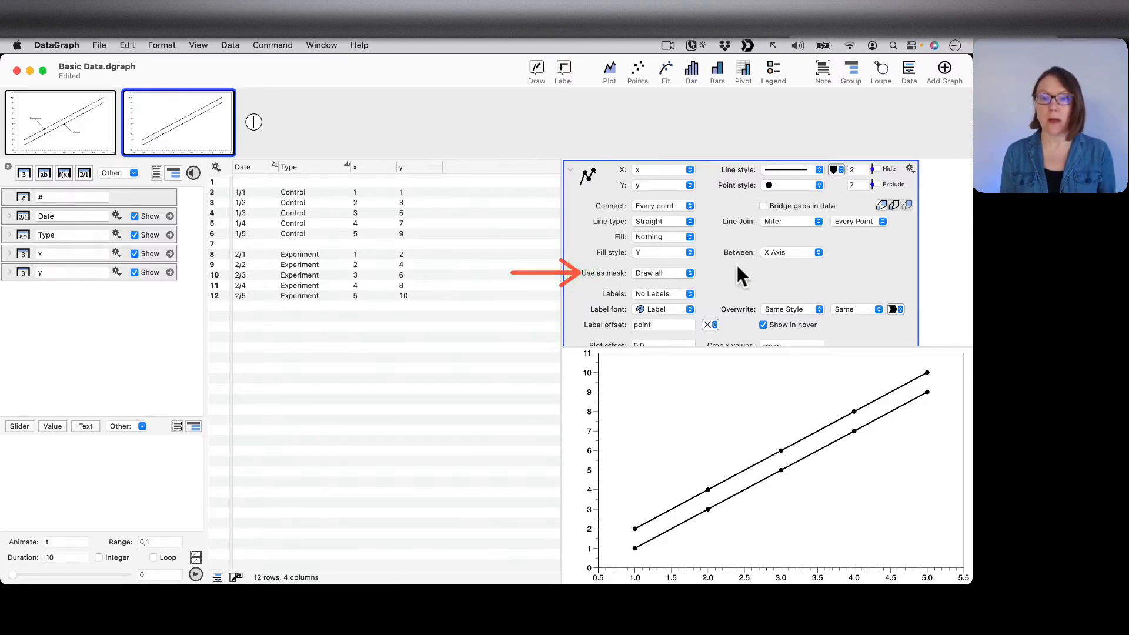
pyautogui.moveTo(739, 298)
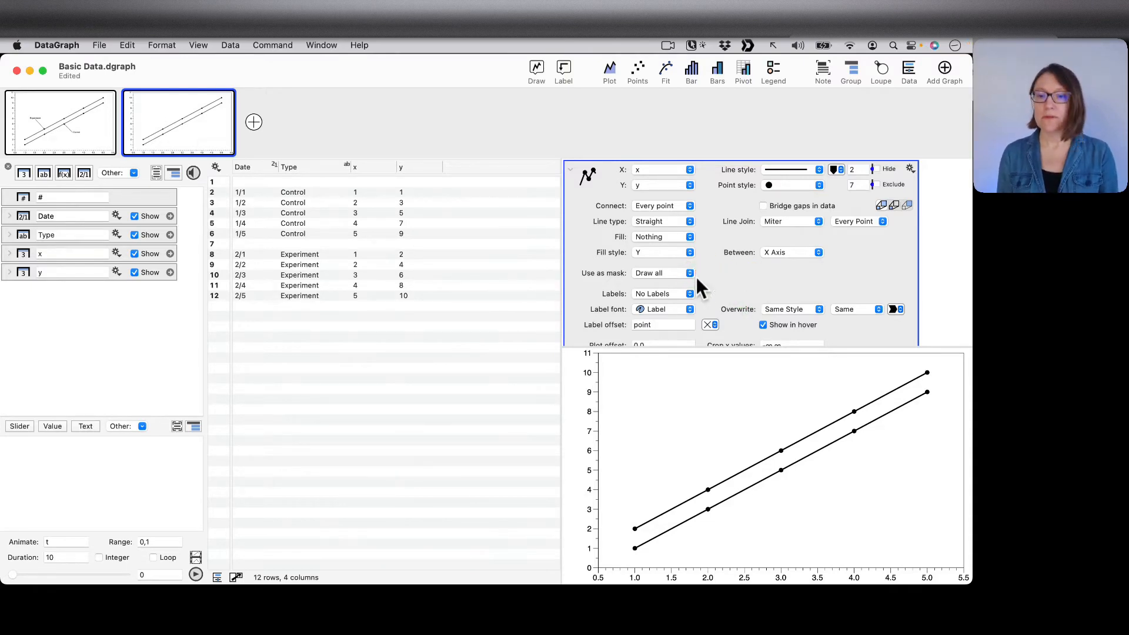
# Step: Set the Plot command's Use as mask column to Type and show the include conditions
pyautogui.click(688, 272)
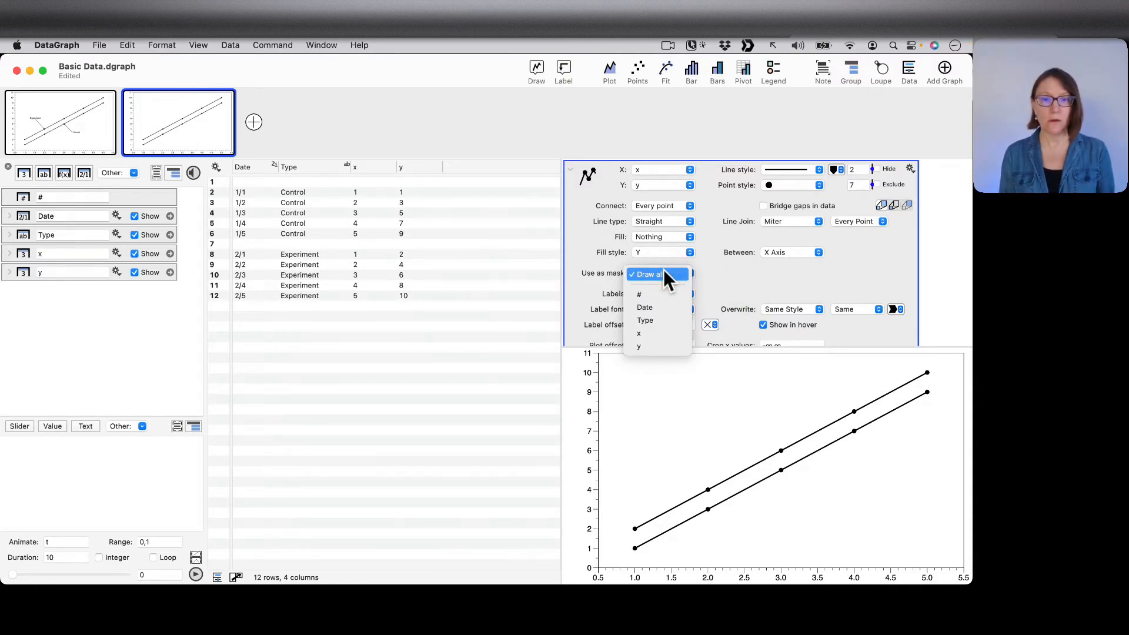
pyautogui.moveTo(645, 320)
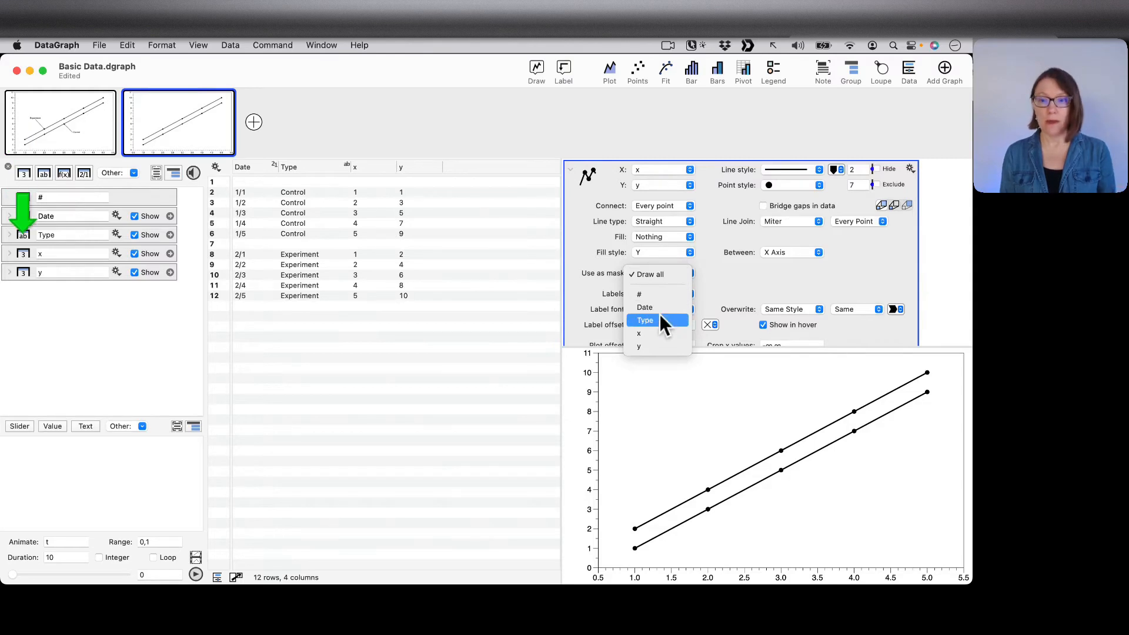
pyautogui.moveTo(655, 346)
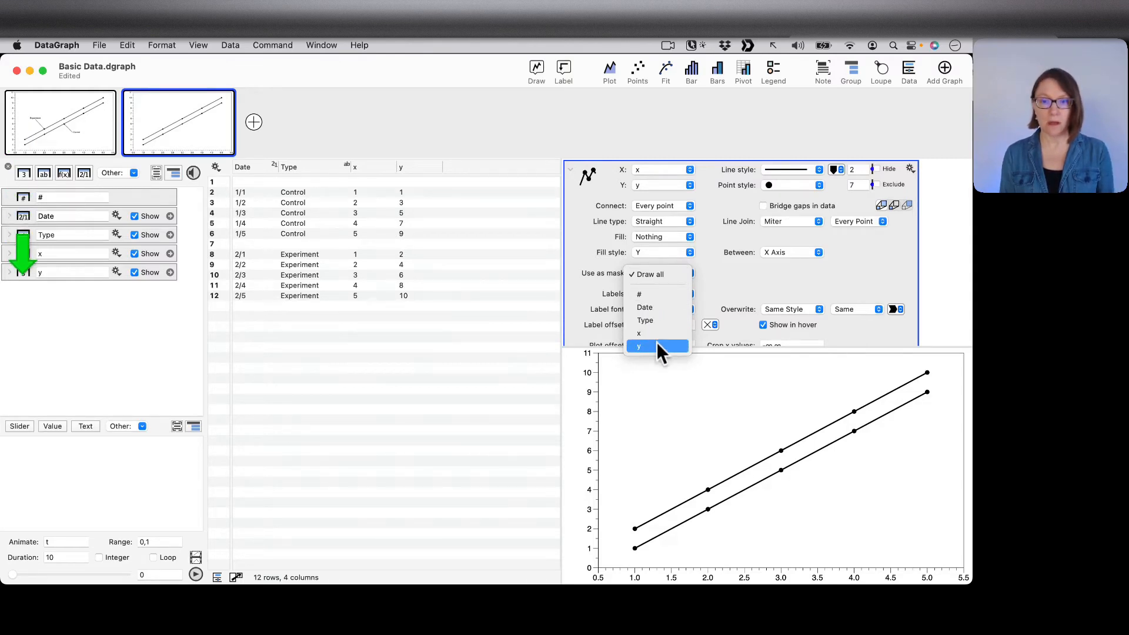
pyautogui.moveTo(643, 307)
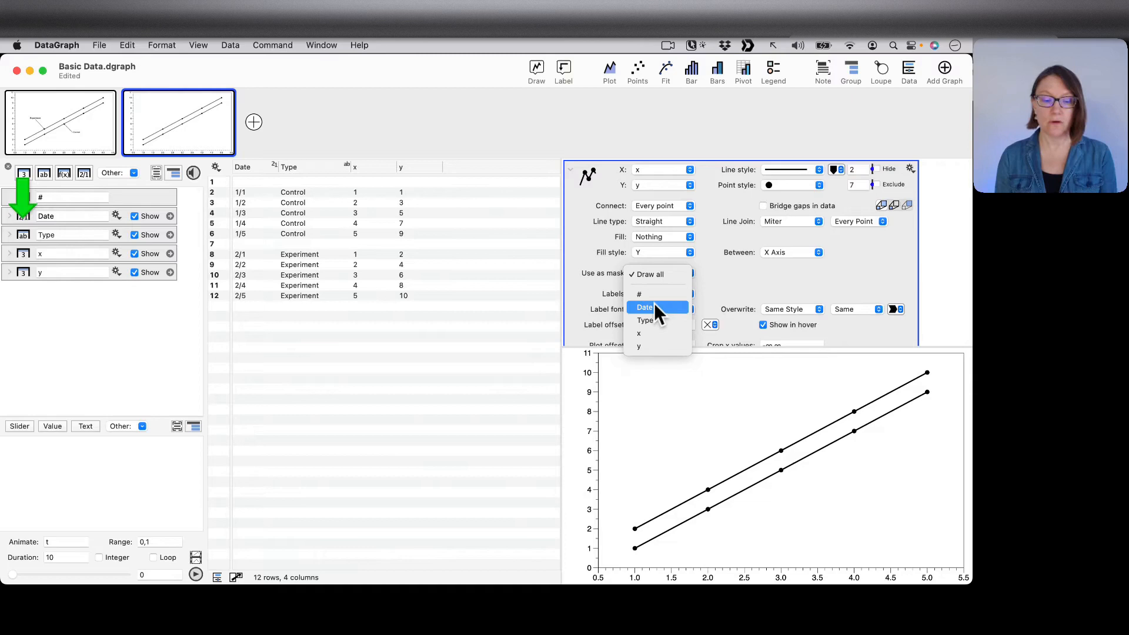
pyautogui.moveTo(656, 320)
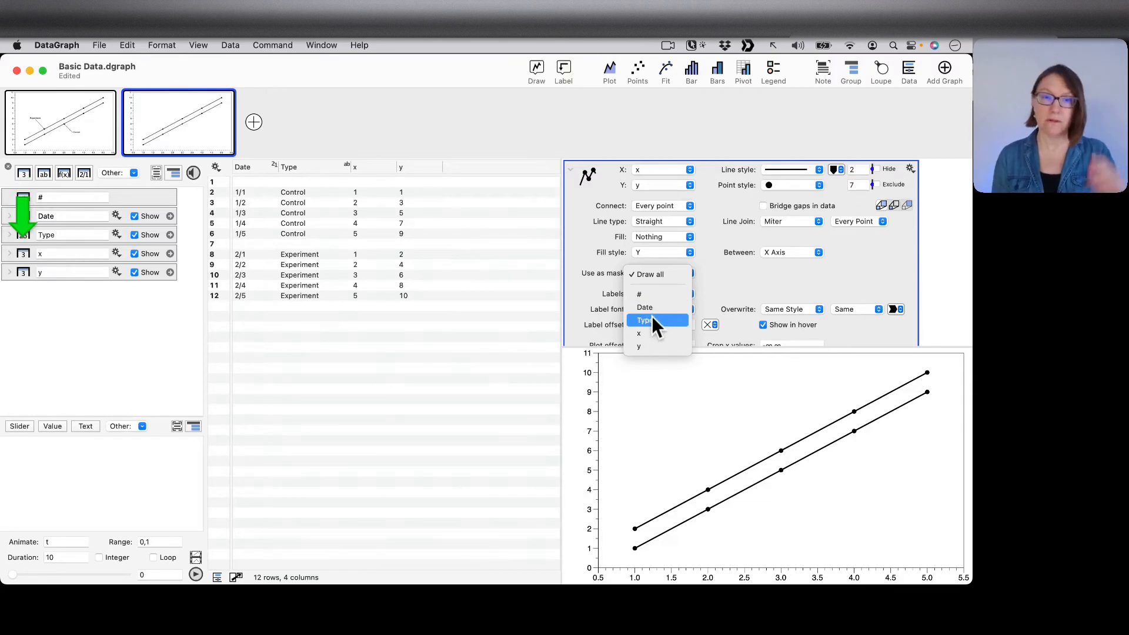
pyautogui.moveTo(644, 307)
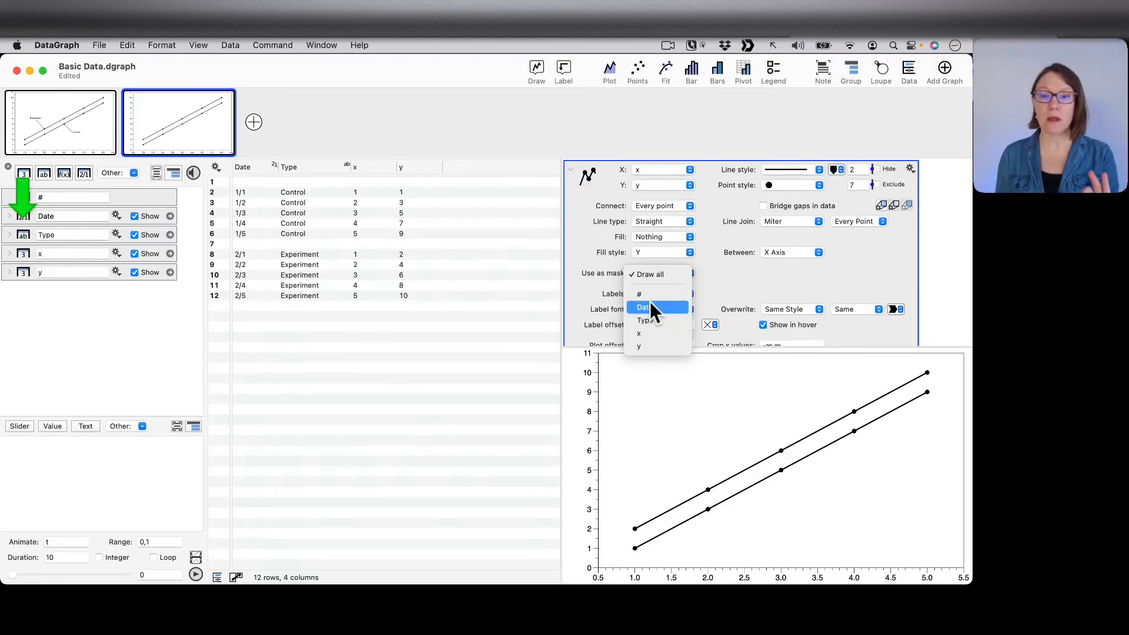
pyautogui.moveTo(654, 333)
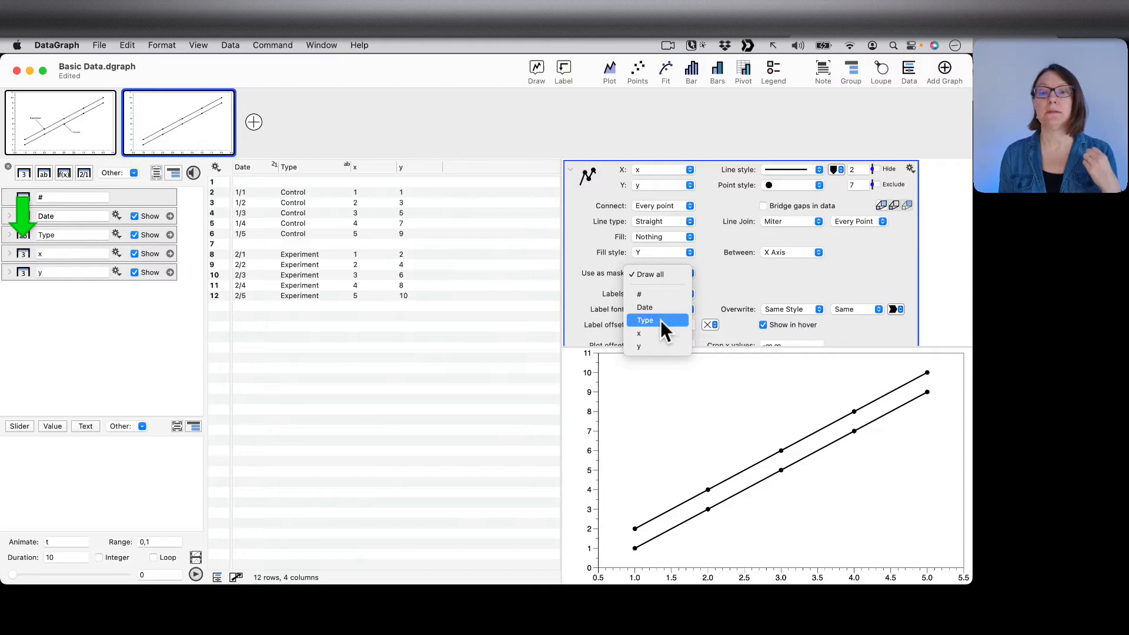
pyautogui.click(645, 320)
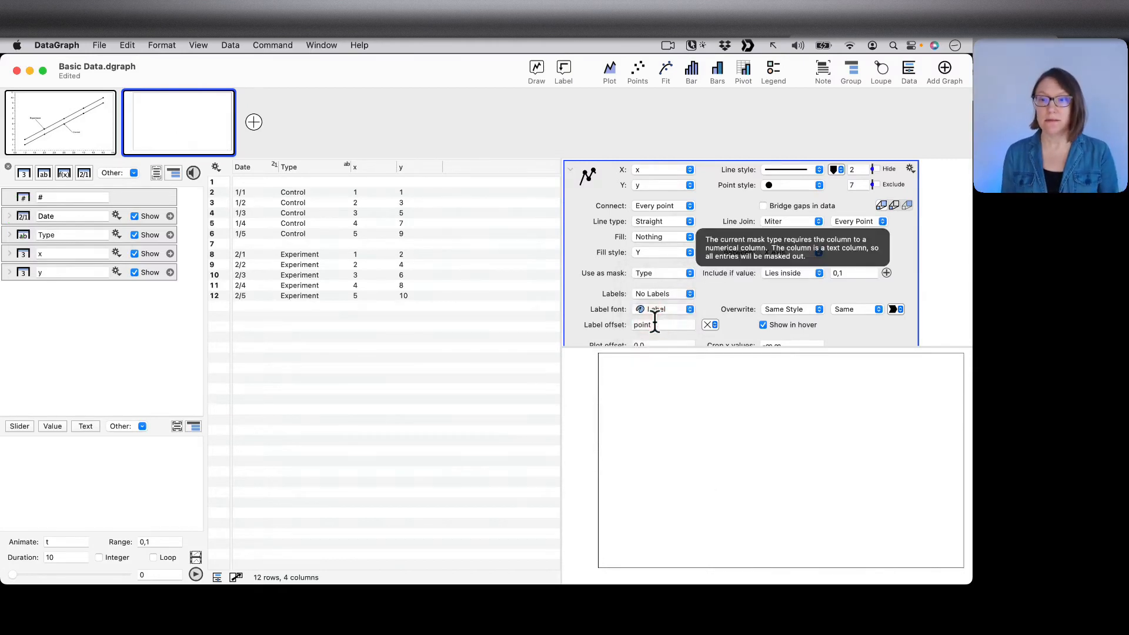
pyautogui.moveTo(792, 278)
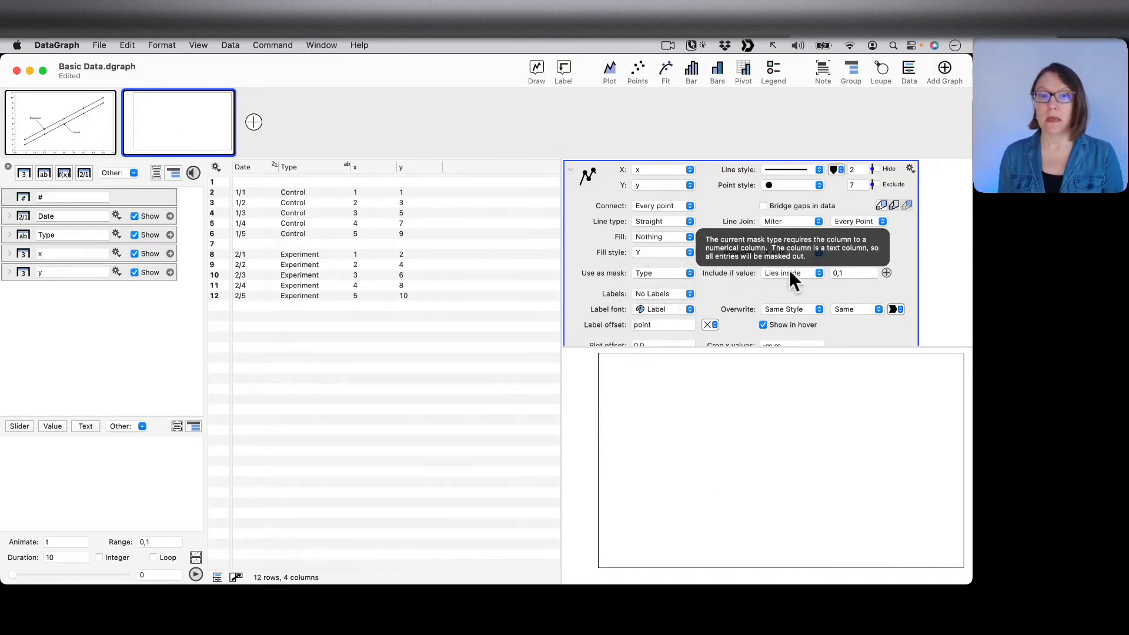
pyautogui.click(817, 272)
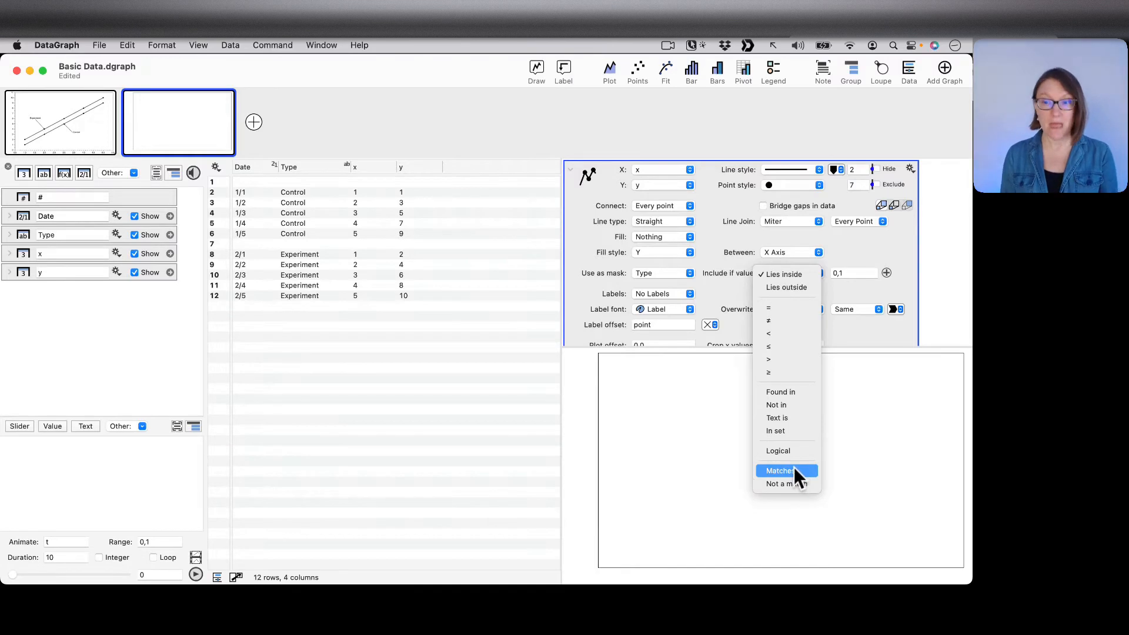
pyautogui.moveTo(787, 372)
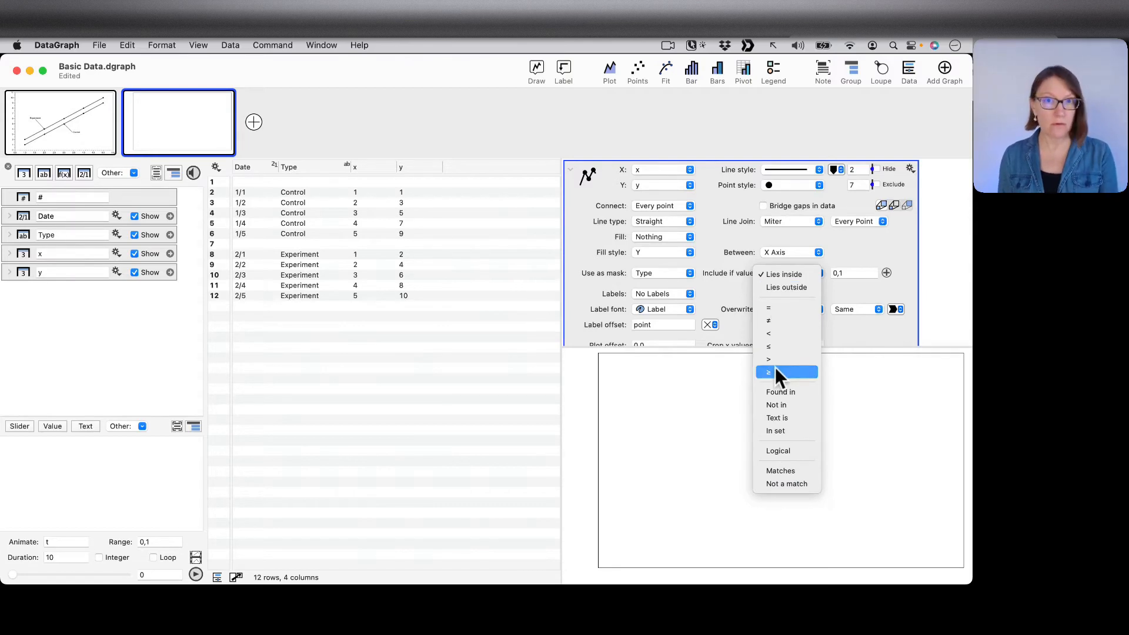
pyautogui.moveTo(783, 389)
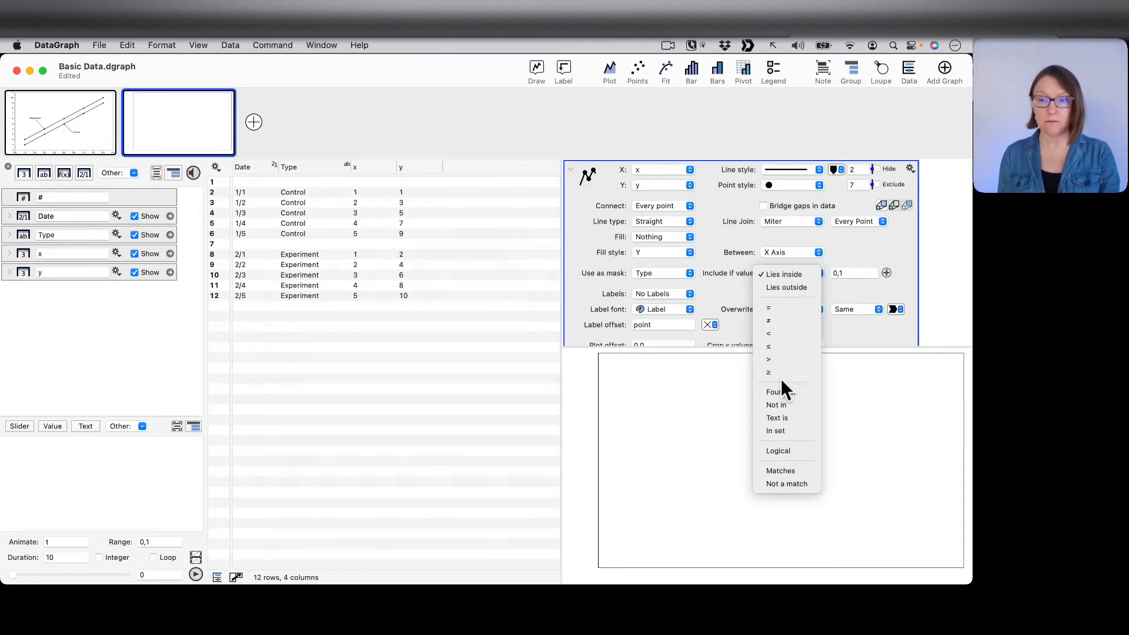
pyautogui.moveTo(768, 373)
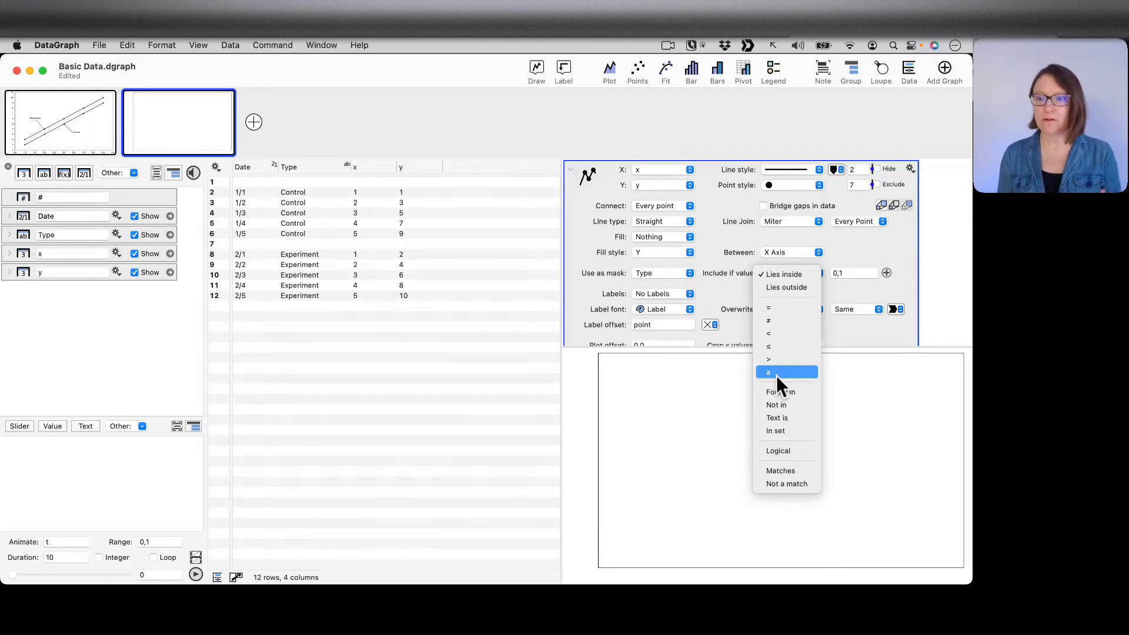
pyautogui.moveTo(797, 471)
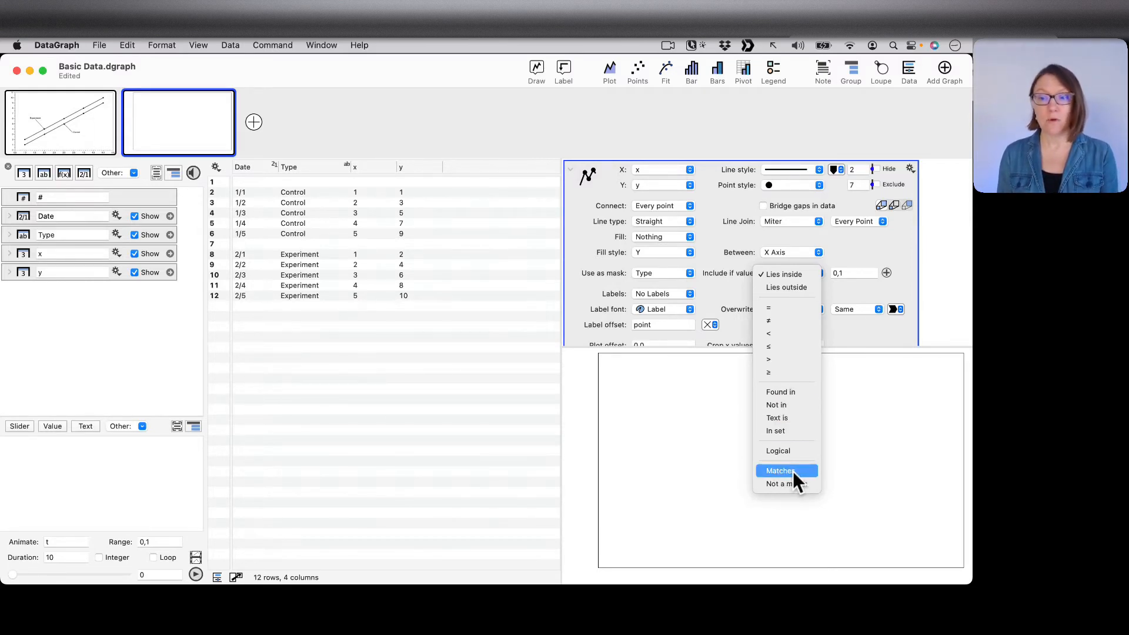
# Step: Include only rows whose Type matches 'Control', leaving a single Control line
pyautogui.click(781, 471)
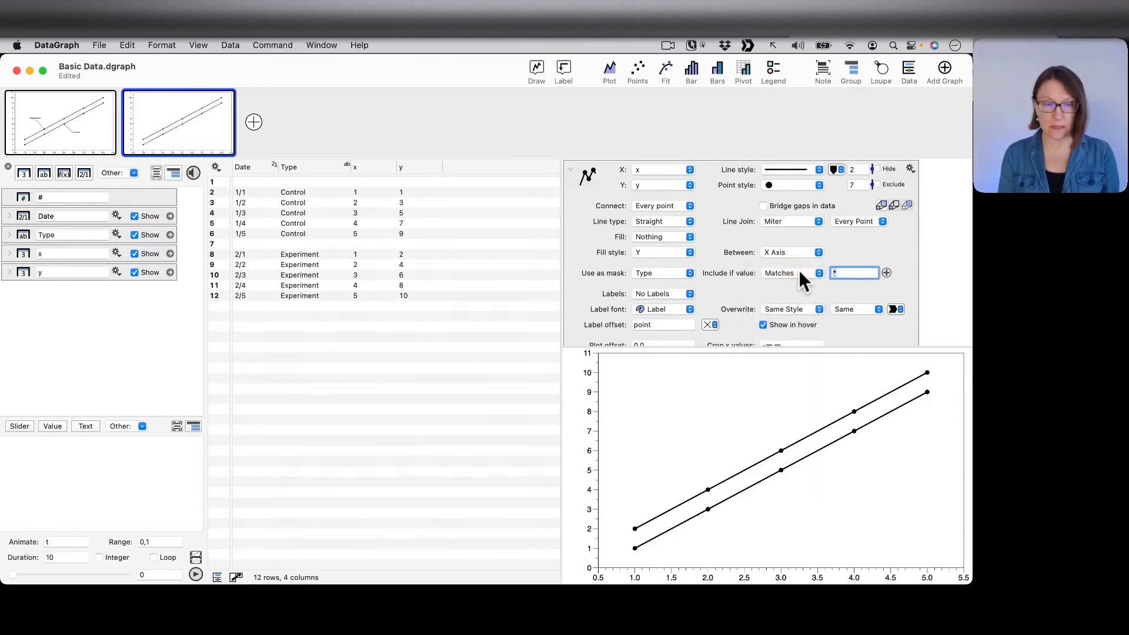
pyautogui.moveTo(306, 220)
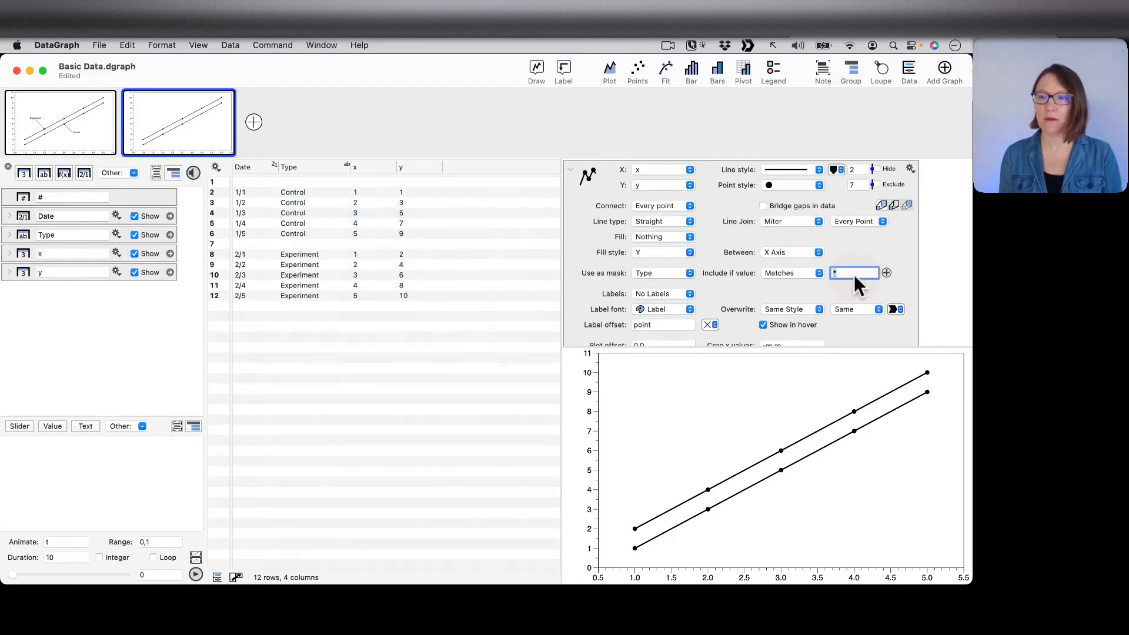
pyautogui.write('Control')
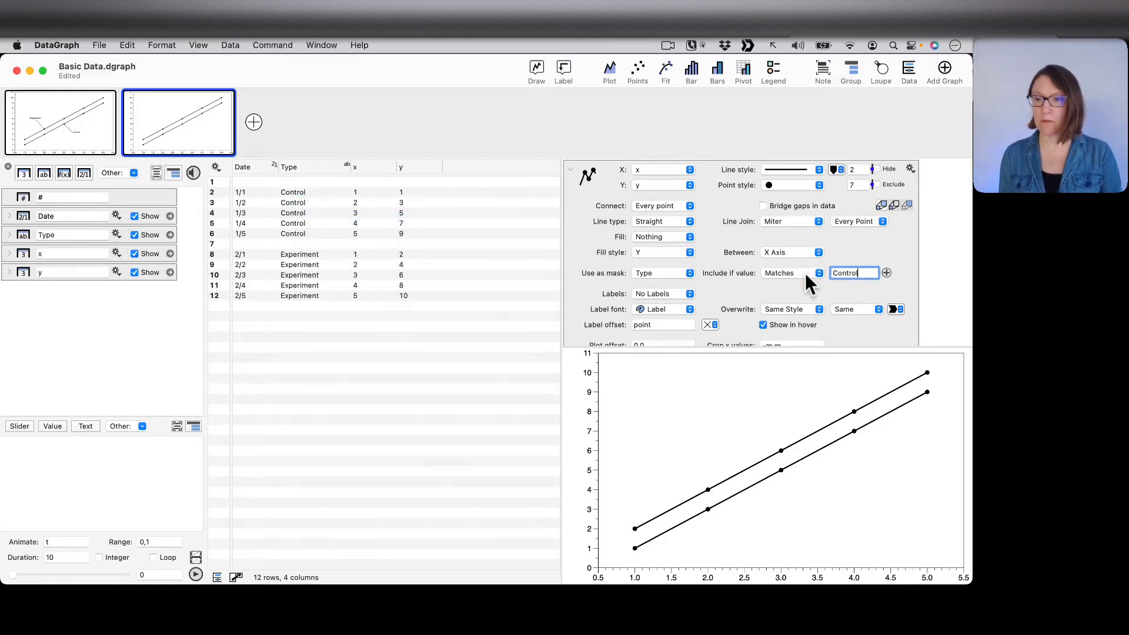
pyautogui.press('Return')
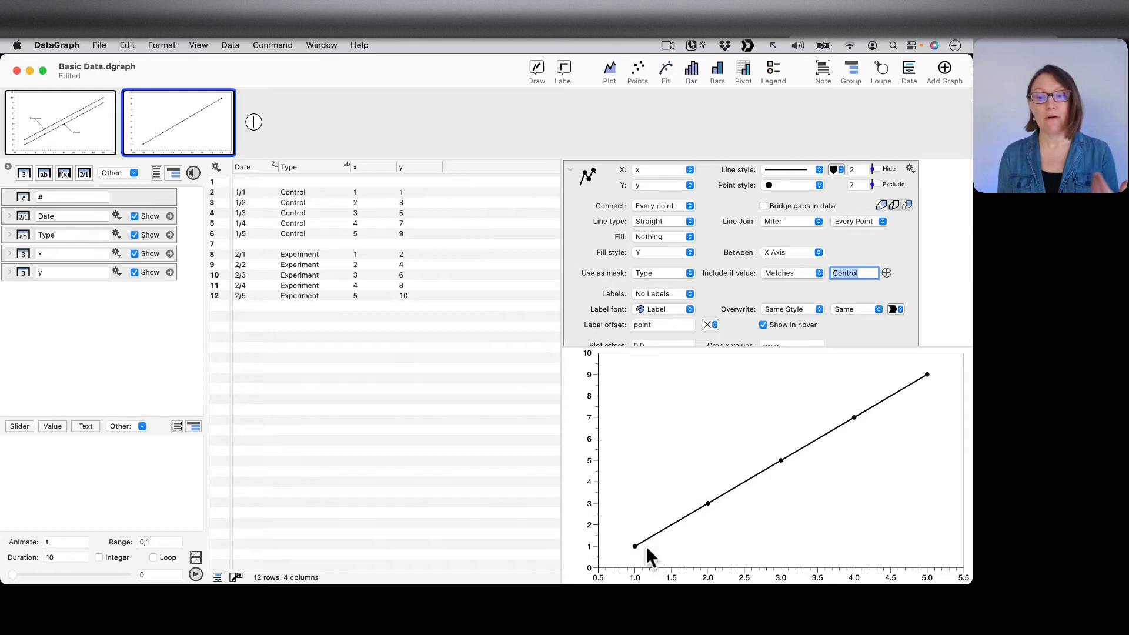
pyautogui.moveTo(865, 390)
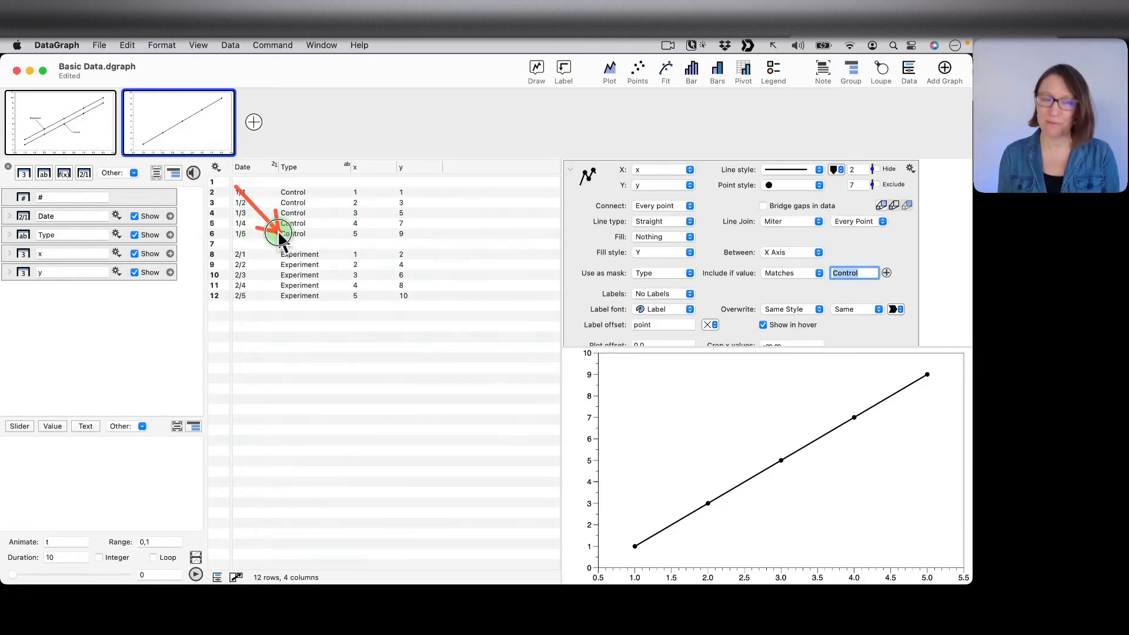
pyautogui.moveTo(601, 193)
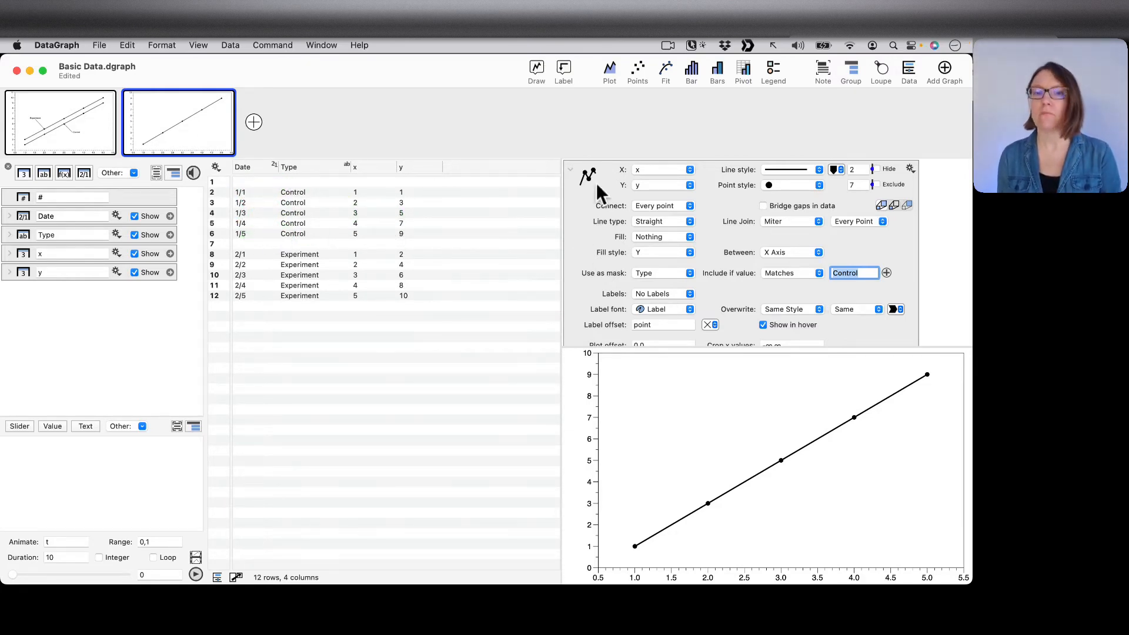
# Step: Duplicate the Control plot command for Experiment and colour the Control line red (Line Color 1)
pyautogui.click(571, 169)
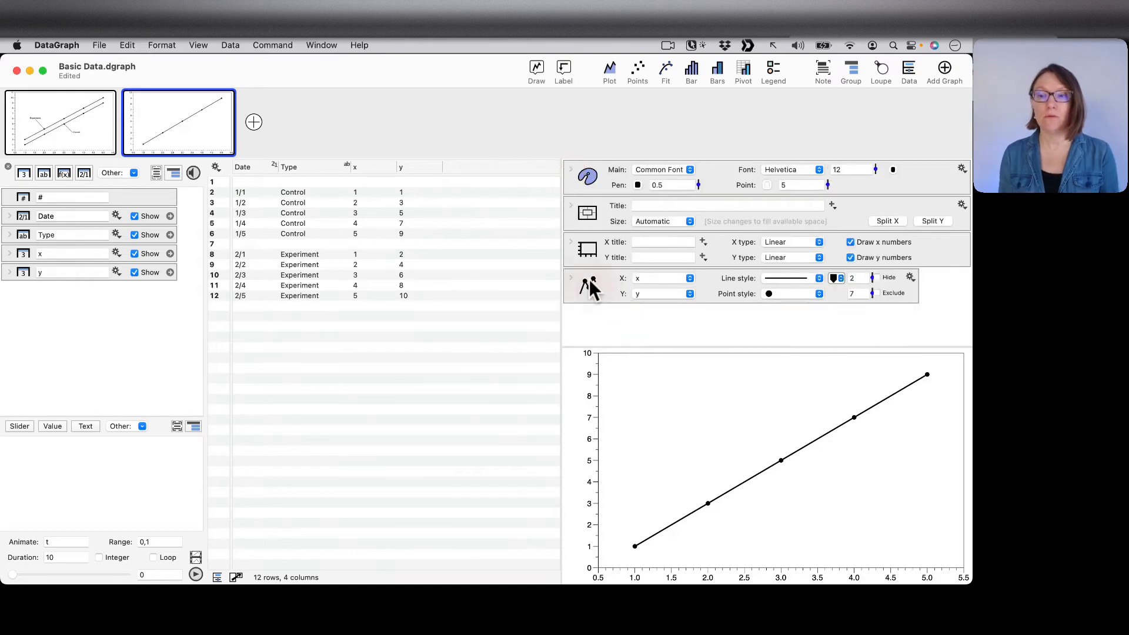
pyautogui.moveTo(609, 299)
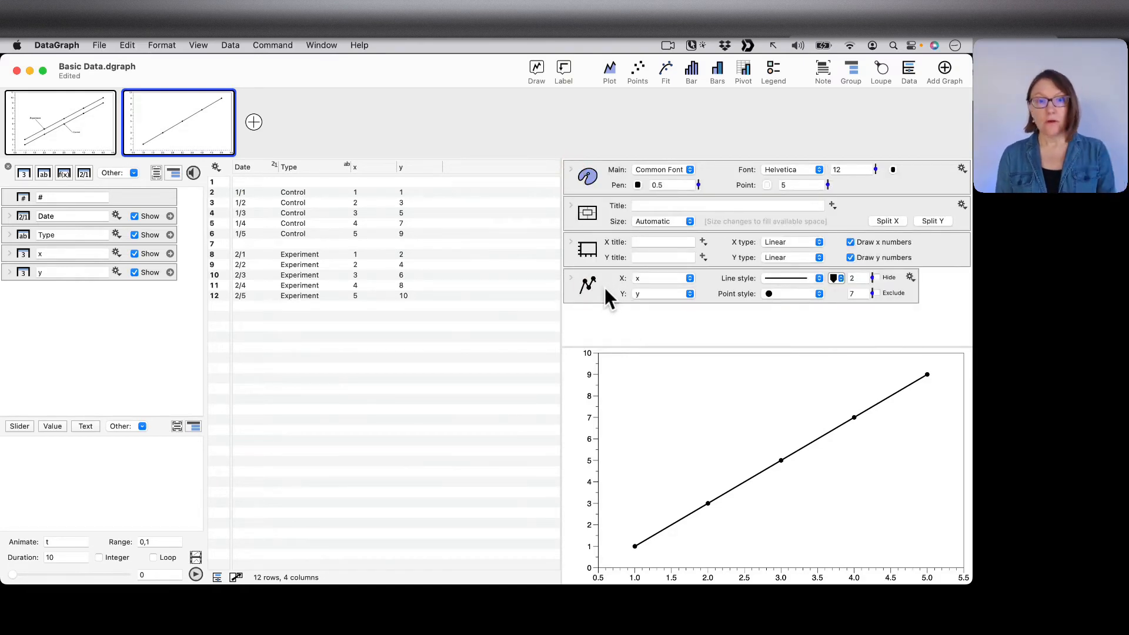
pyautogui.moveTo(323, 325)
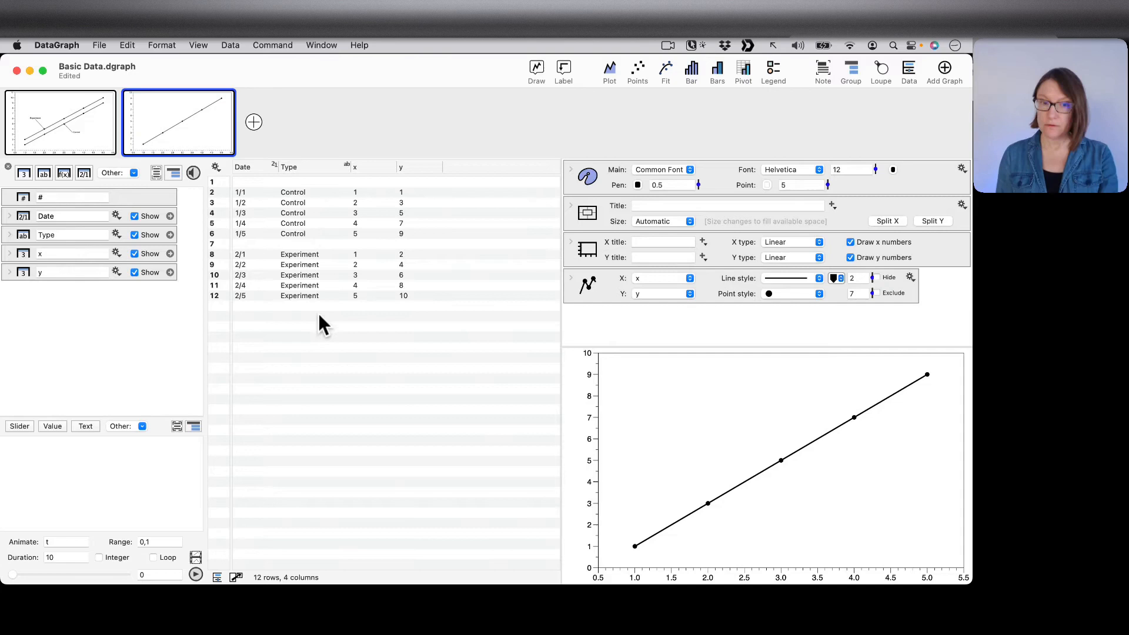
pyautogui.click(588, 285)
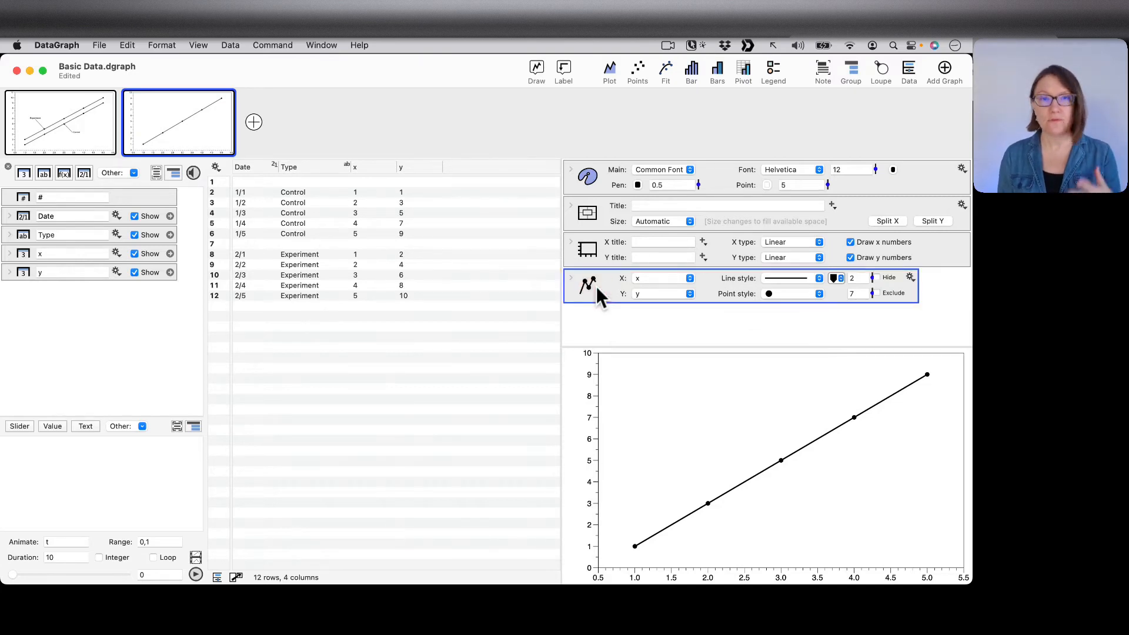
pyautogui.moveTo(612, 309)
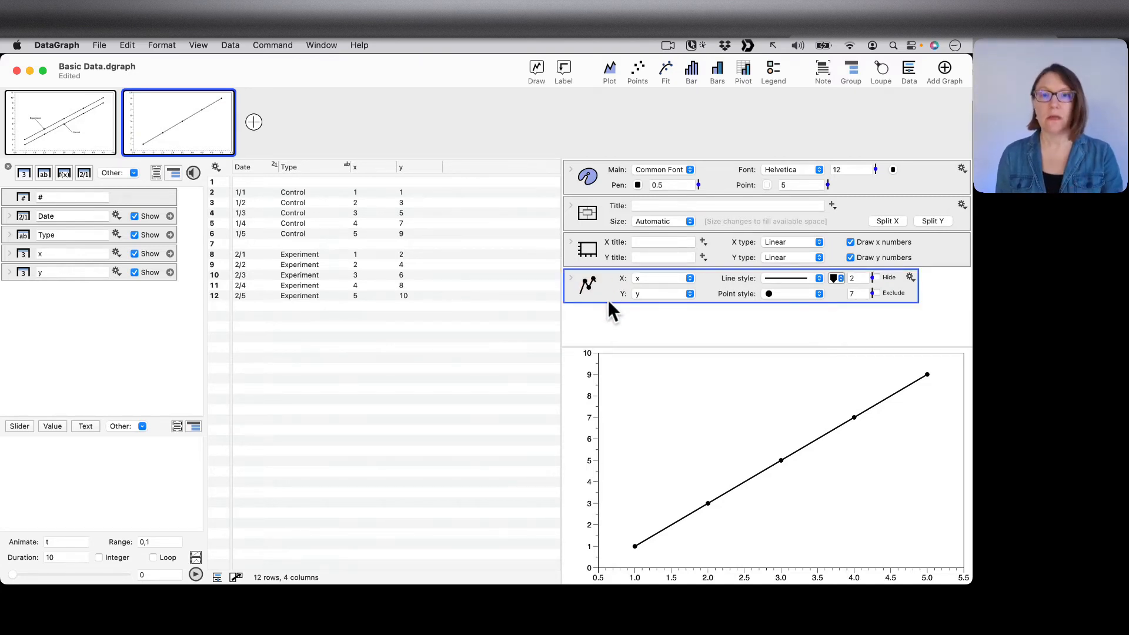
pyautogui.moveTo(608, 292)
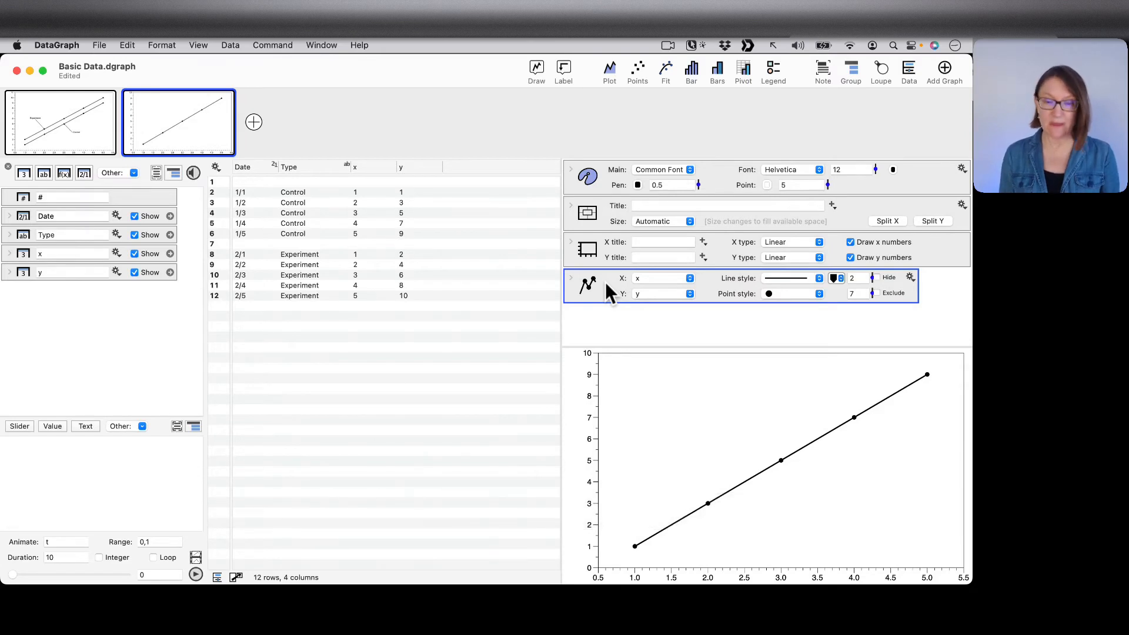
pyautogui.moveTo(587, 285)
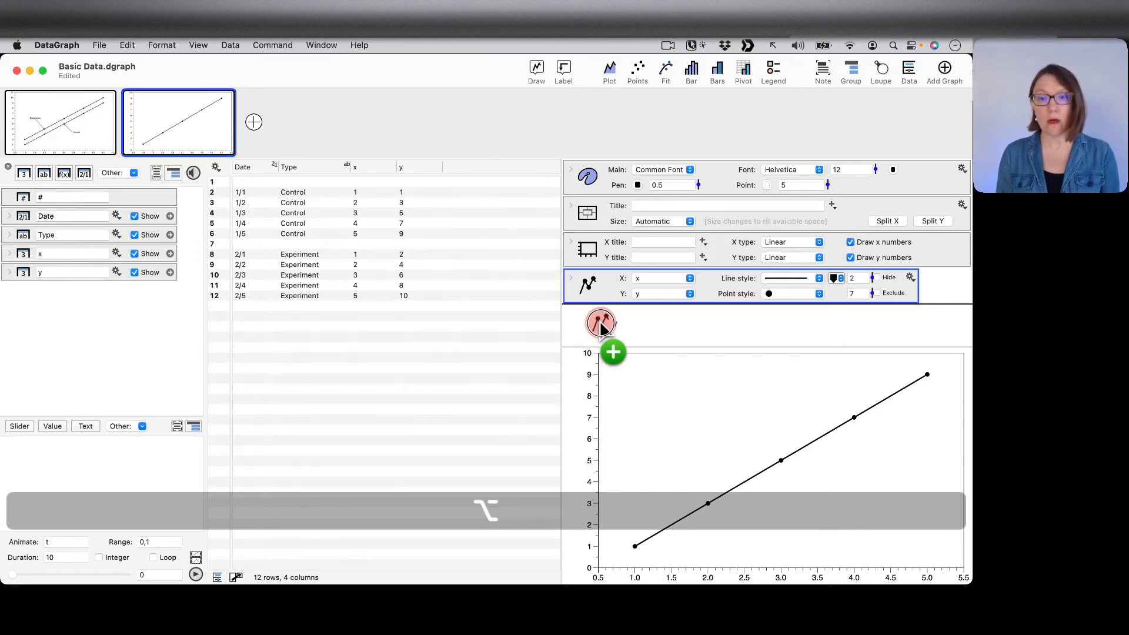
pyautogui.click(613, 352)
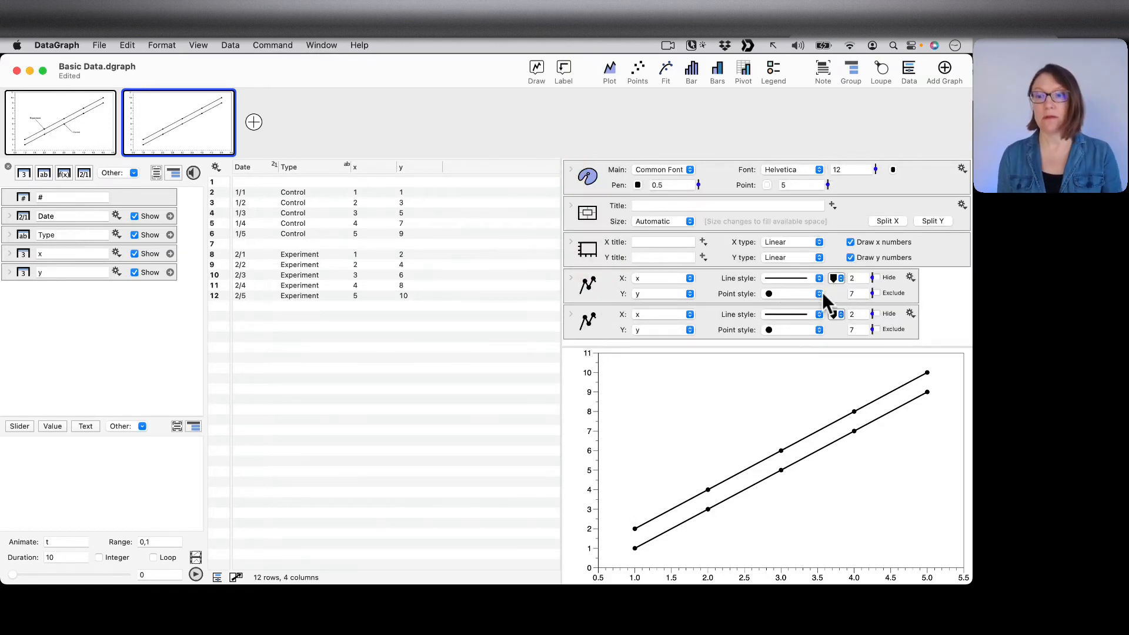
pyautogui.click(819, 277)
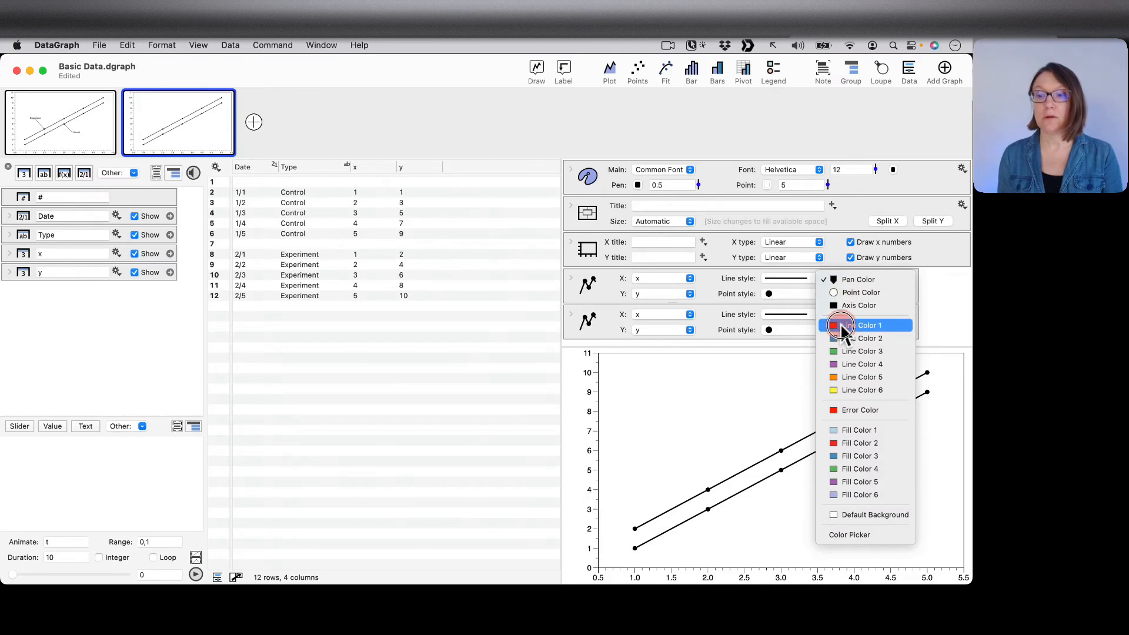
pyautogui.click(868, 324)
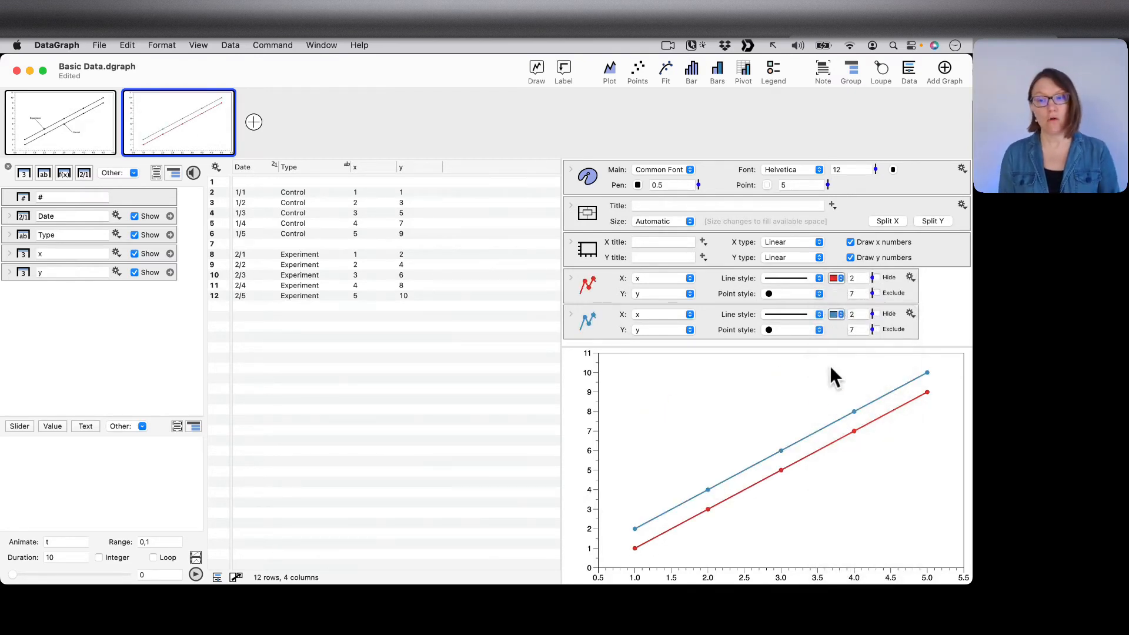
pyautogui.moveTo(569, 295)
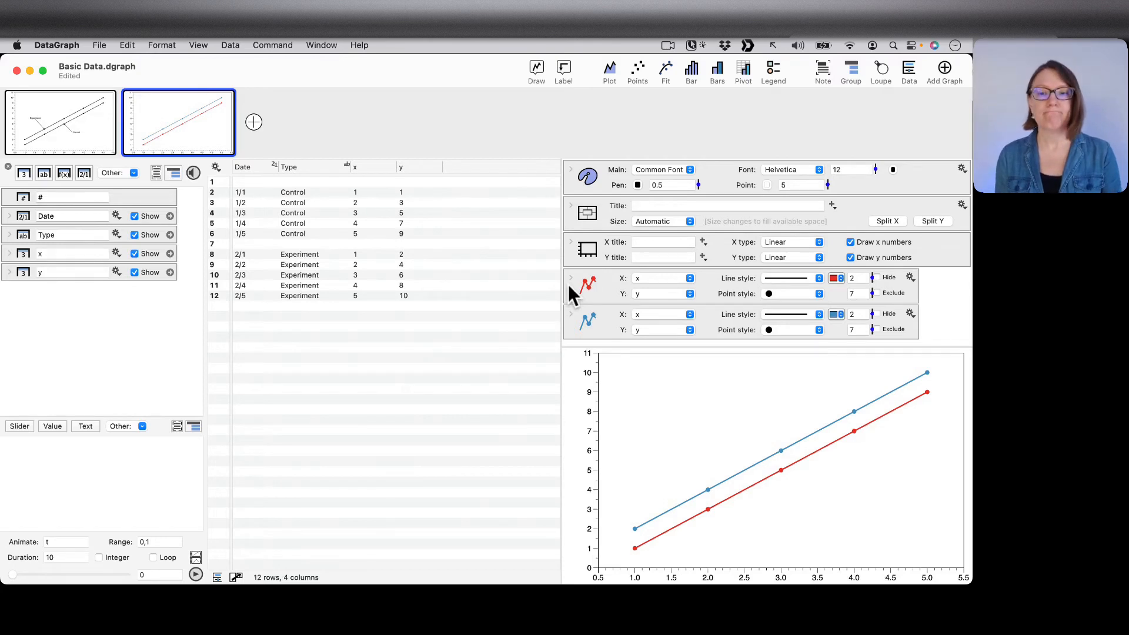
pyautogui.moveTo(581, 310)
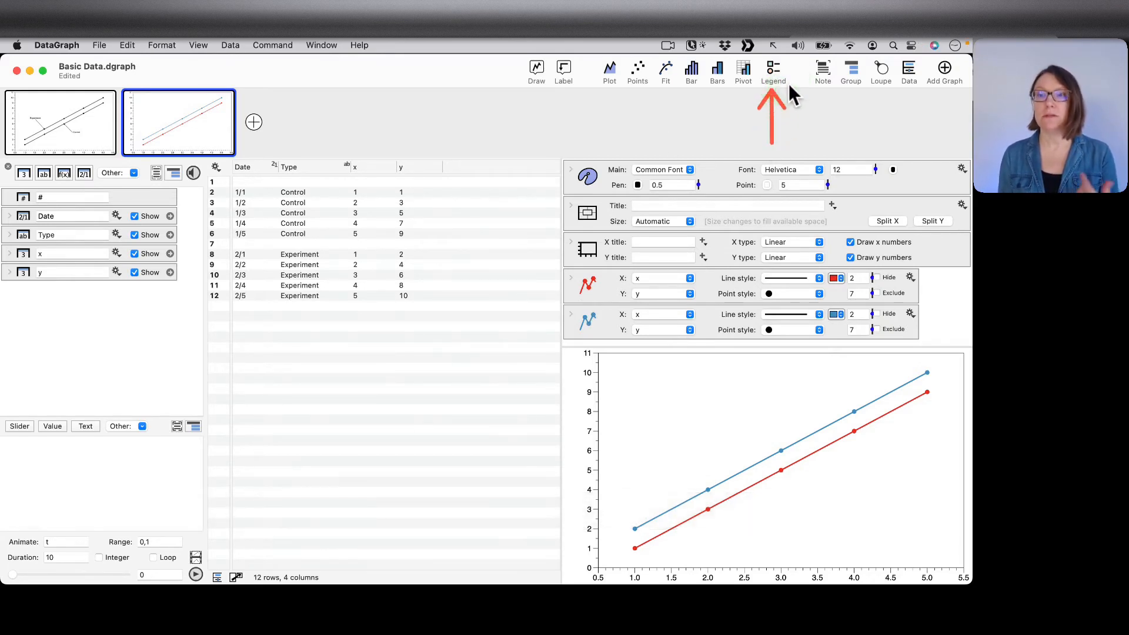
pyautogui.moveTo(773, 71)
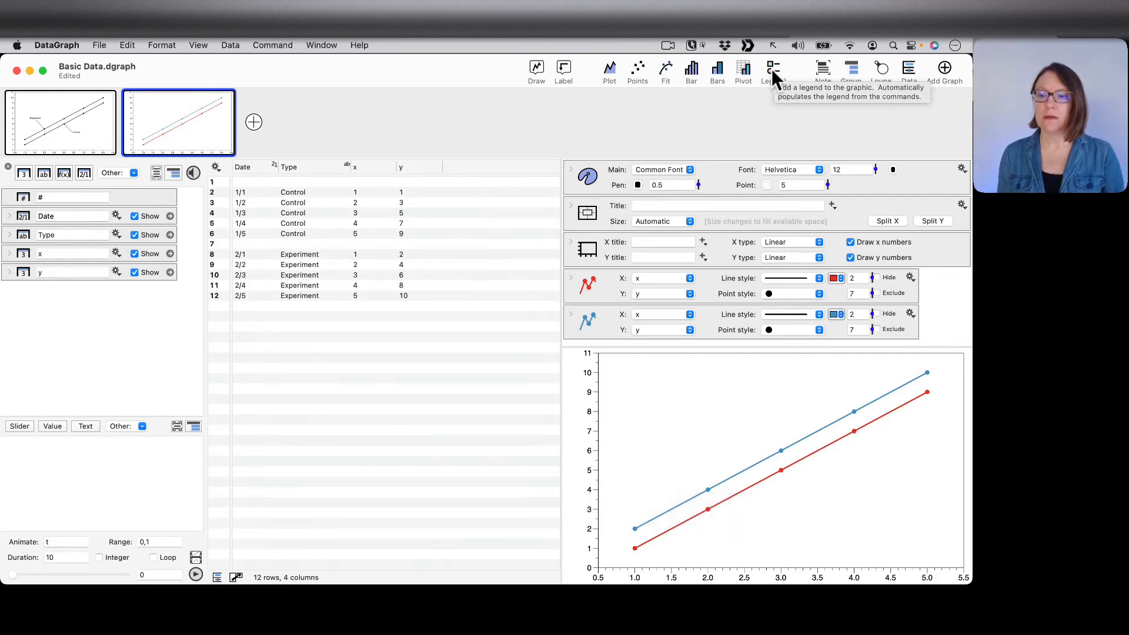
# Step: Add a Legend command to the second graph, showing a single y entry
pyautogui.click(773, 70)
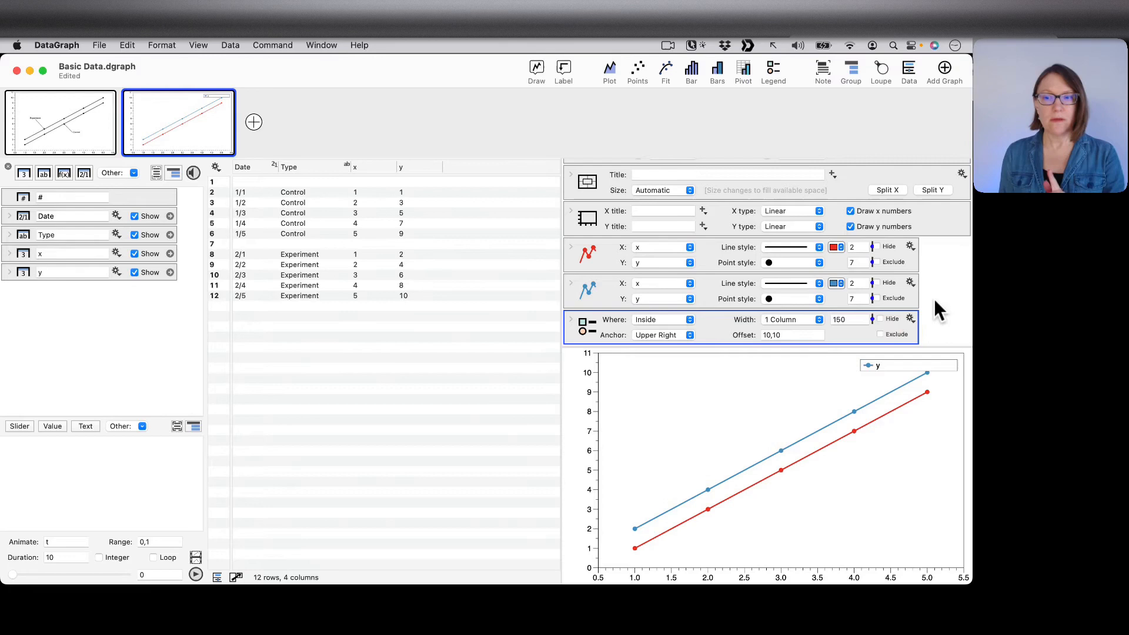
pyautogui.moveTo(662, 325)
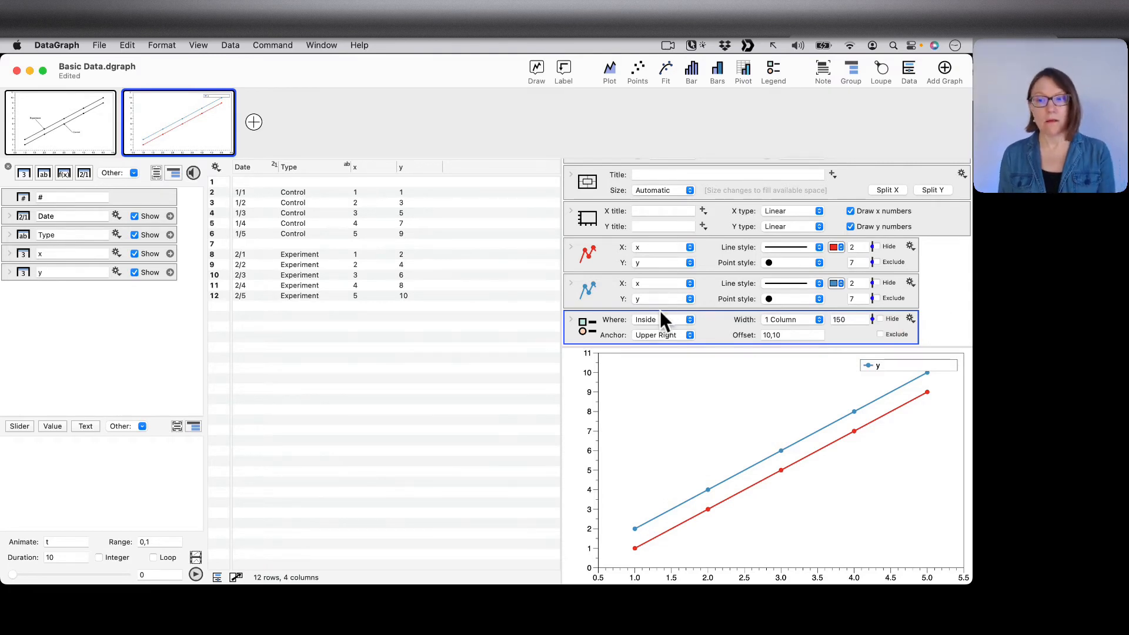
pyautogui.moveTo(783, 370)
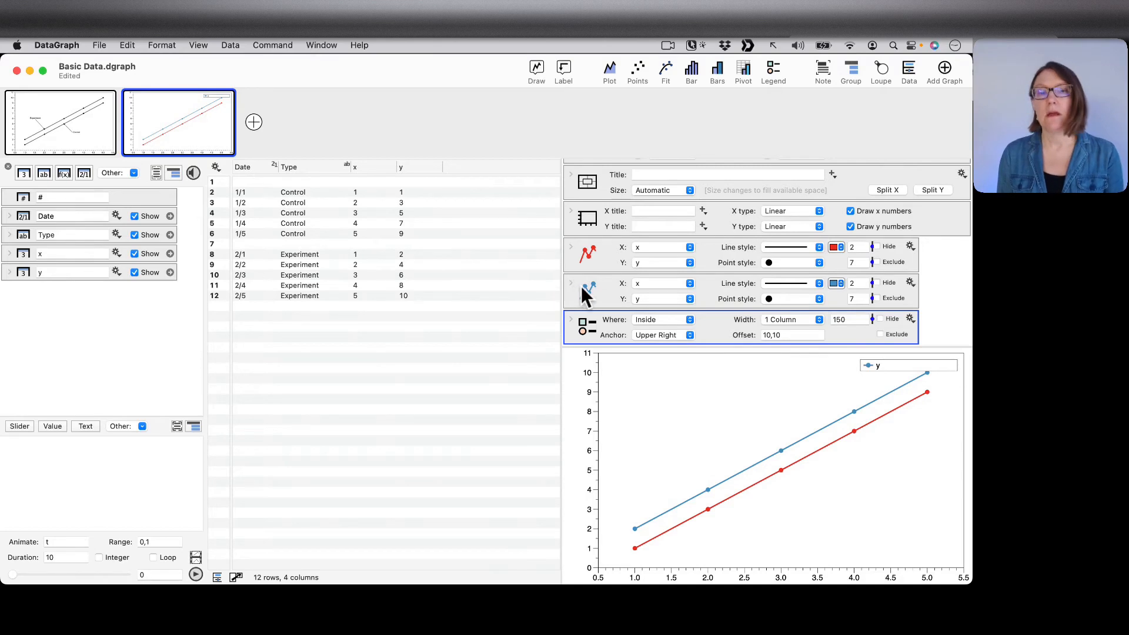
pyautogui.moveTo(583, 292)
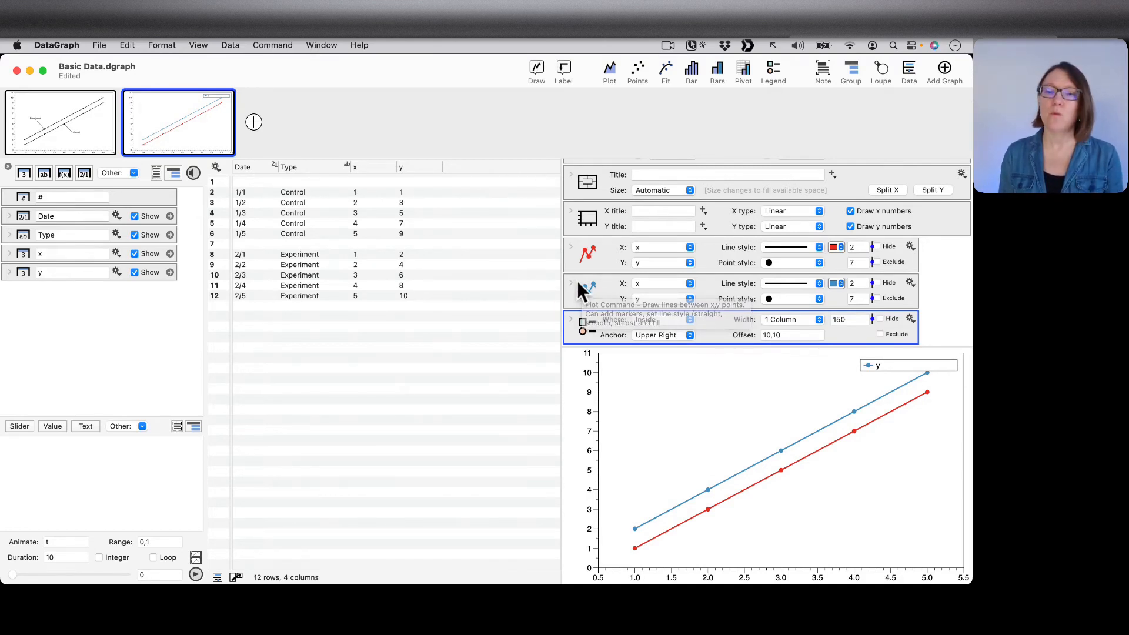
pyautogui.moveTo(657, 248)
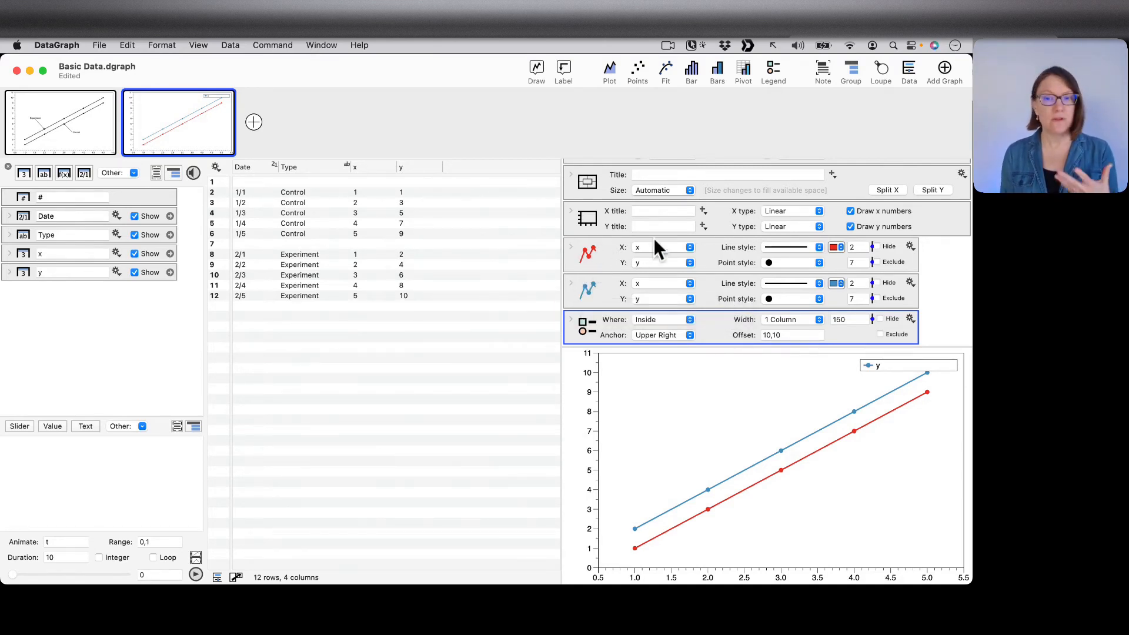
pyautogui.moveTo(807, 451)
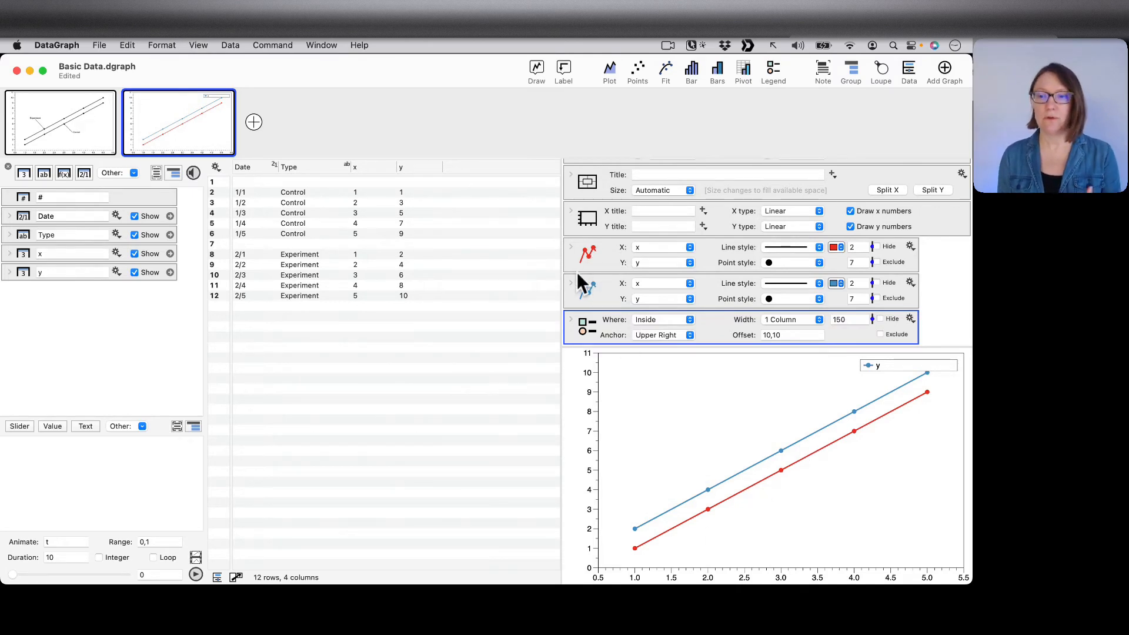
pyautogui.moveTo(587, 270)
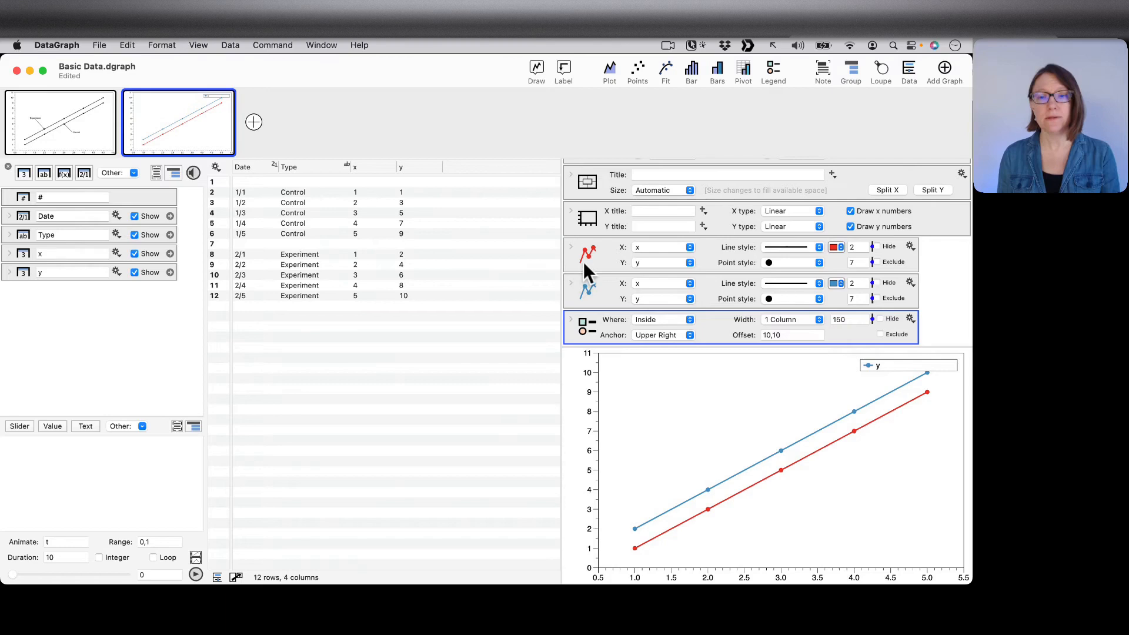
pyautogui.moveTo(390, 342)
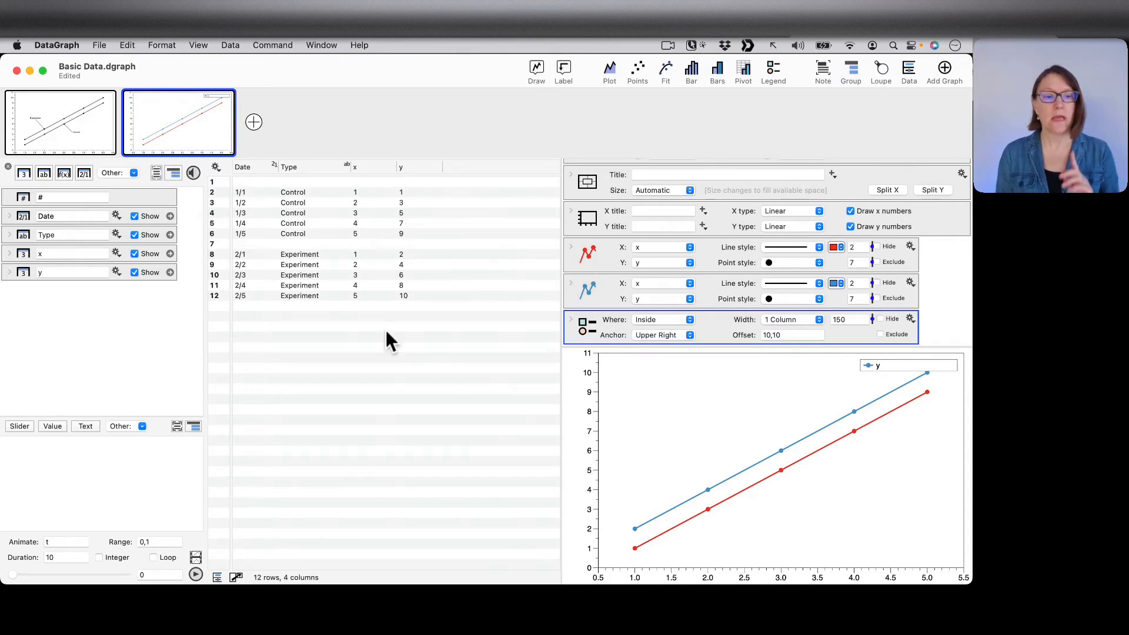
pyautogui.moveTo(322, 410)
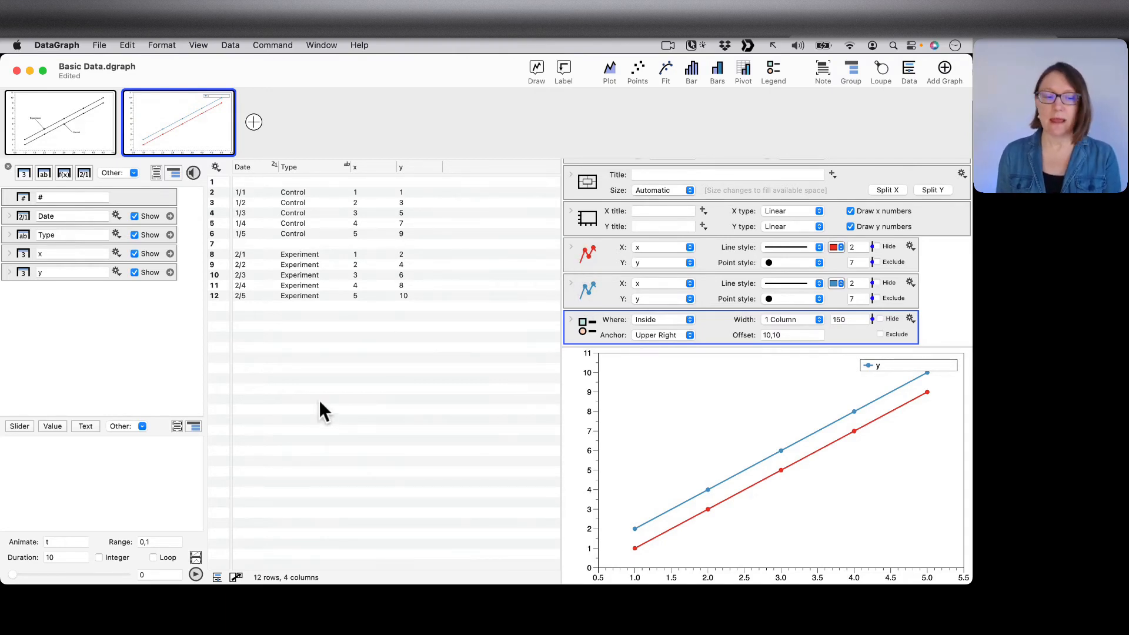
pyautogui.moveTo(191, 72)
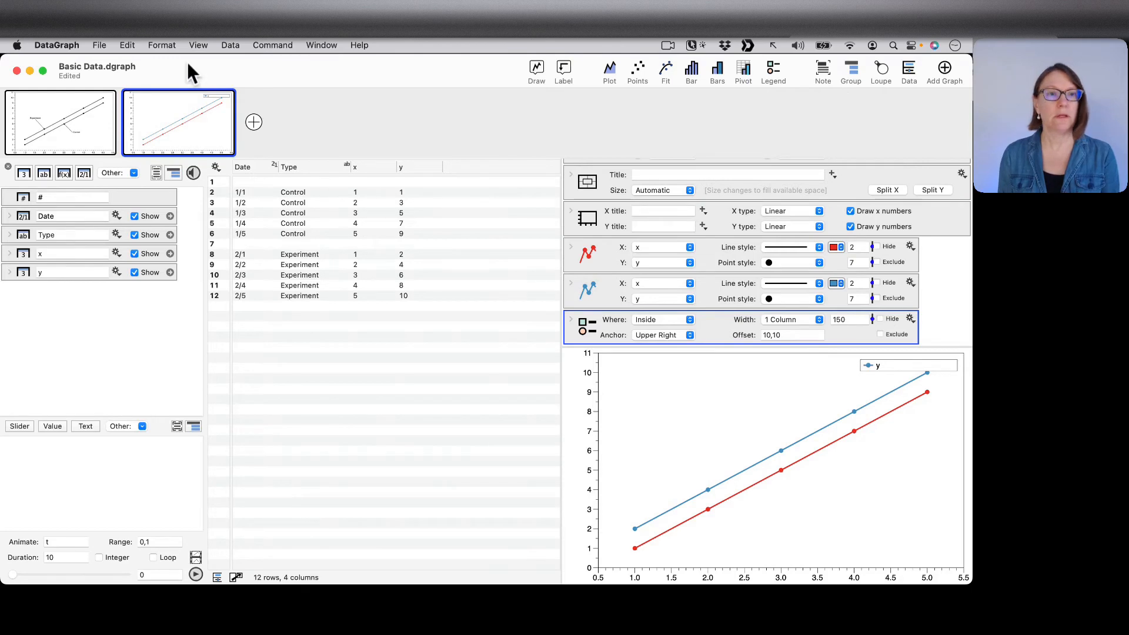
# Step: Swap the window layout via View > Swap Layout
pyautogui.click(198, 45)
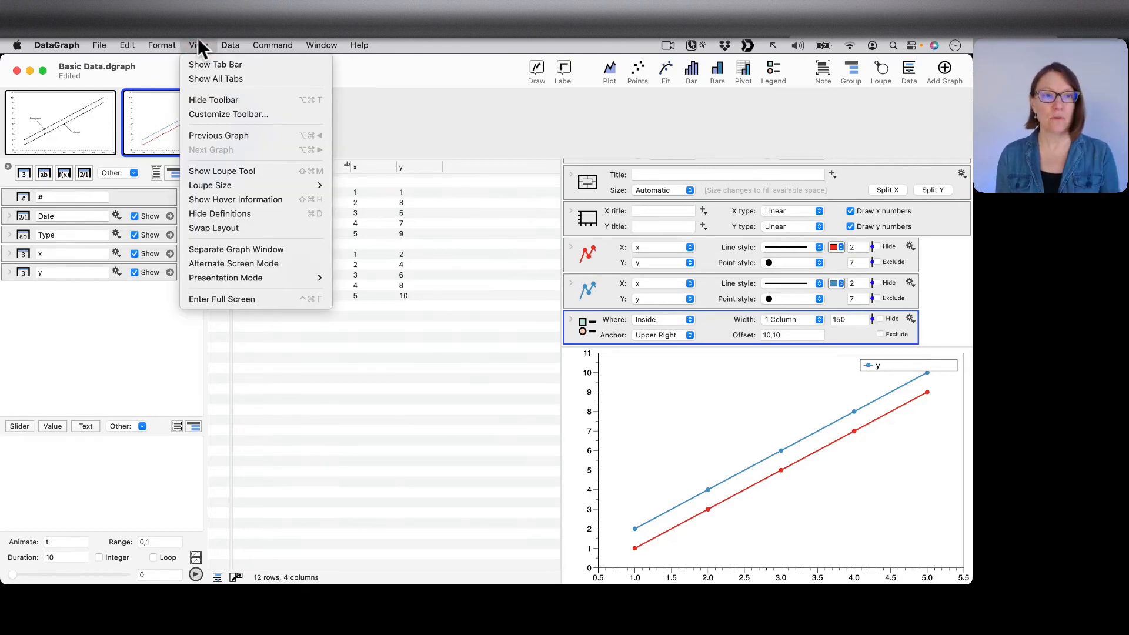
pyautogui.moveTo(223, 227)
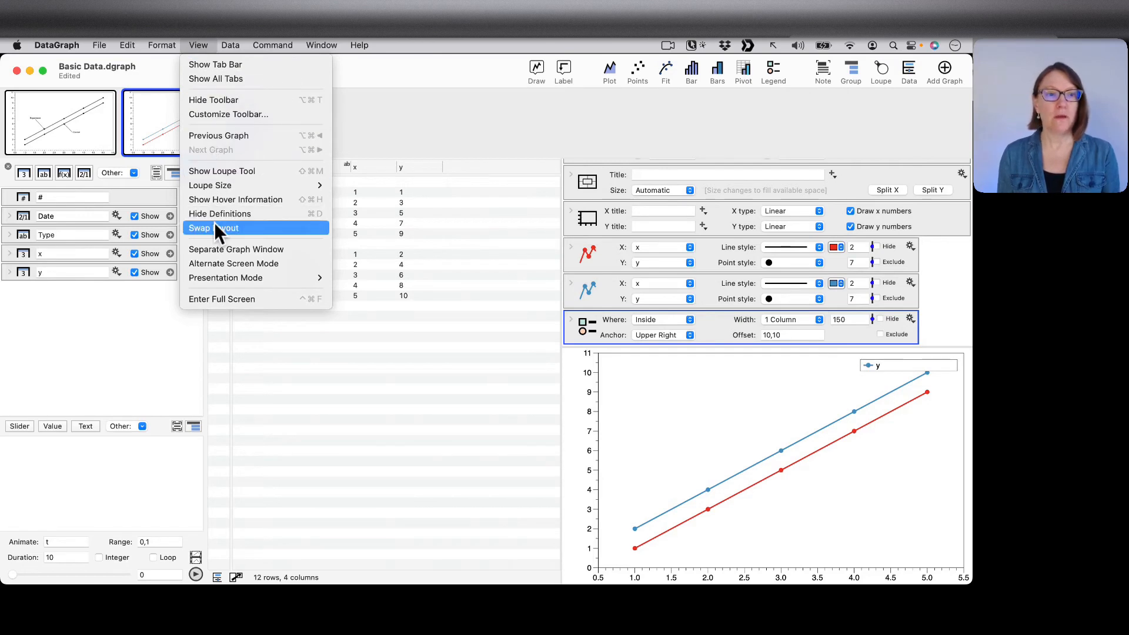
pyautogui.moveTo(245, 234)
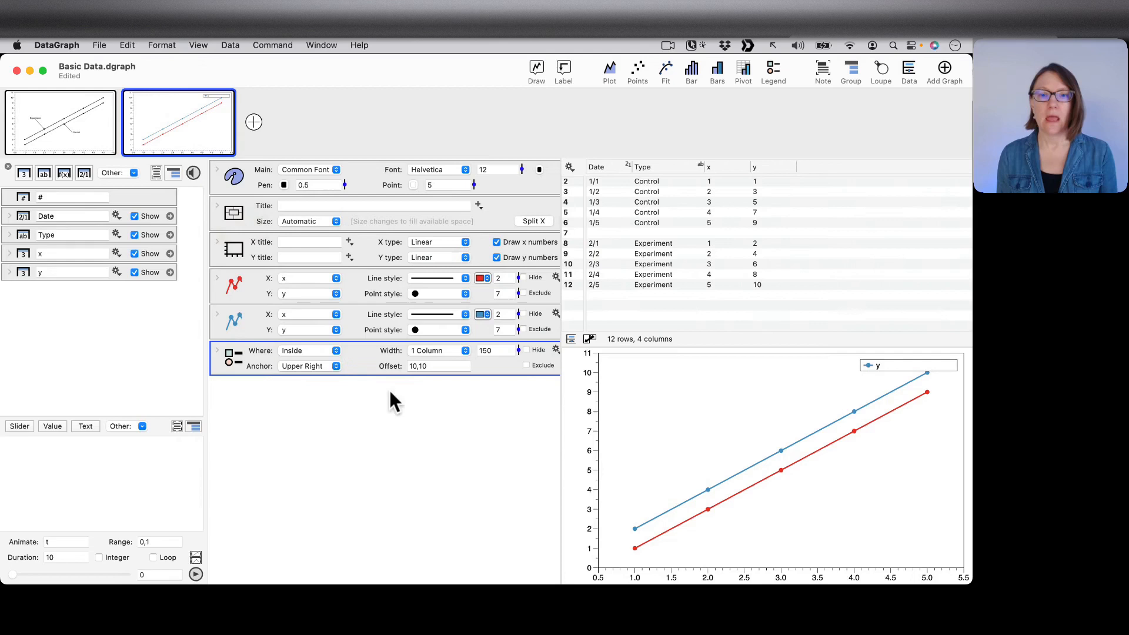
pyautogui.moveTo(328, 435)
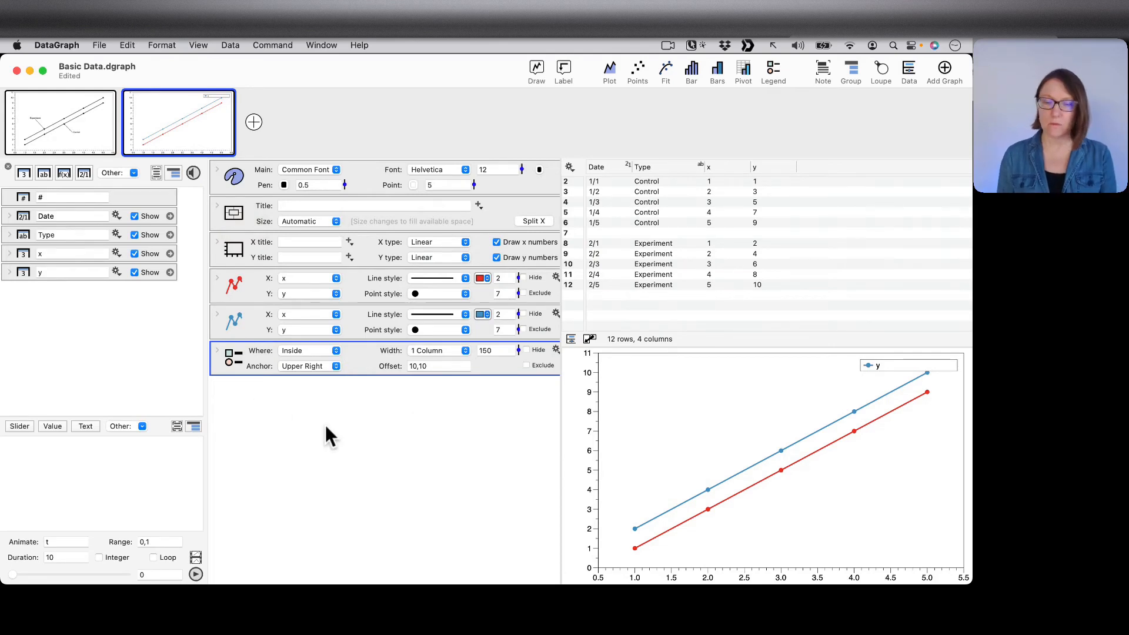
pyautogui.moveTo(662, 328)
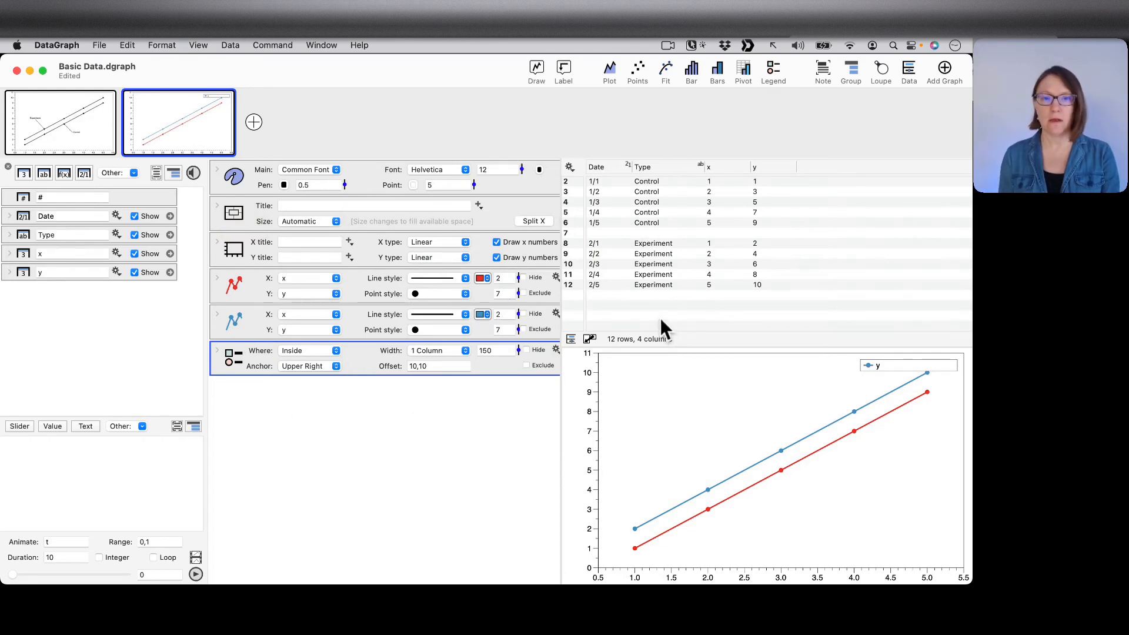
pyautogui.moveTo(438, 295)
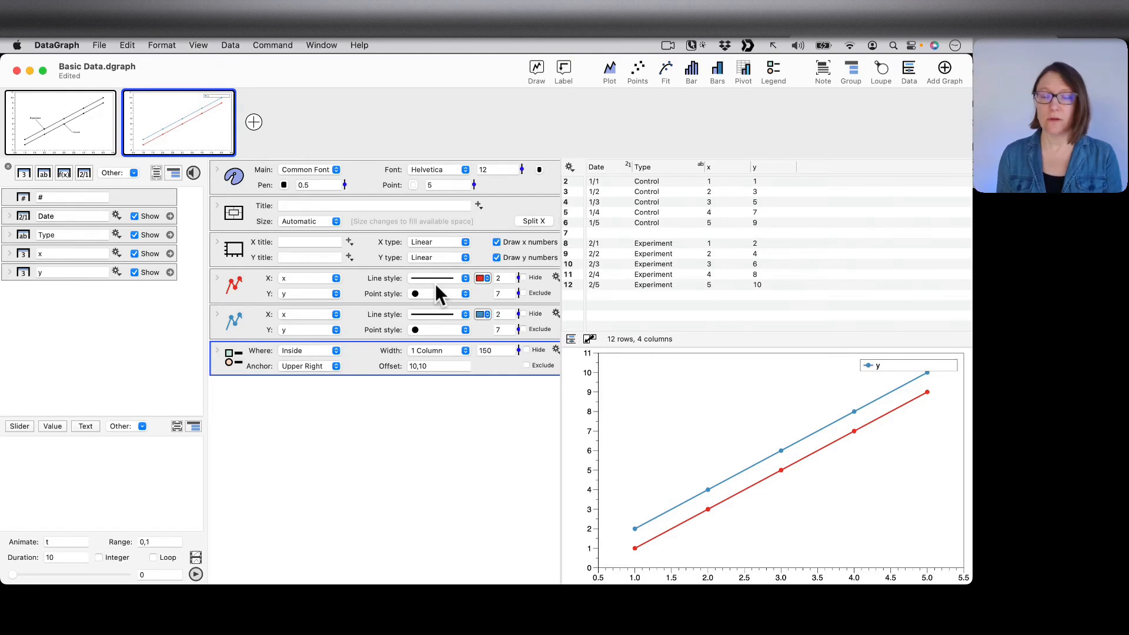
pyautogui.moveTo(790, 116)
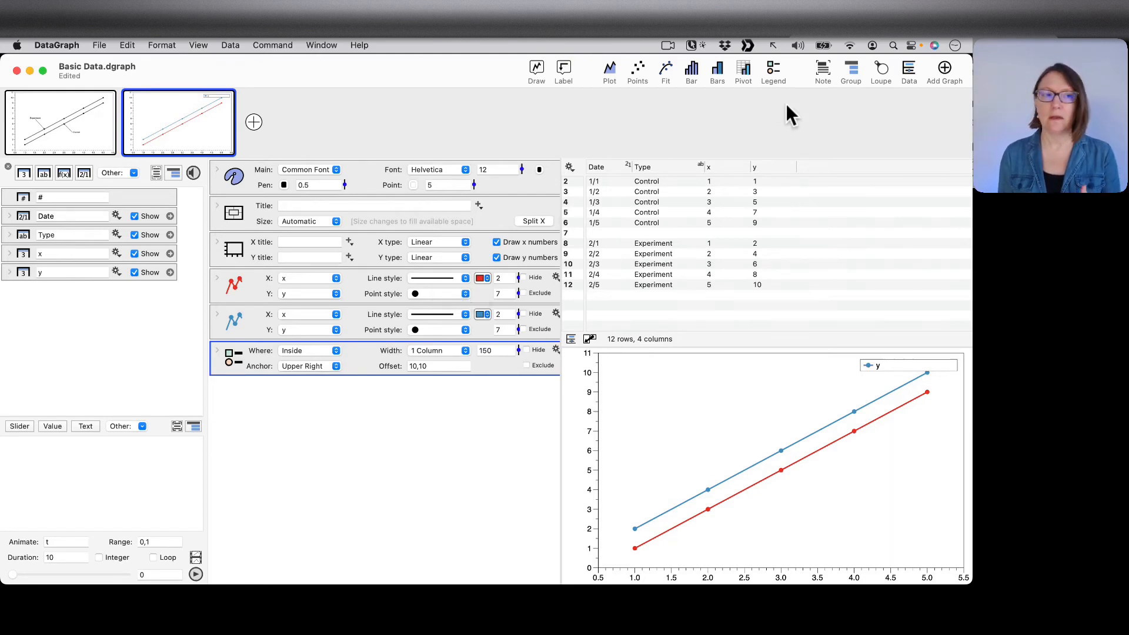
pyautogui.moveTo(159, 331)
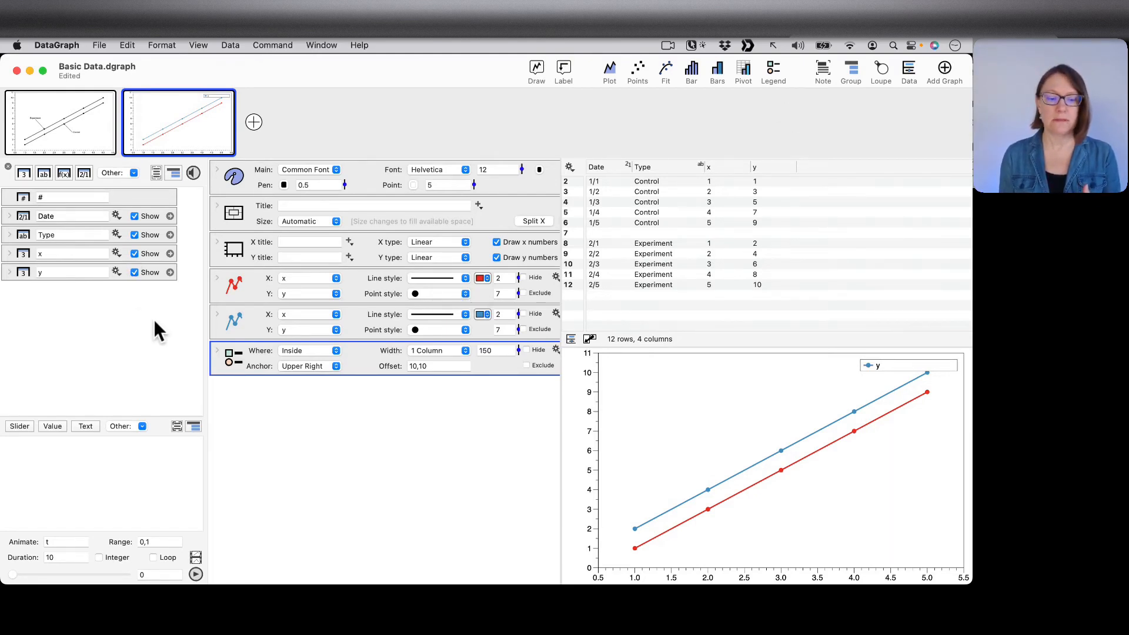
pyautogui.moveTo(909, 120)
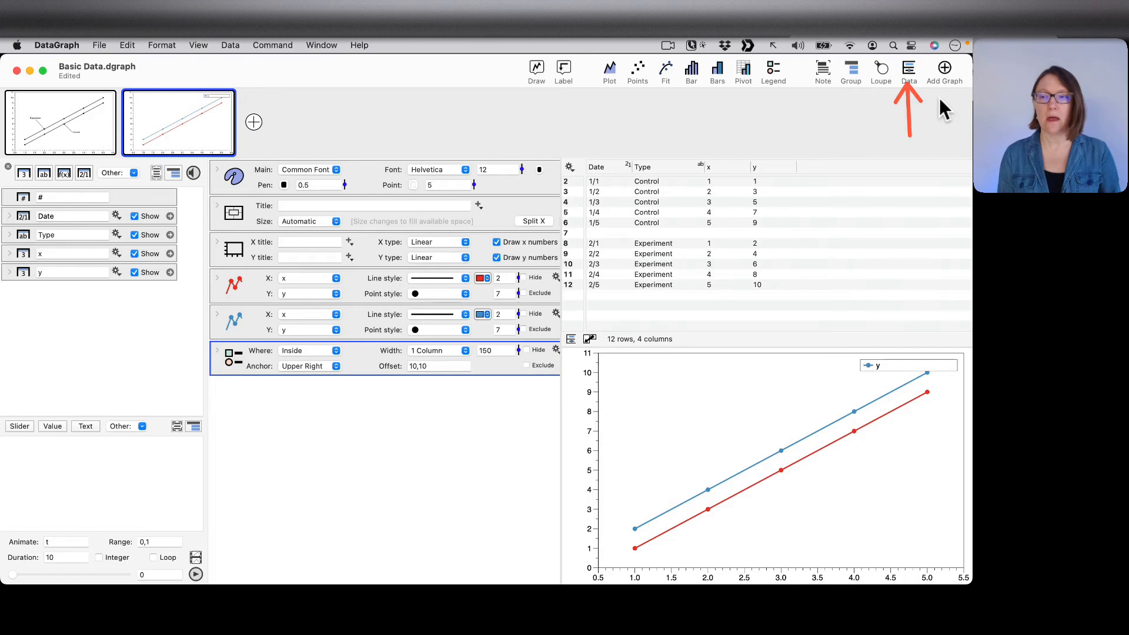
pyautogui.moveTo(11, 177)
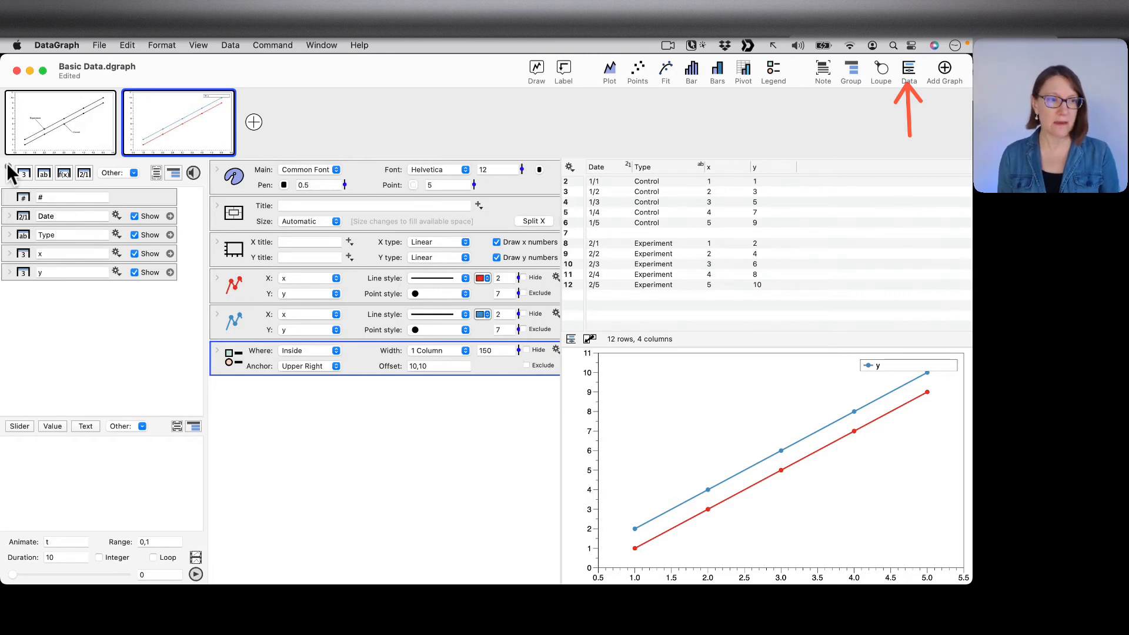
pyautogui.moveTo(9, 171)
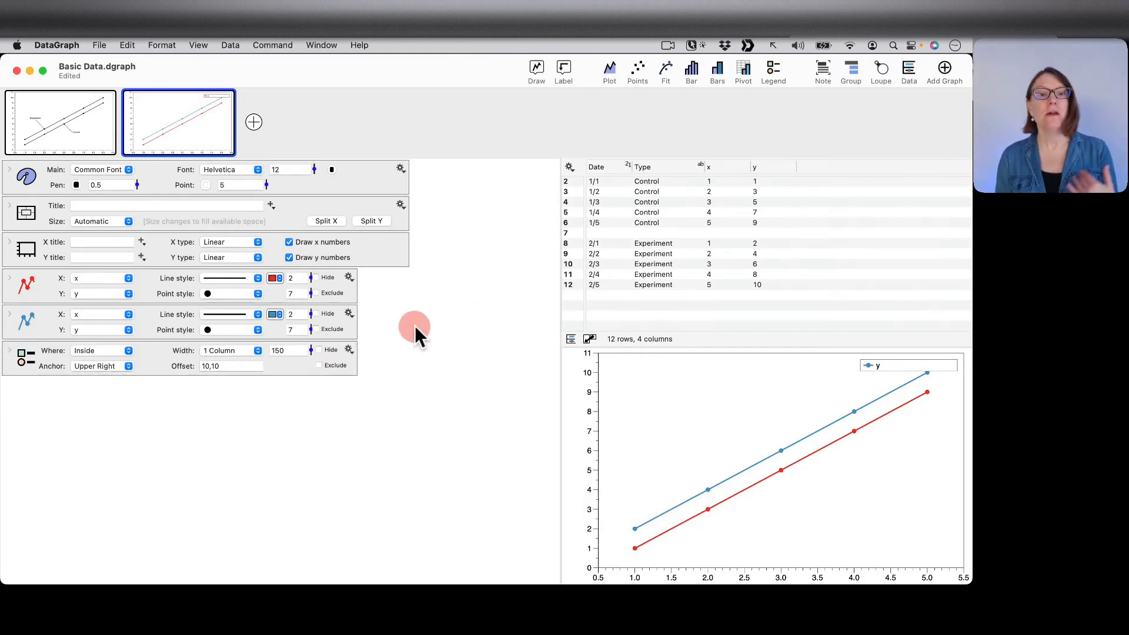
pyautogui.moveTo(400, 340)
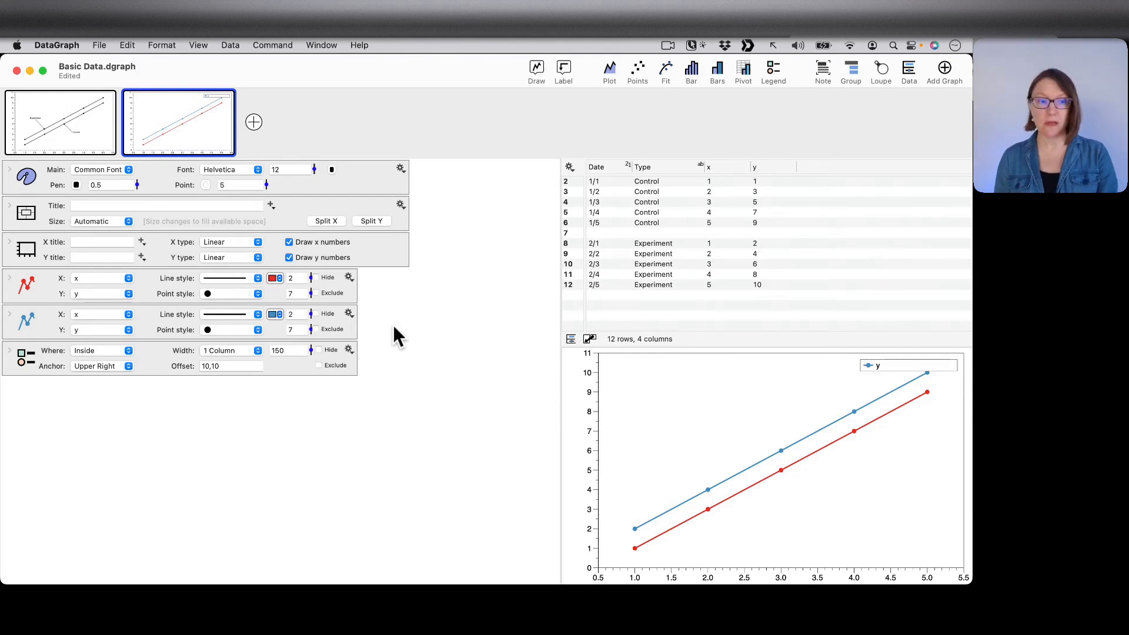
pyautogui.moveTo(152, 299)
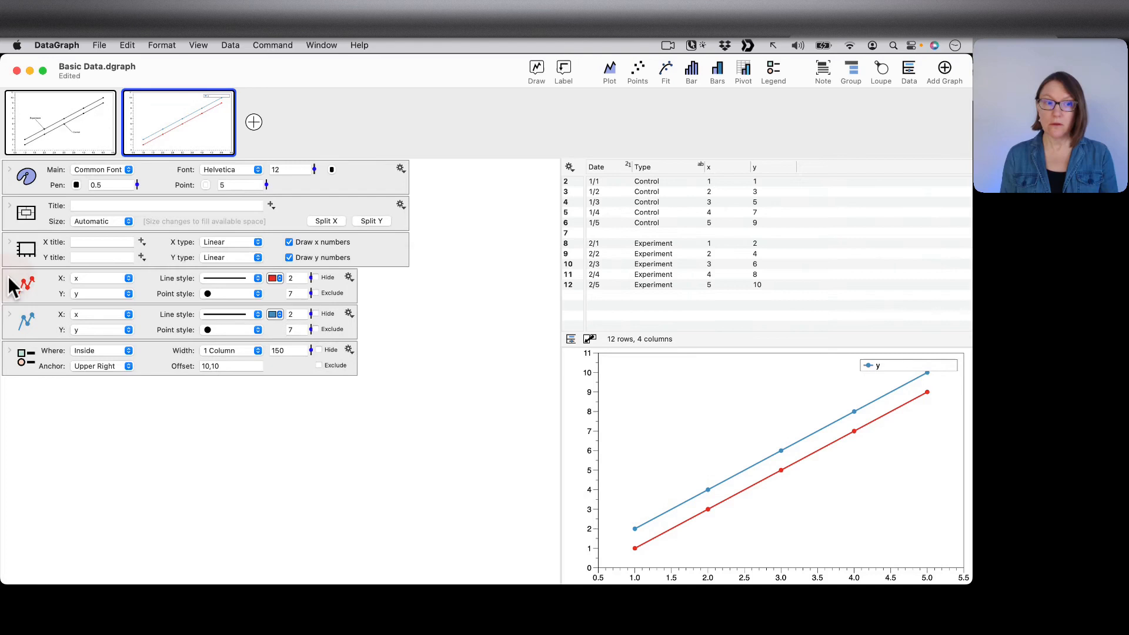
pyautogui.moveTo(431, 353)
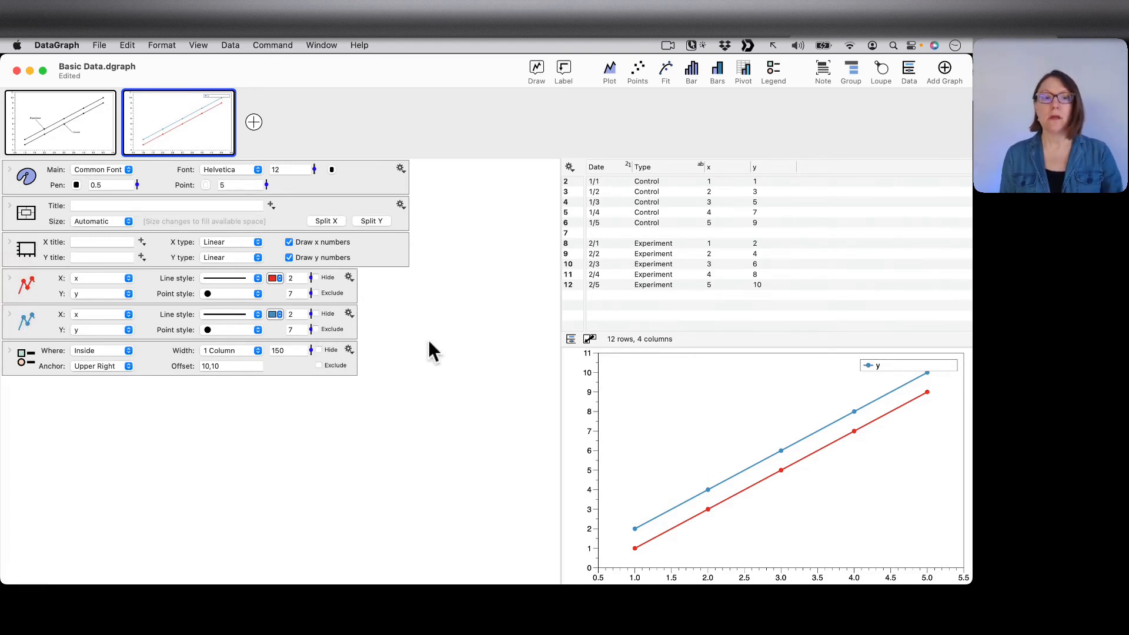
pyautogui.moveTo(403, 337)
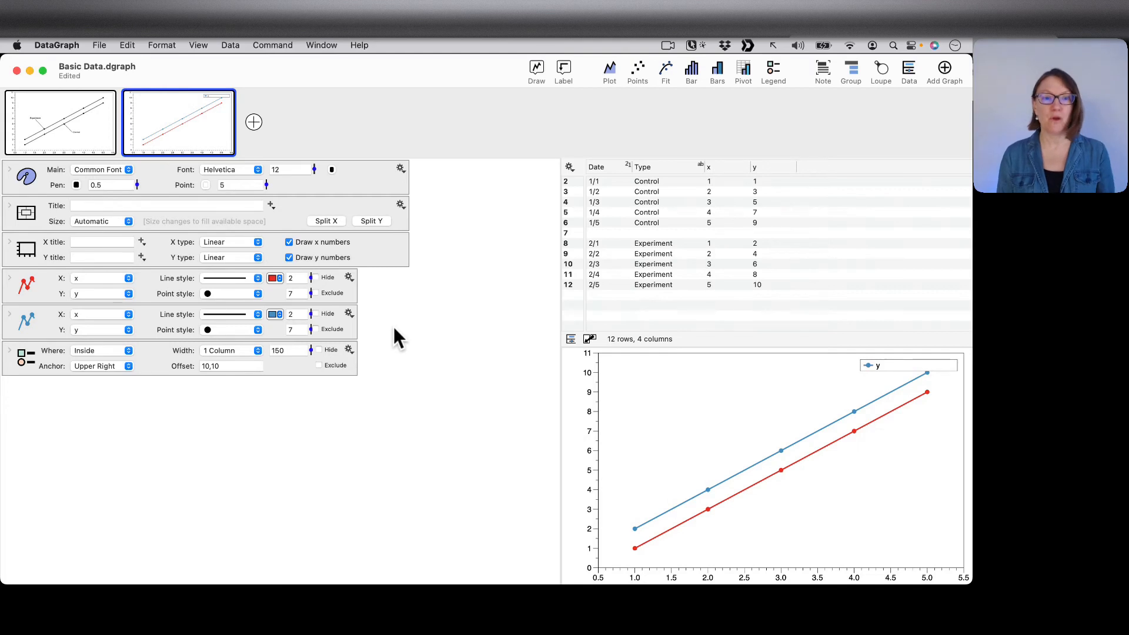
pyautogui.moveTo(425, 345)
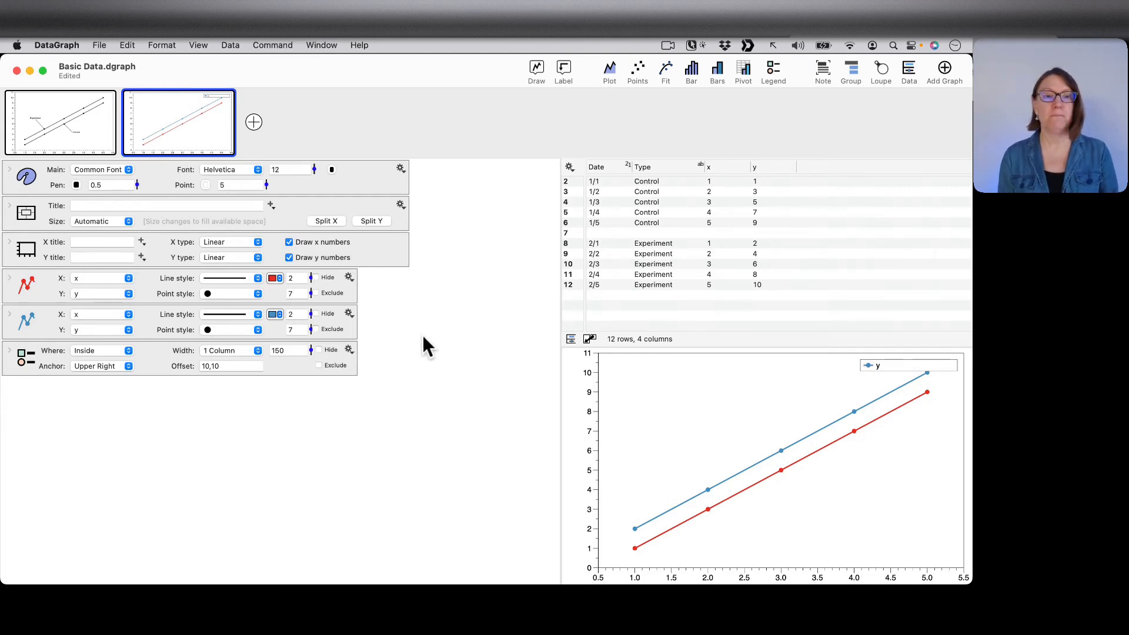
# Step: Set the red plot command's legend name to 'Control'
pyautogui.click(328, 280)
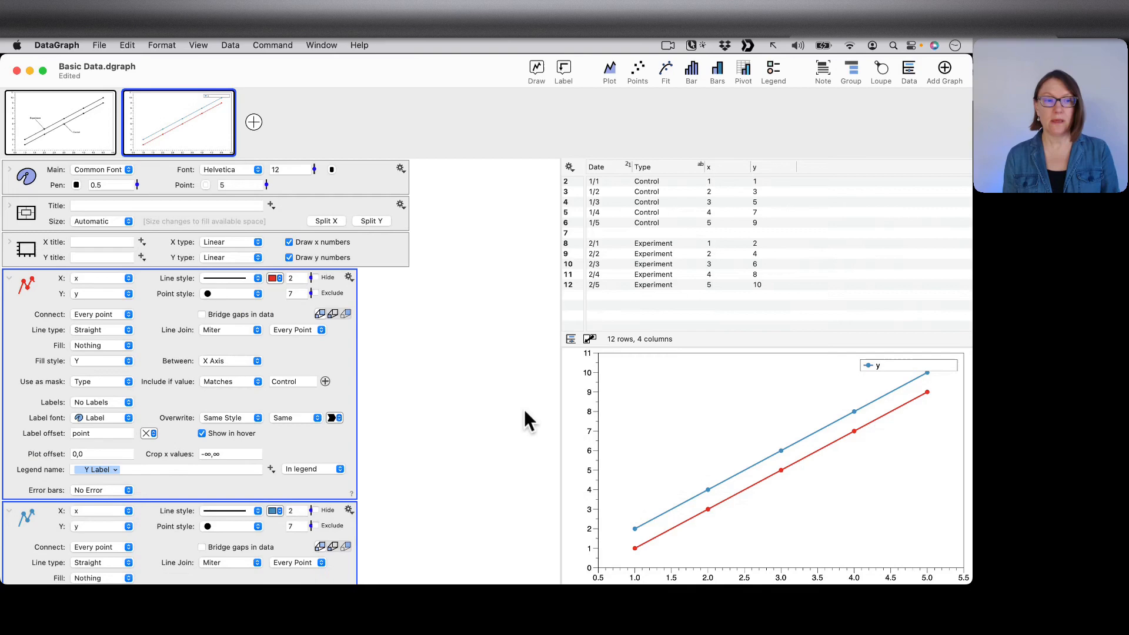
pyautogui.scroll(-3)
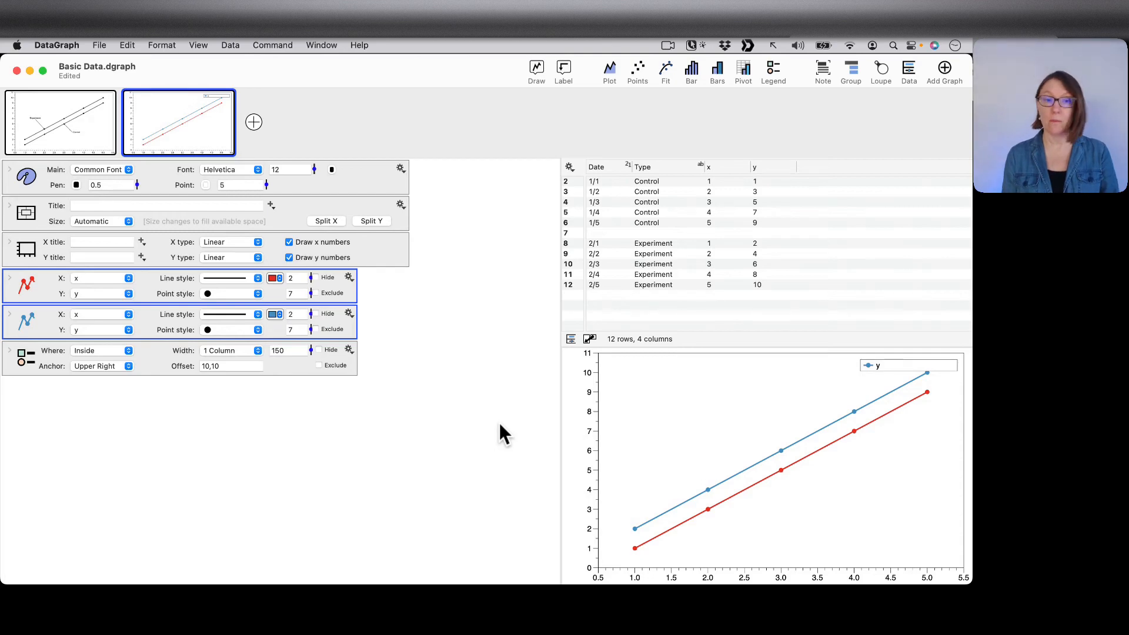
pyautogui.click(8, 278)
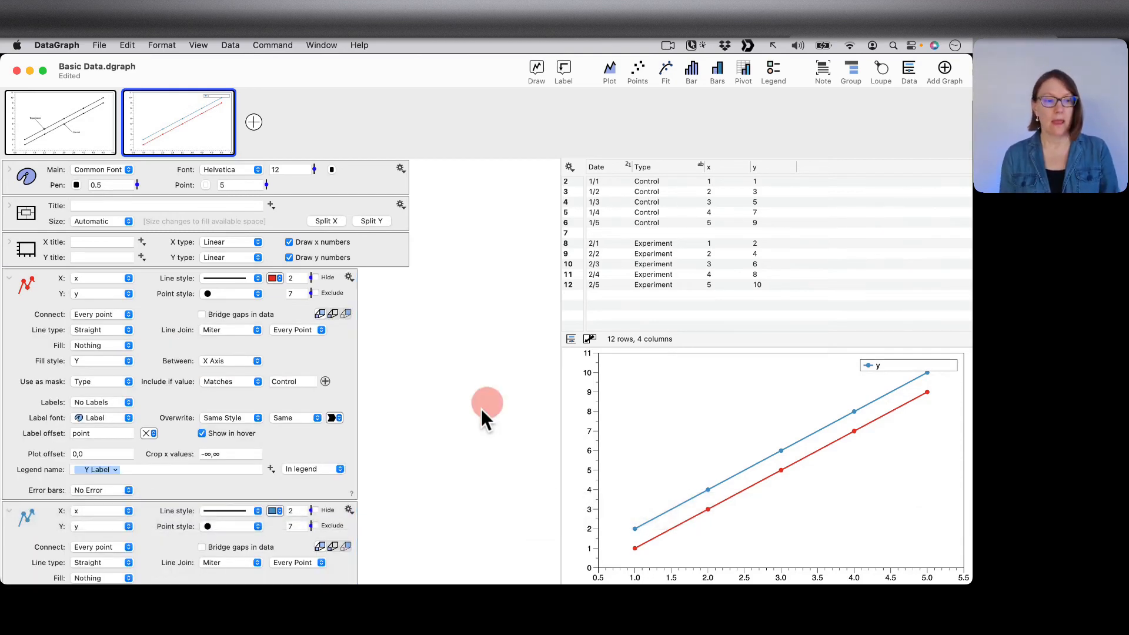
pyautogui.scroll(-3)
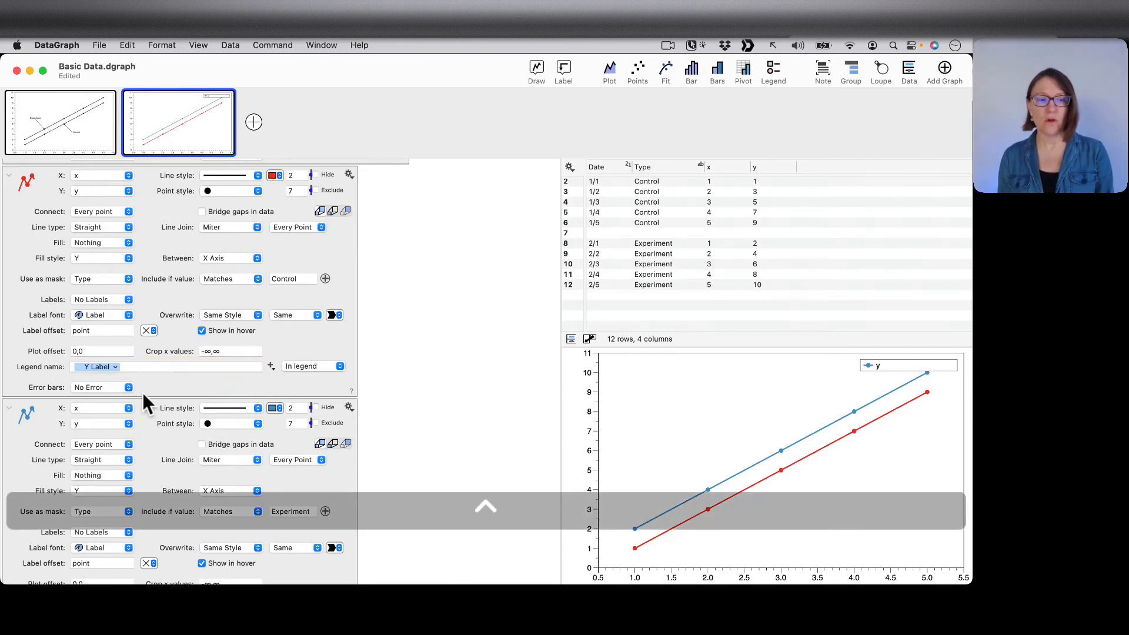
pyautogui.click(165, 367)
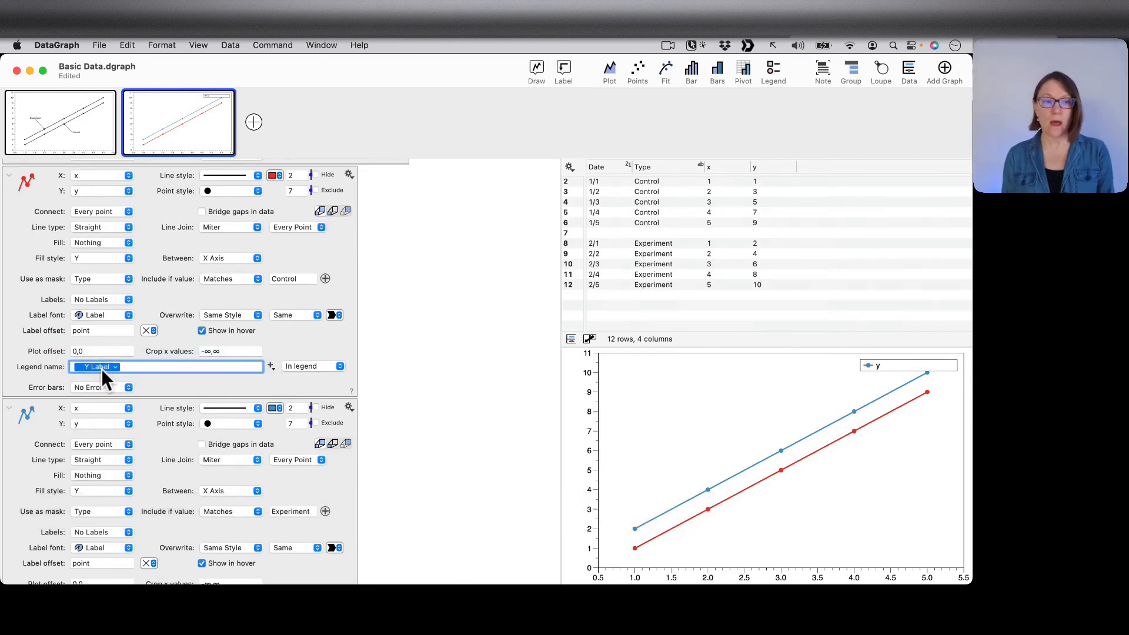
pyautogui.moveTo(785, 160)
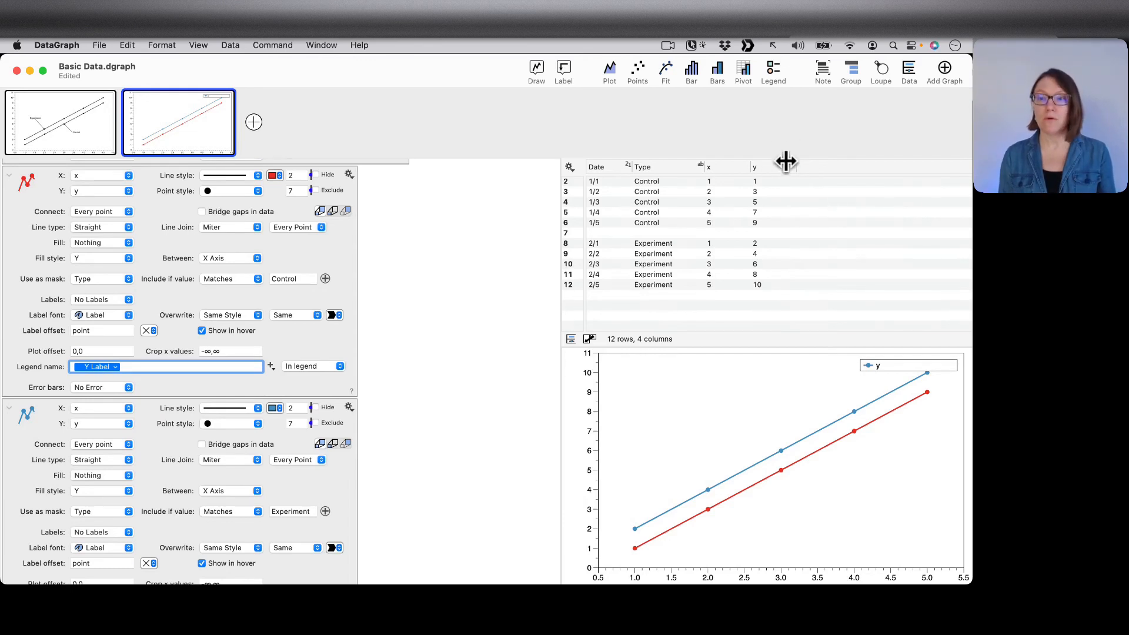
pyautogui.moveTo(777, 170)
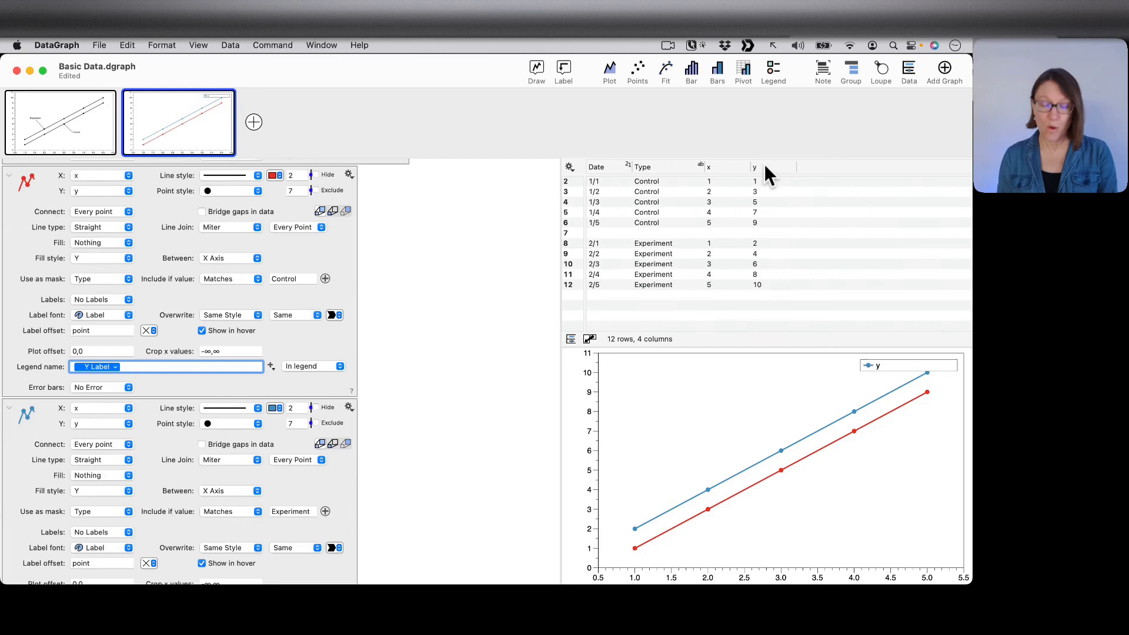
pyautogui.moveTo(854, 374)
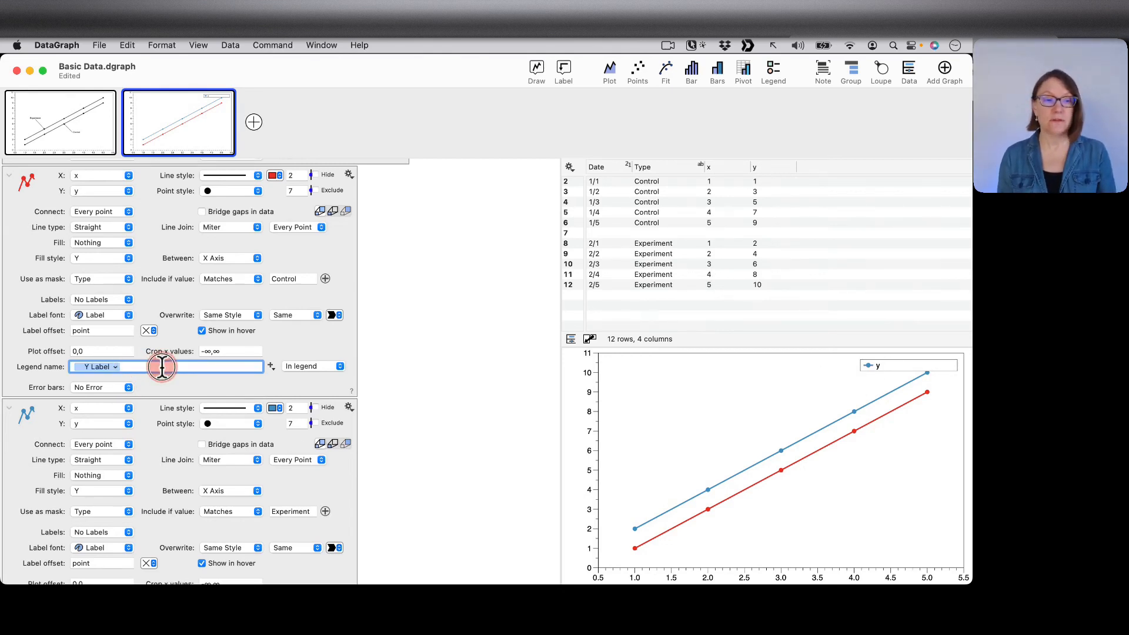
pyautogui.moveTo(252, 386)
pyautogui.write('Control')
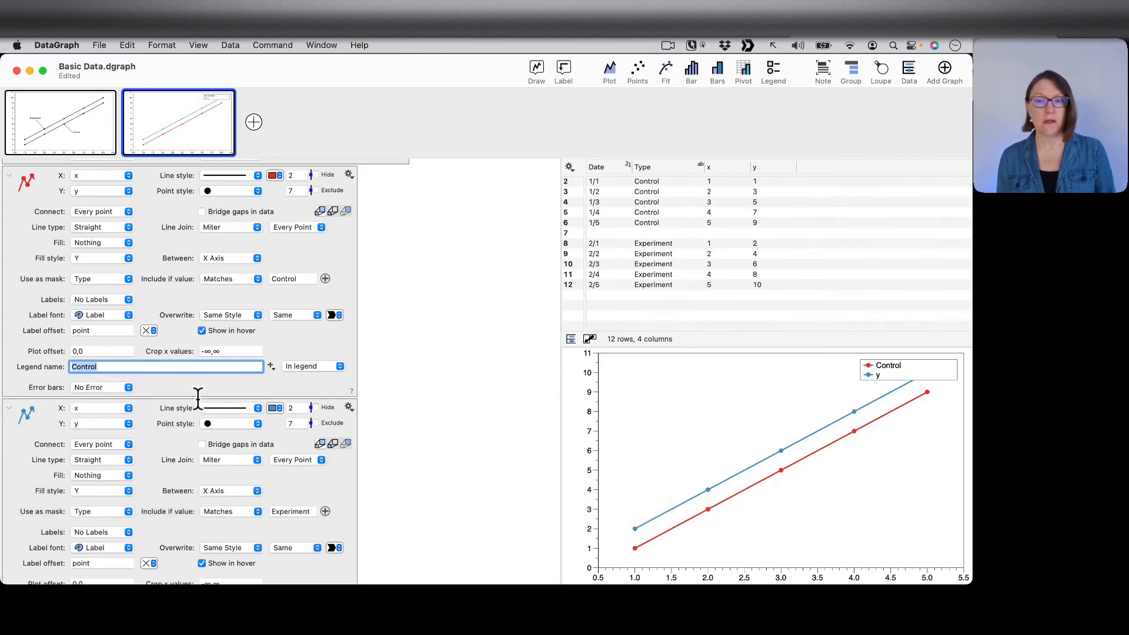
# Step: Set the blue plot command's legend name to 'Experiment' by pasting the value
pyautogui.scroll(-3)
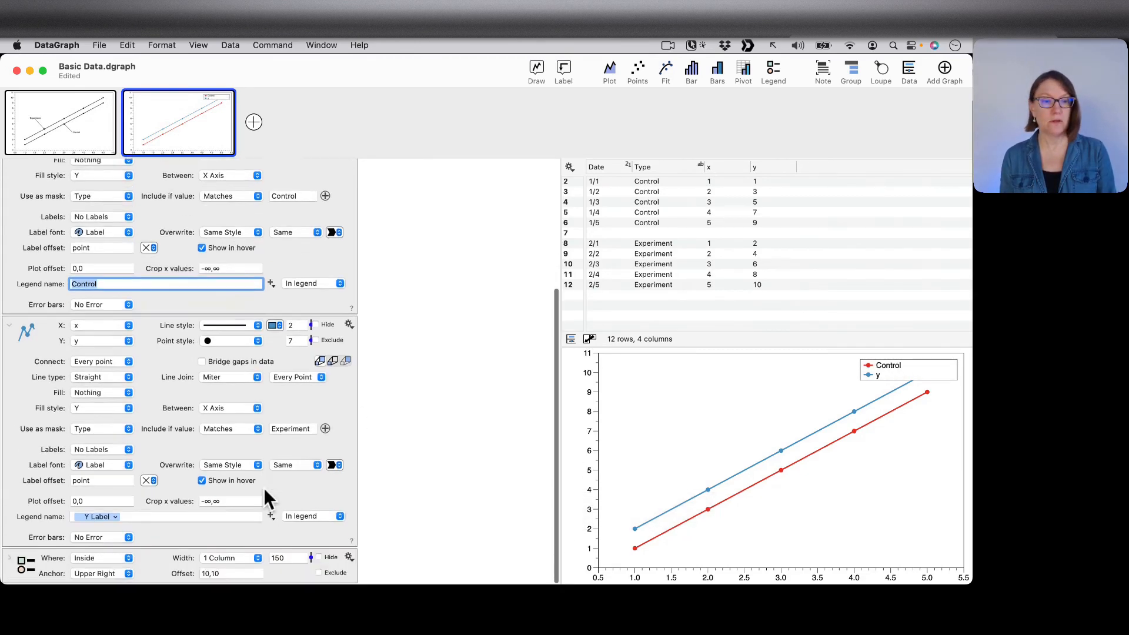
pyautogui.click(292, 428)
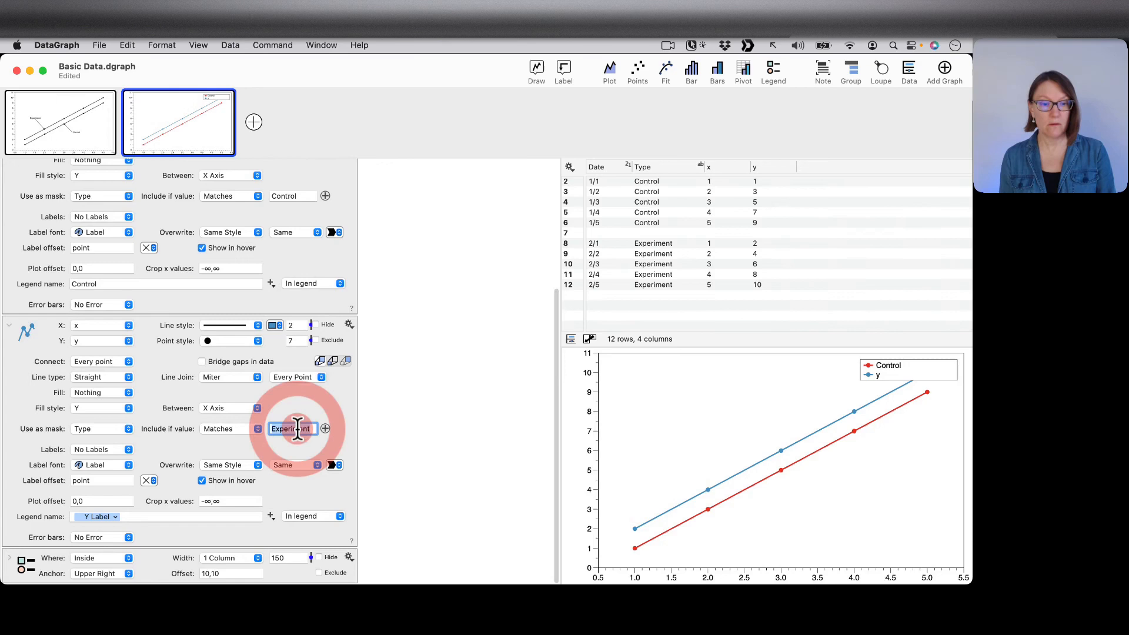
pyautogui.press('cmd+v')
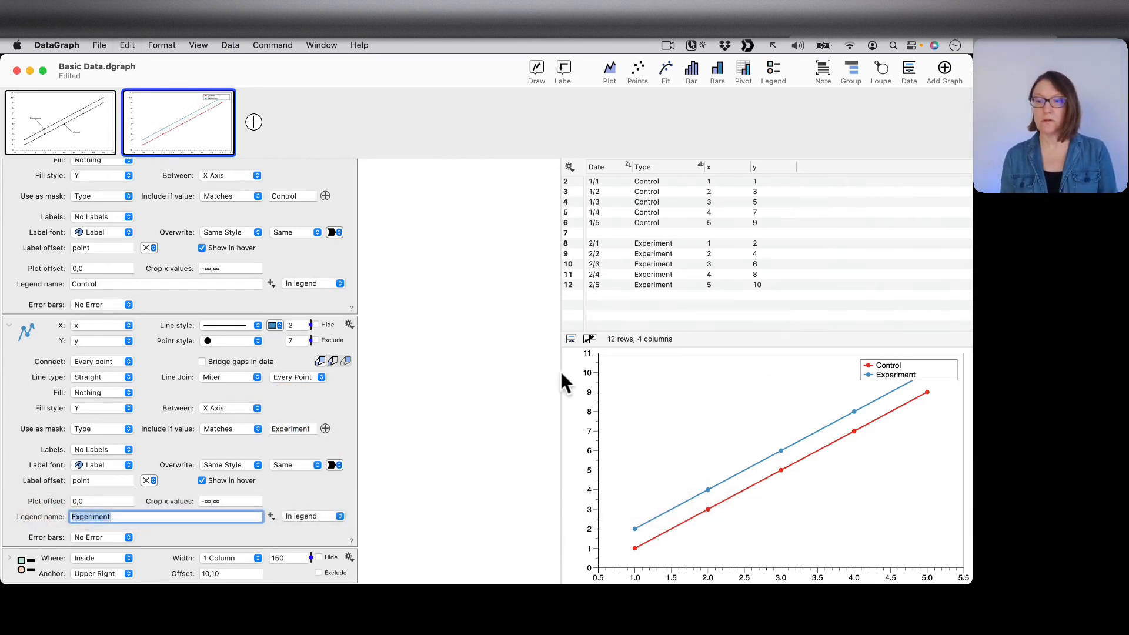
pyautogui.moveTo(415, 363)
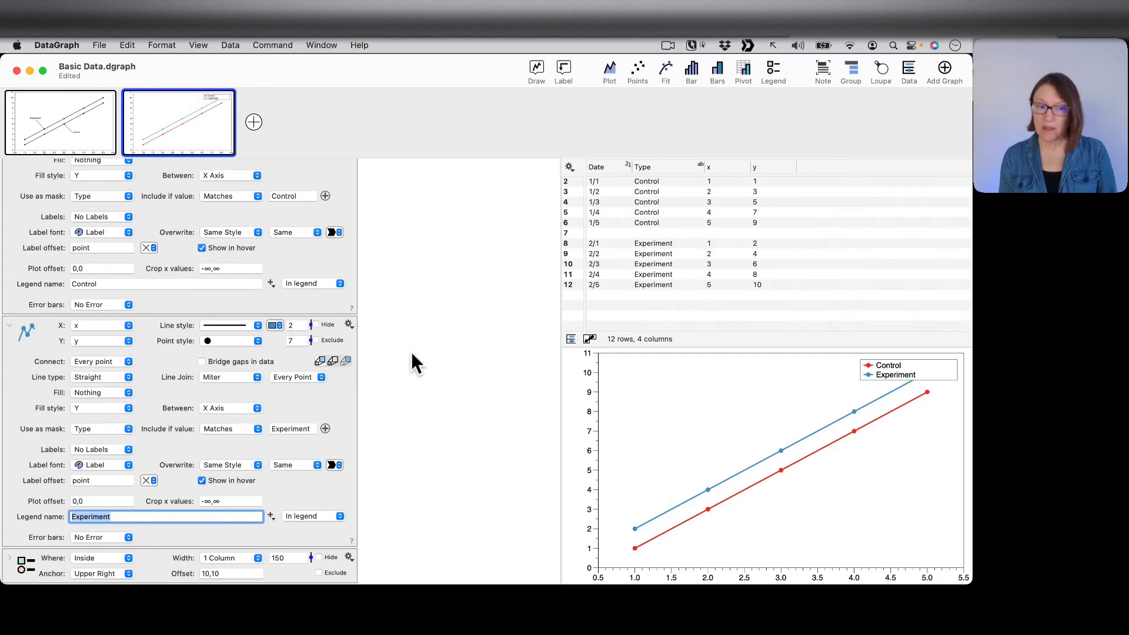
pyautogui.moveTo(413, 380)
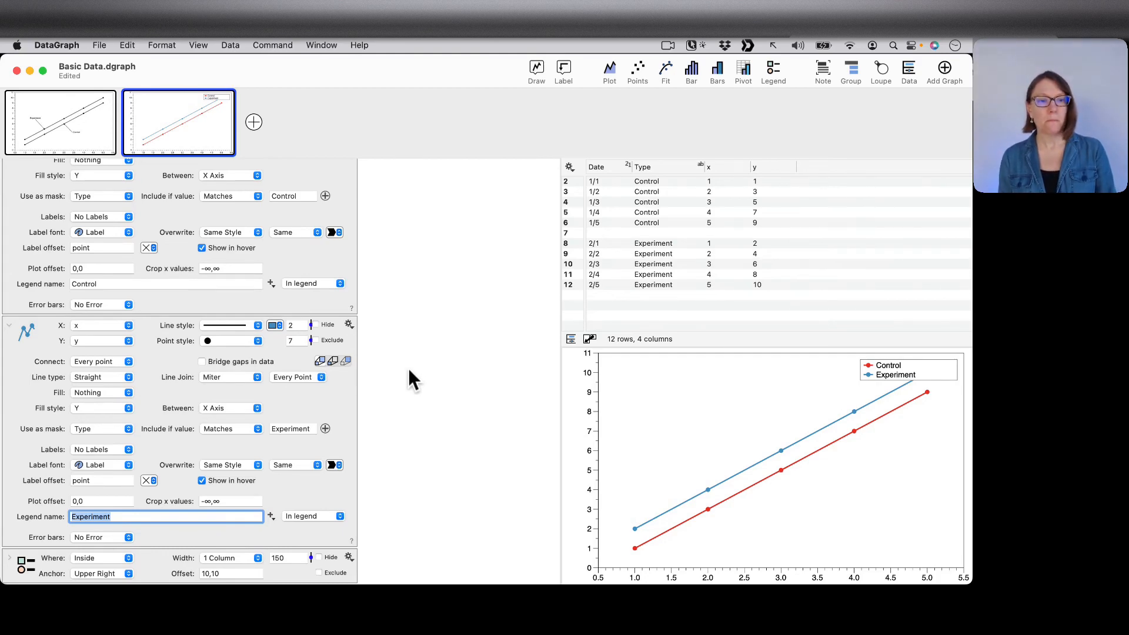
pyautogui.scroll(3)
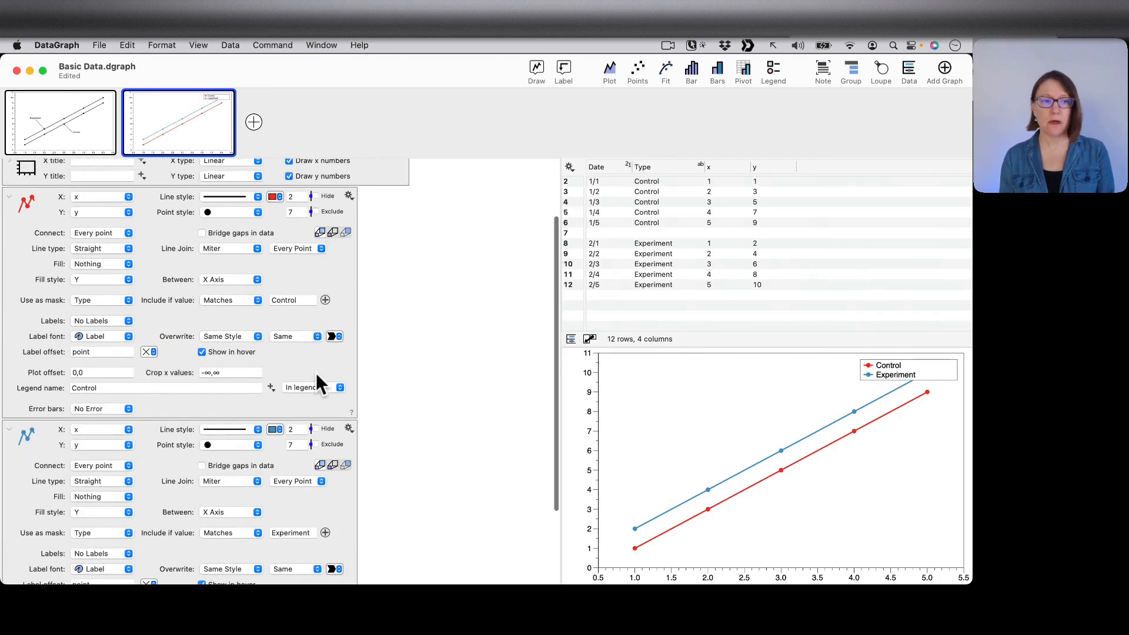
pyautogui.scroll(3)
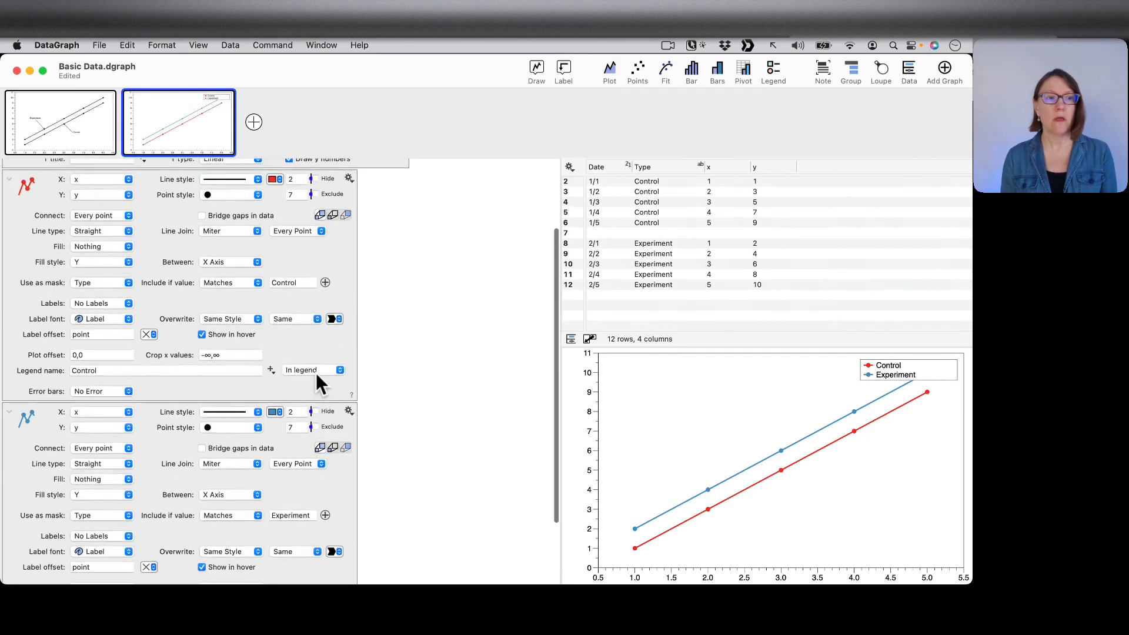
pyautogui.scroll(3)
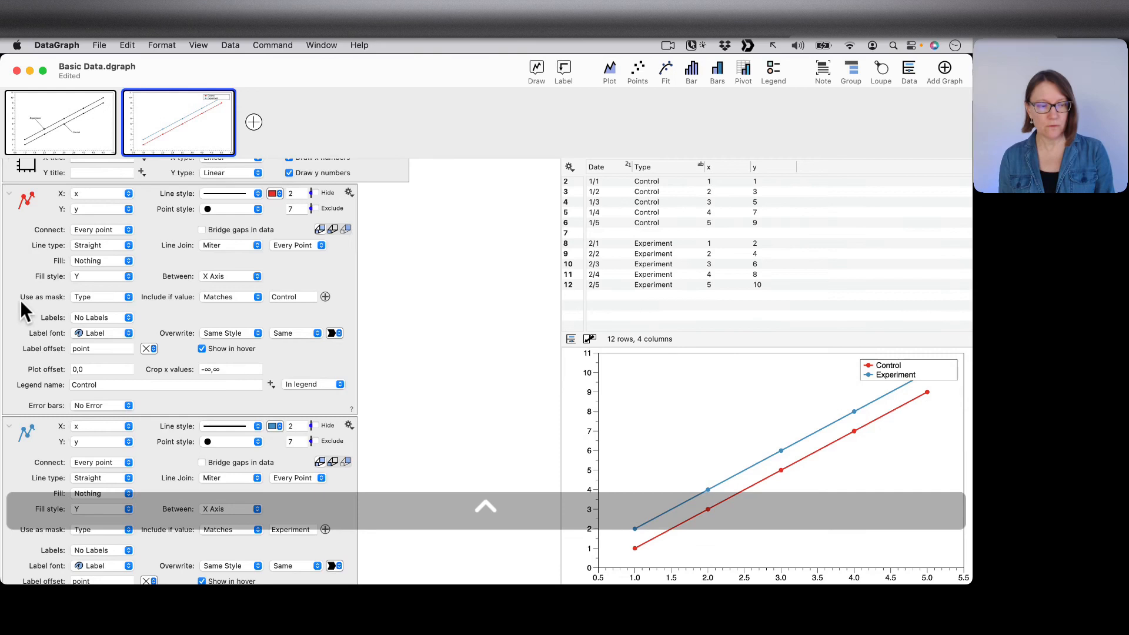
pyautogui.moveTo(292, 306)
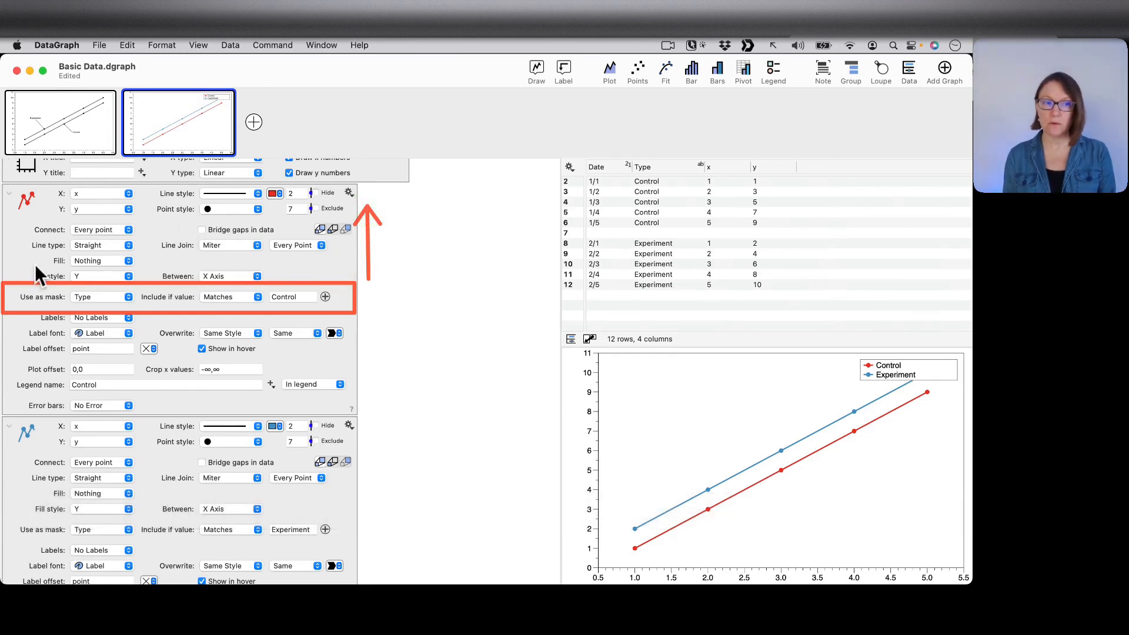
pyautogui.moveTo(423, 332)
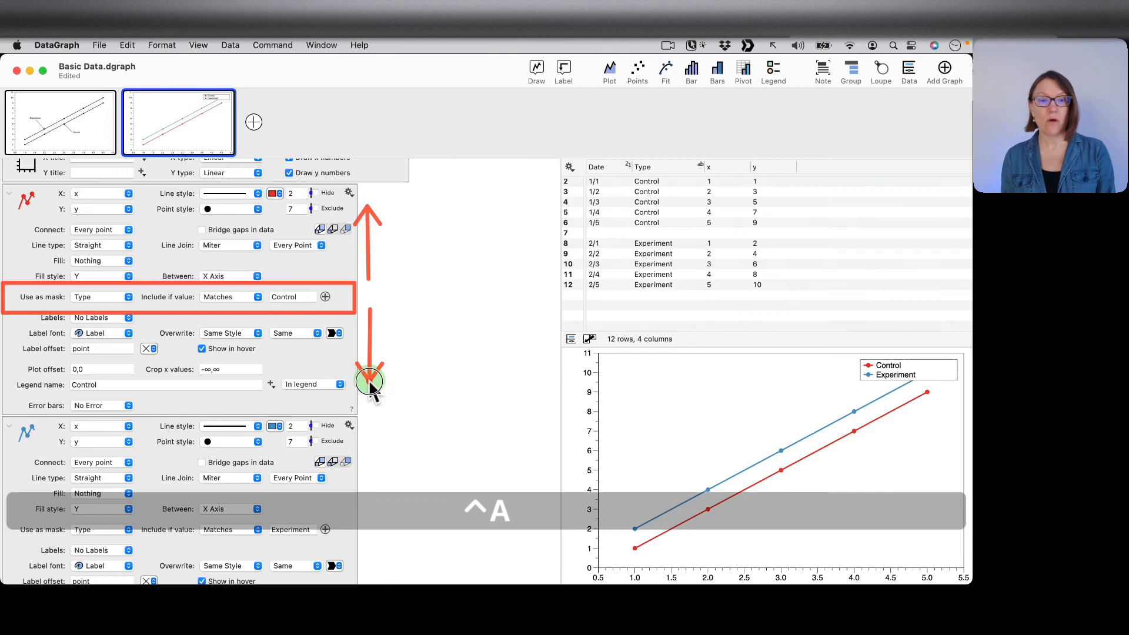
pyautogui.moveTo(468, 378)
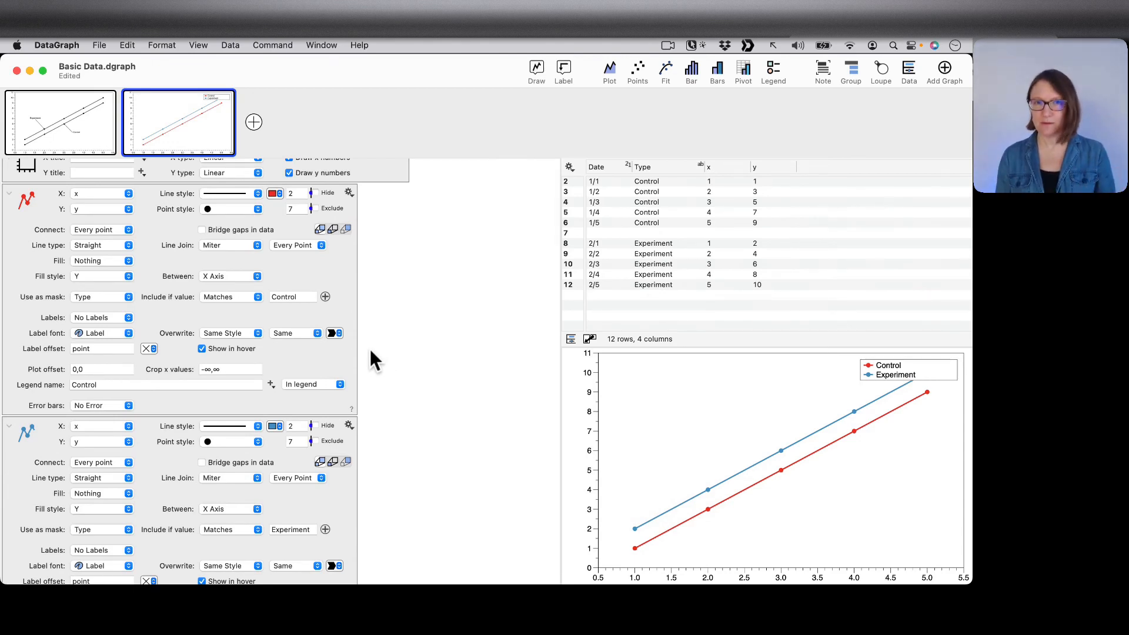
pyautogui.moveTo(407, 479)
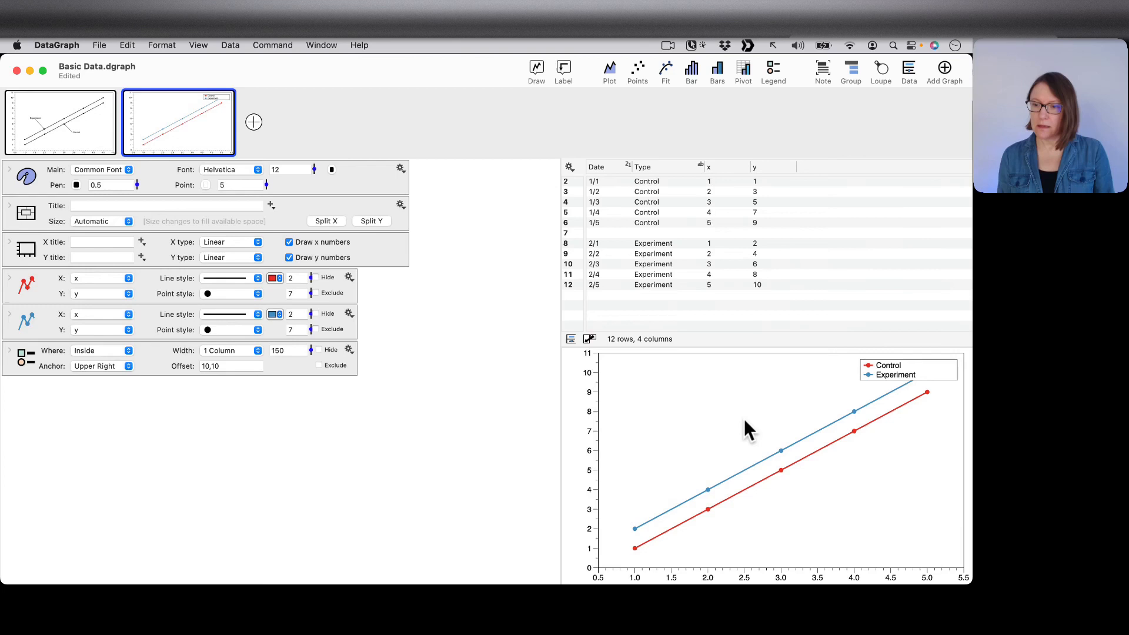
pyautogui.moveTo(742, 433)
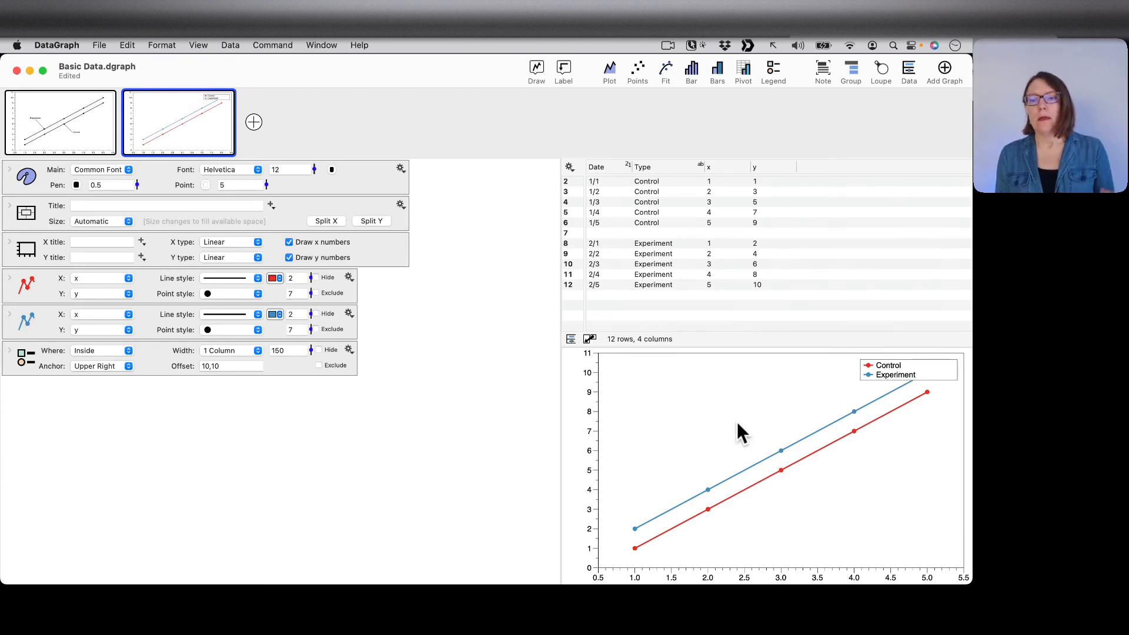
pyautogui.moveTo(841, 384)
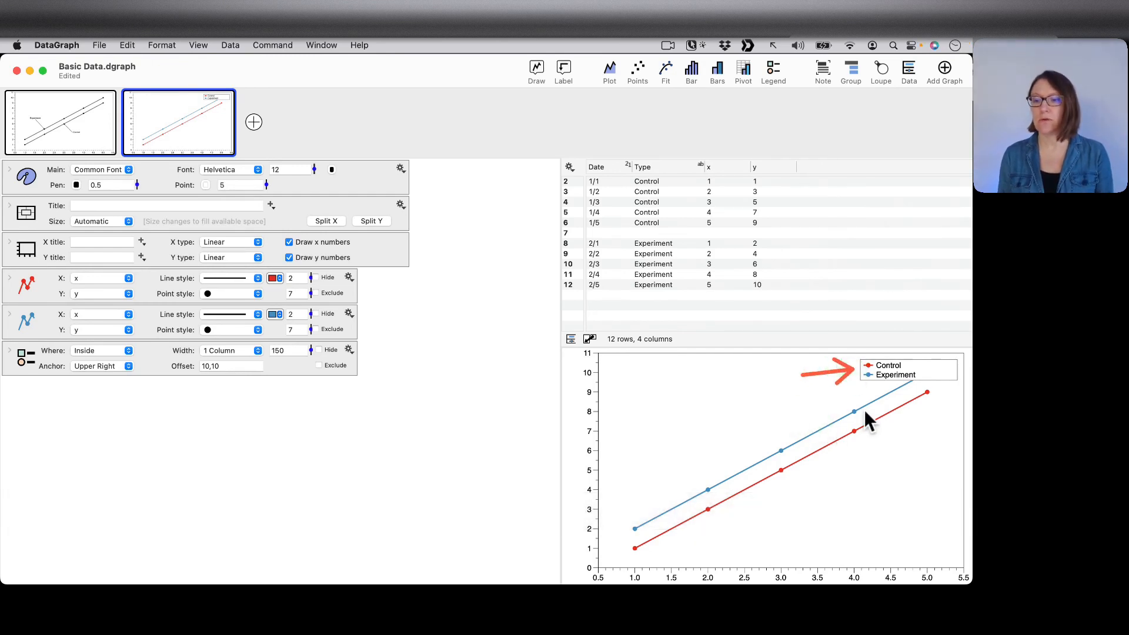
pyautogui.moveTo(903, 403)
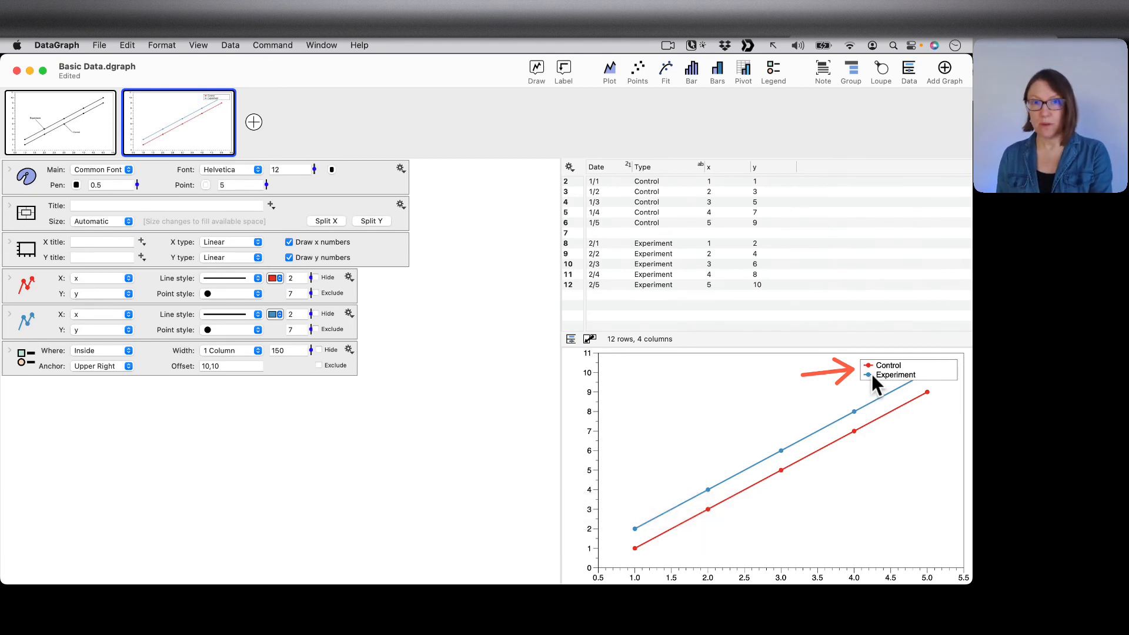
pyautogui.moveTo(925, 390)
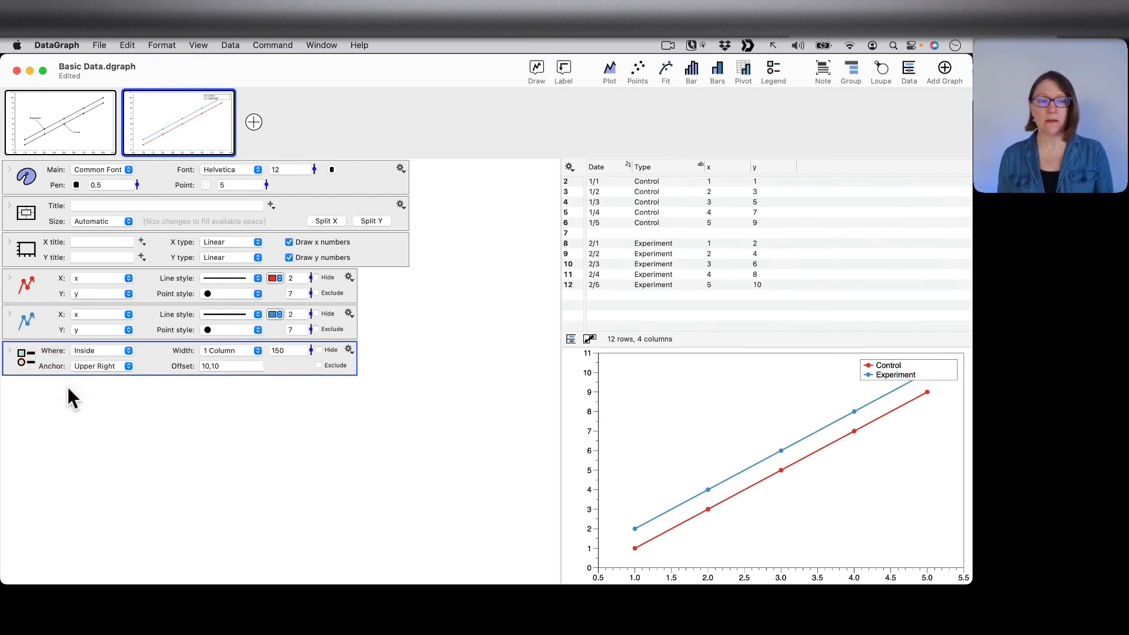
pyautogui.moveTo(108, 357)
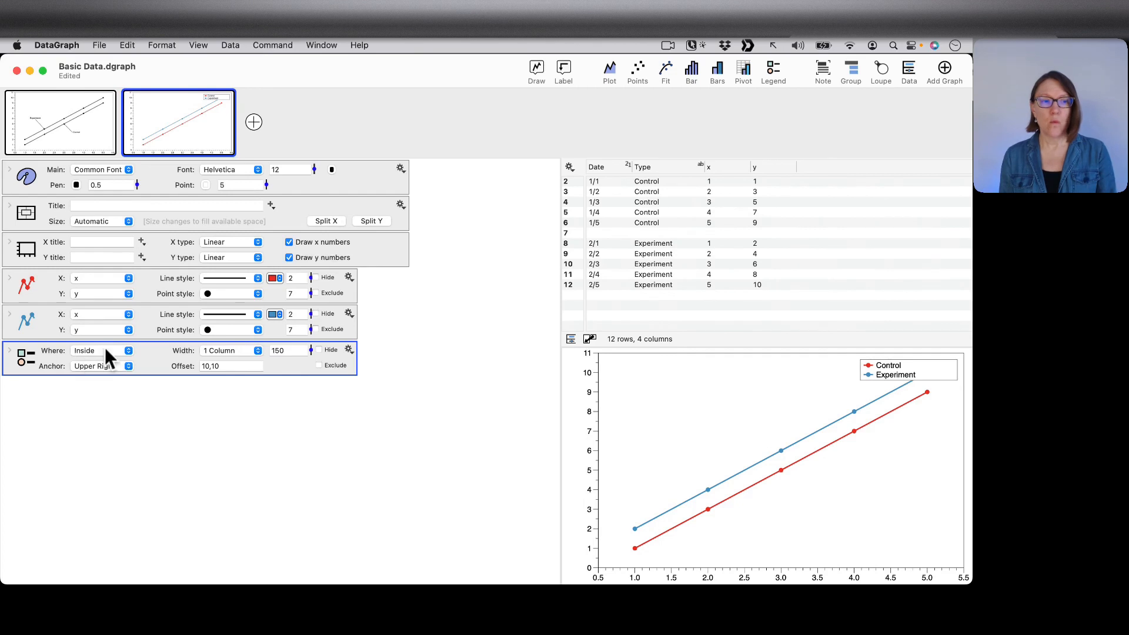
pyautogui.moveTo(159, 374)
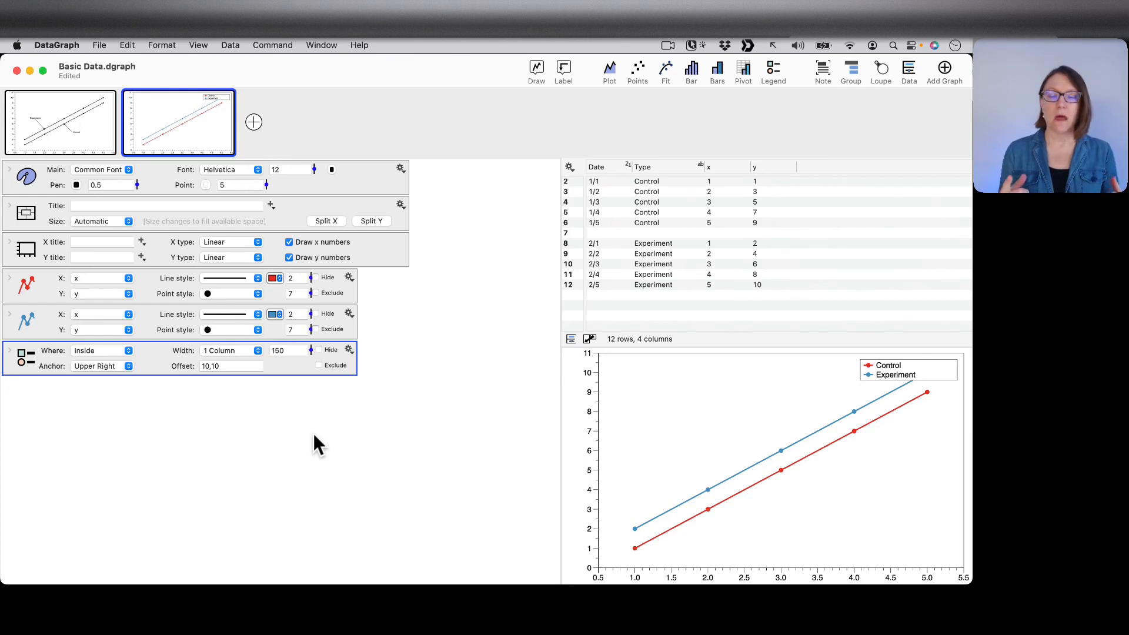
pyautogui.moveTo(800, 432)
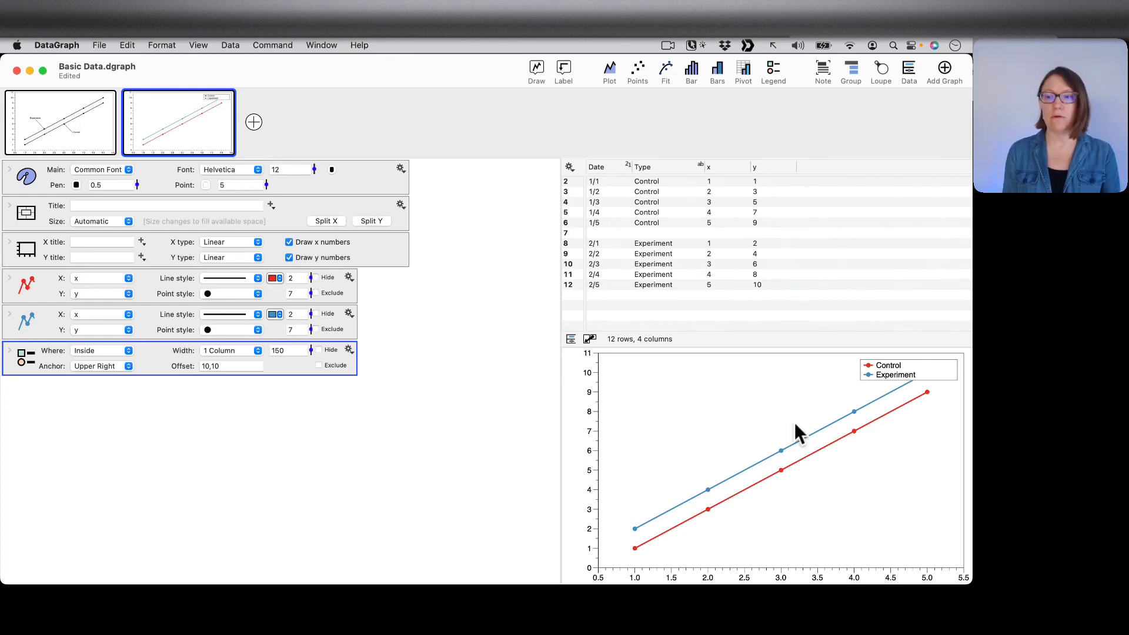
pyautogui.moveTo(965, 364)
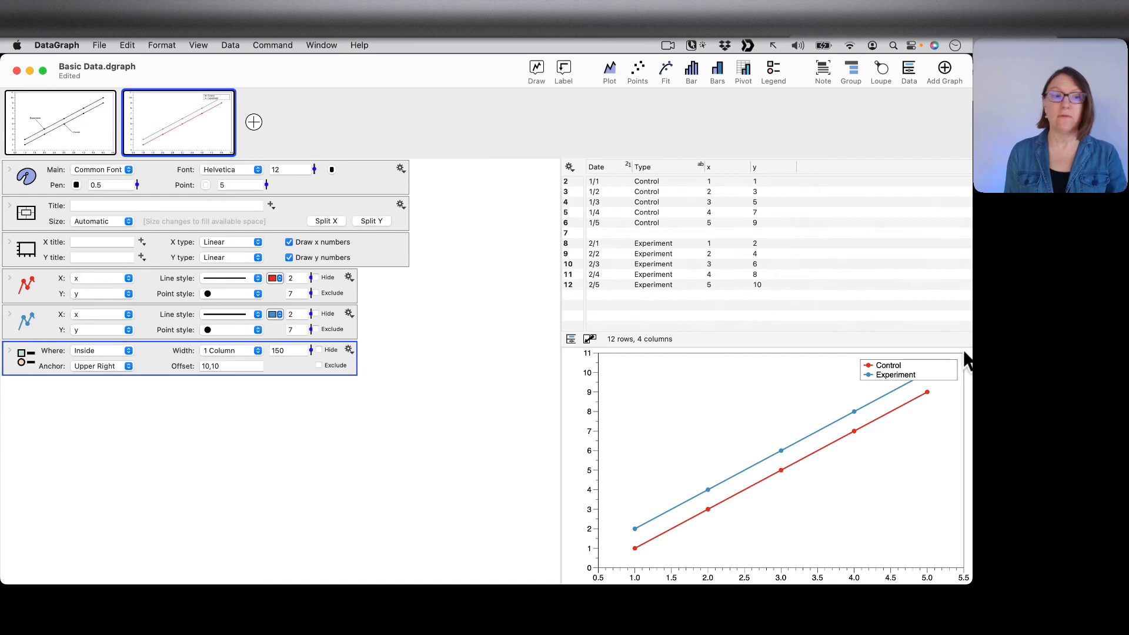
pyautogui.moveTo(107, 405)
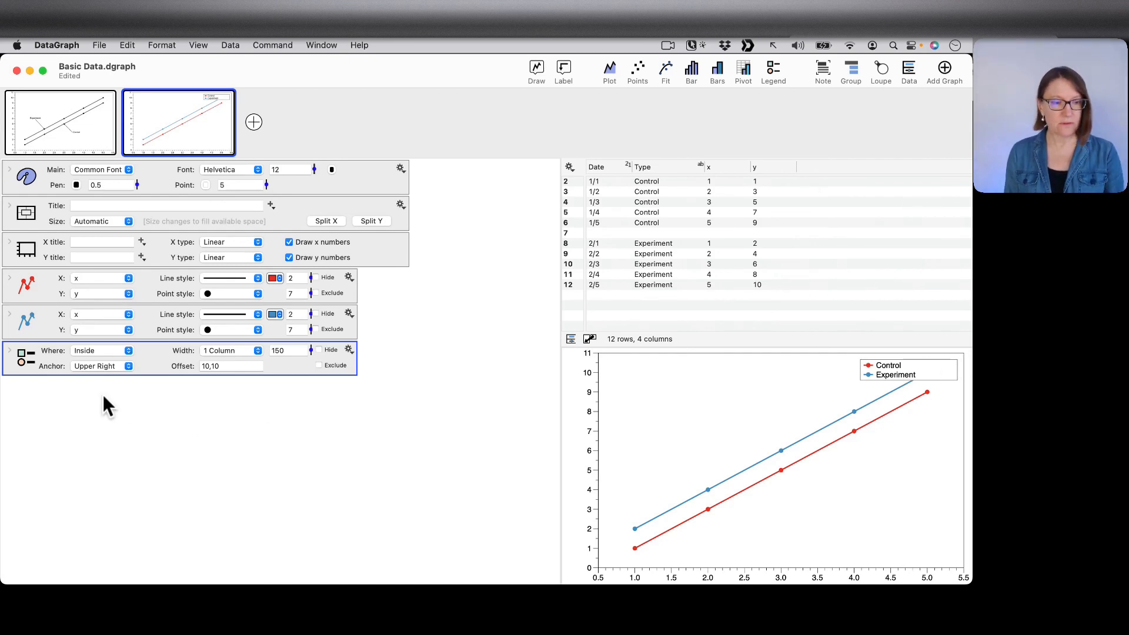
pyautogui.moveTo(203, 431)
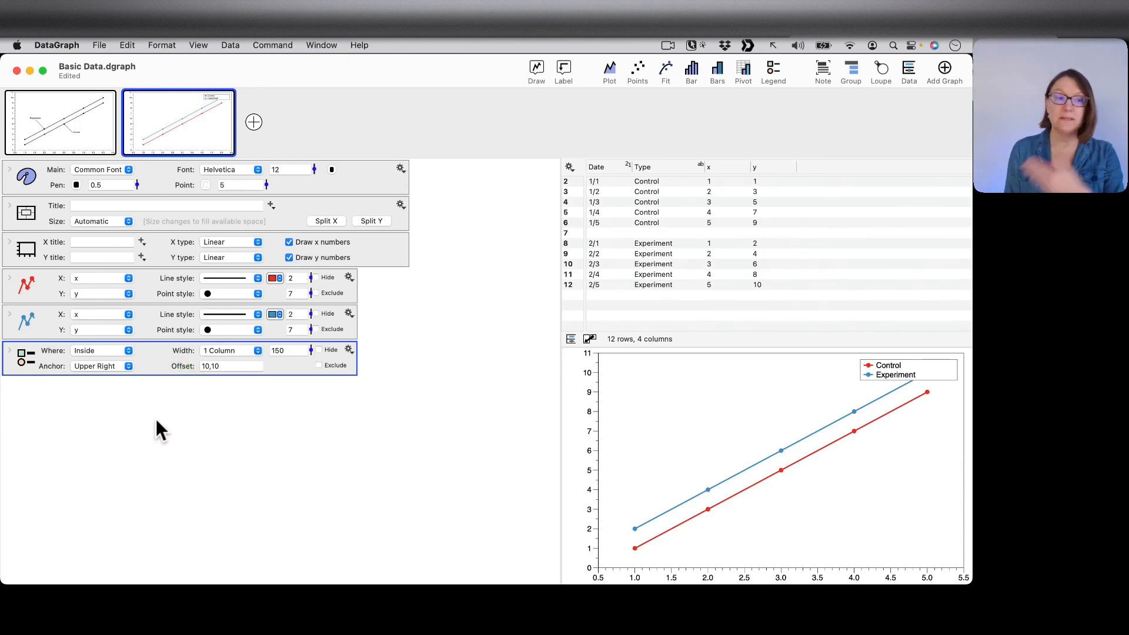
pyautogui.click(102, 365)
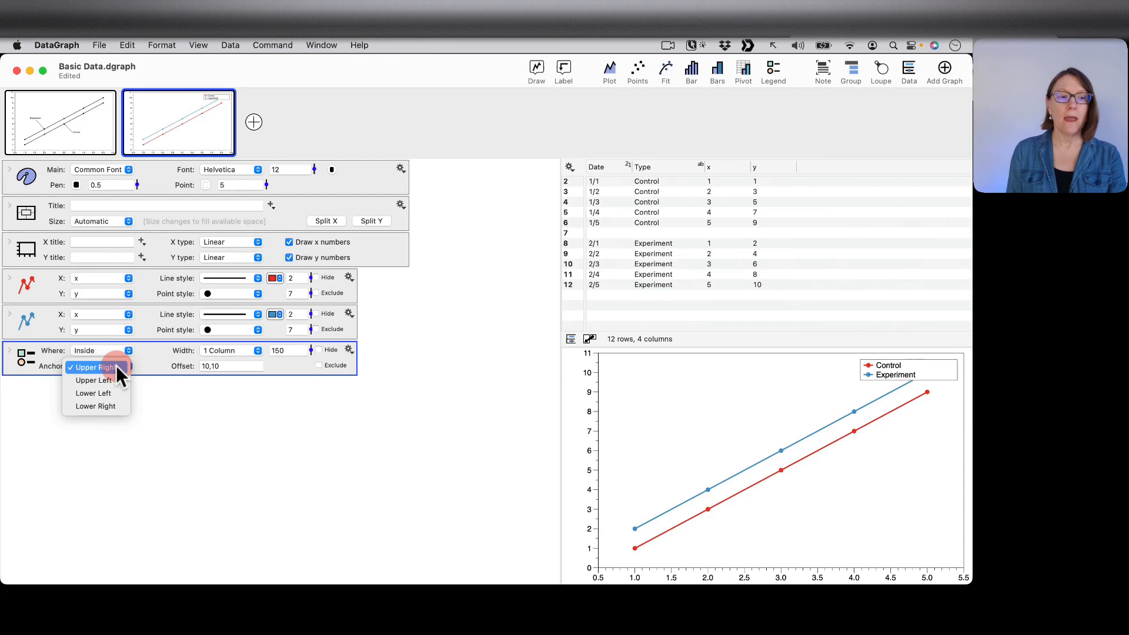
pyautogui.click(93, 380)
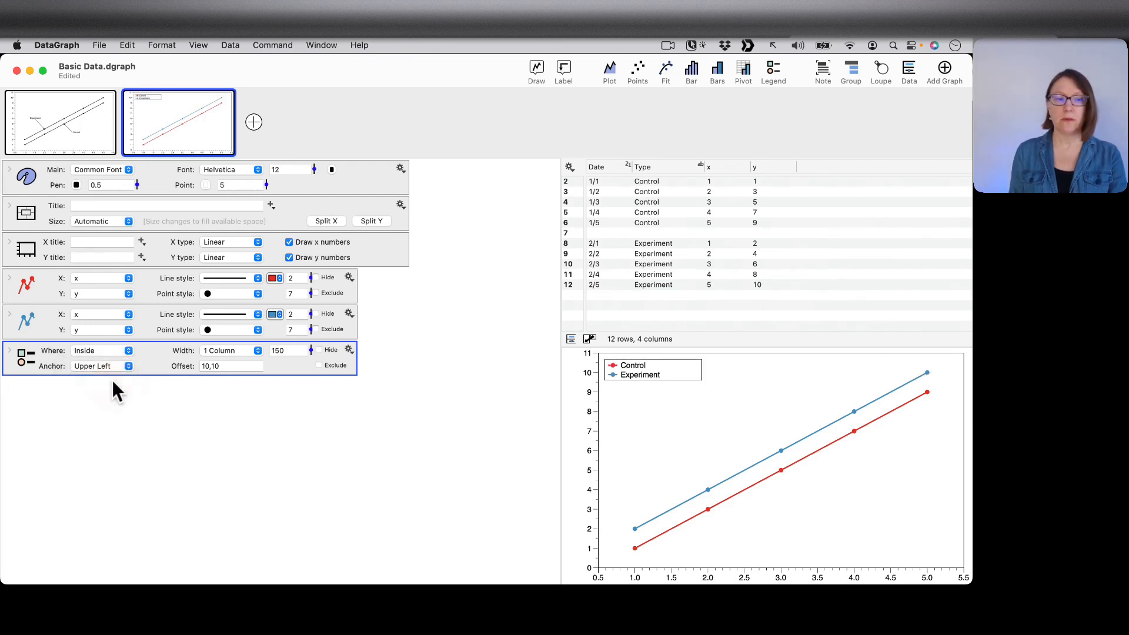
pyautogui.click(101, 366)
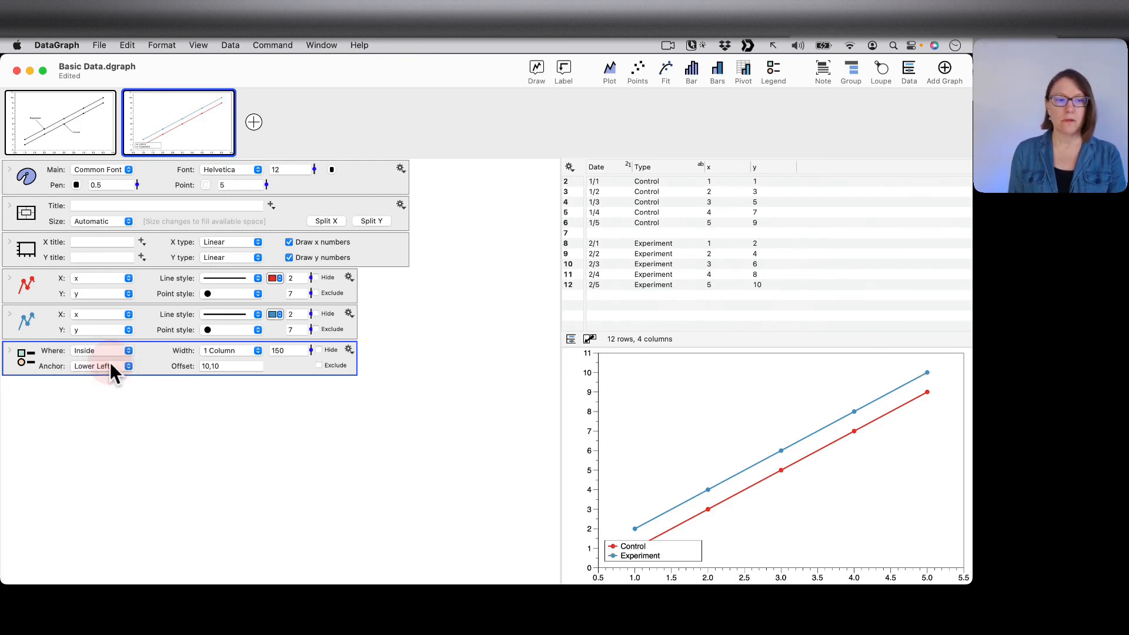
pyautogui.click(101, 366)
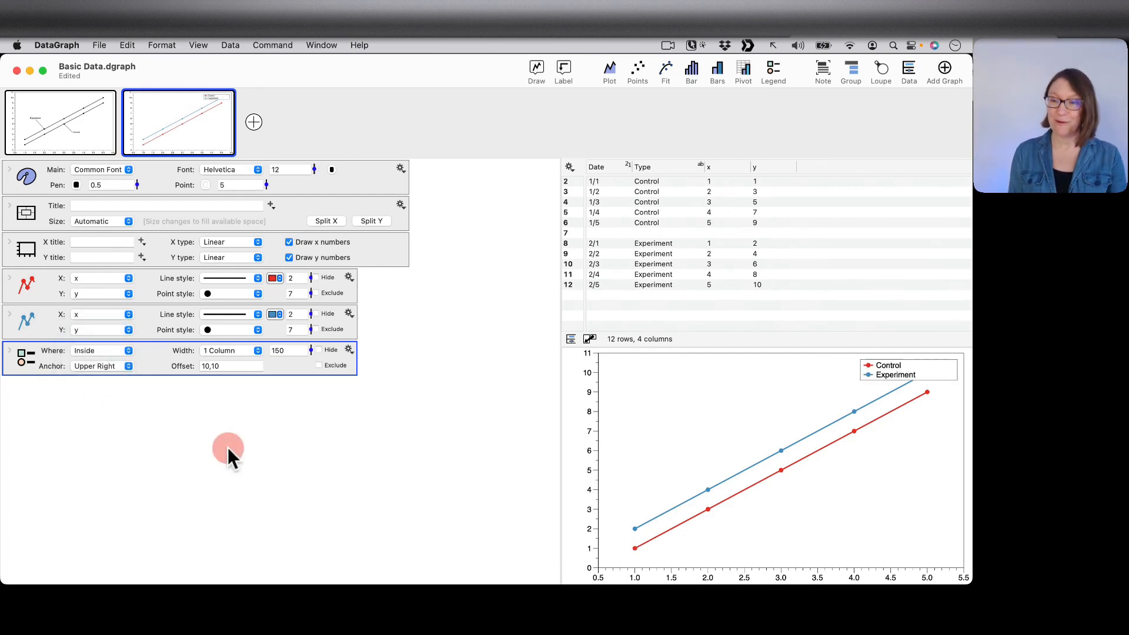
pyautogui.moveTo(460, 449)
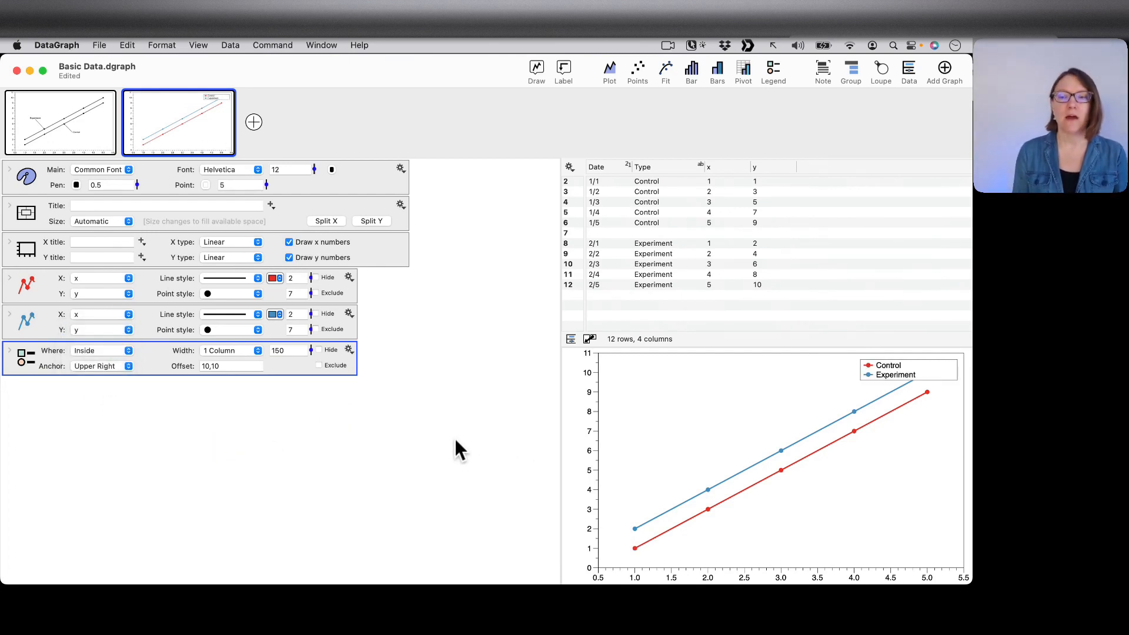
pyautogui.moveTo(237, 407)
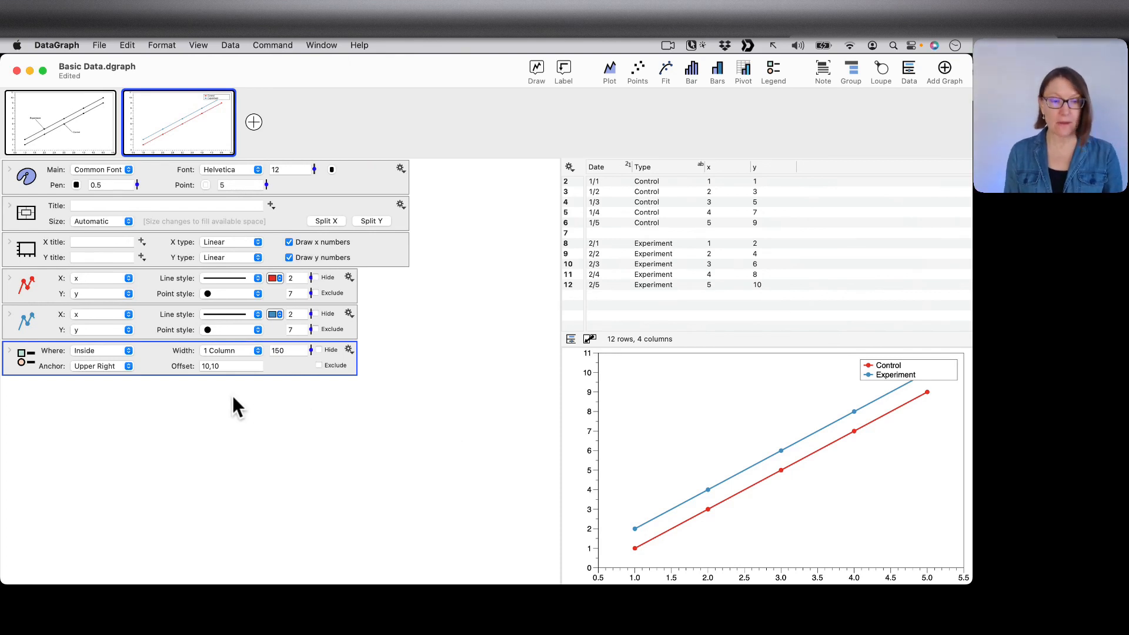
pyautogui.click(211, 366)
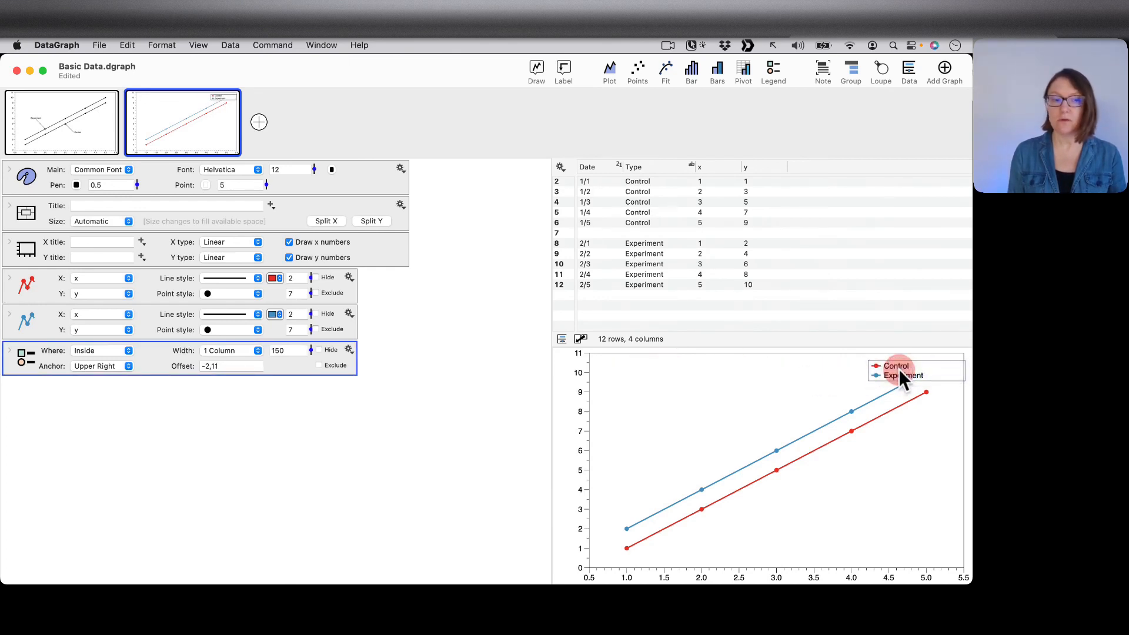
# Step: Set the legend's Anchor to Upper Left inside the plot
pyautogui.click(101, 366)
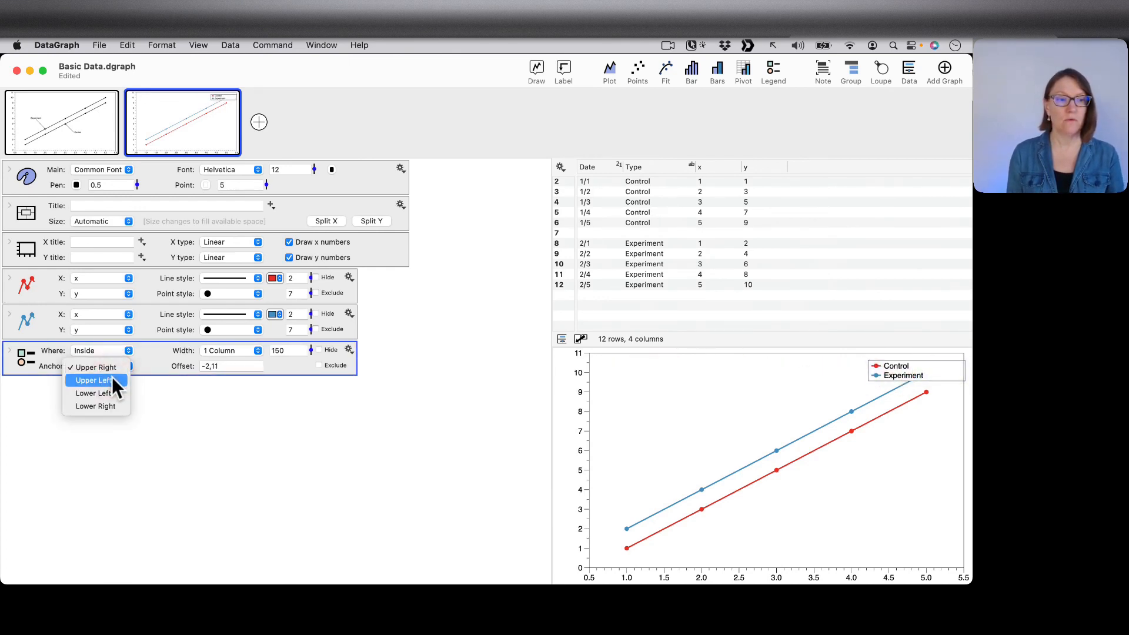
pyautogui.click(94, 380)
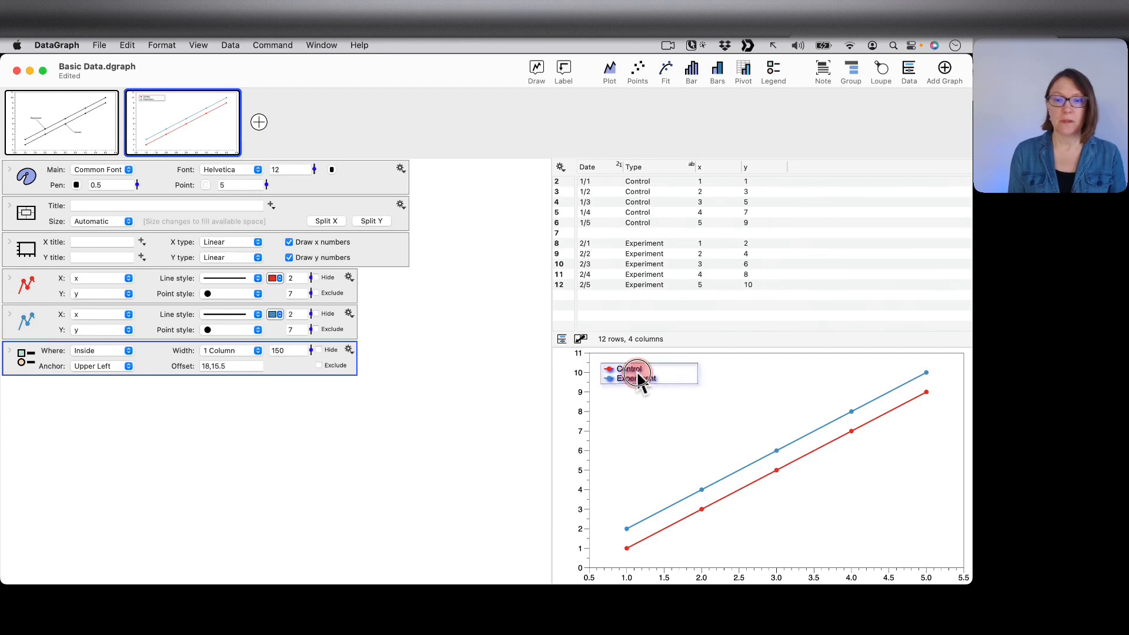